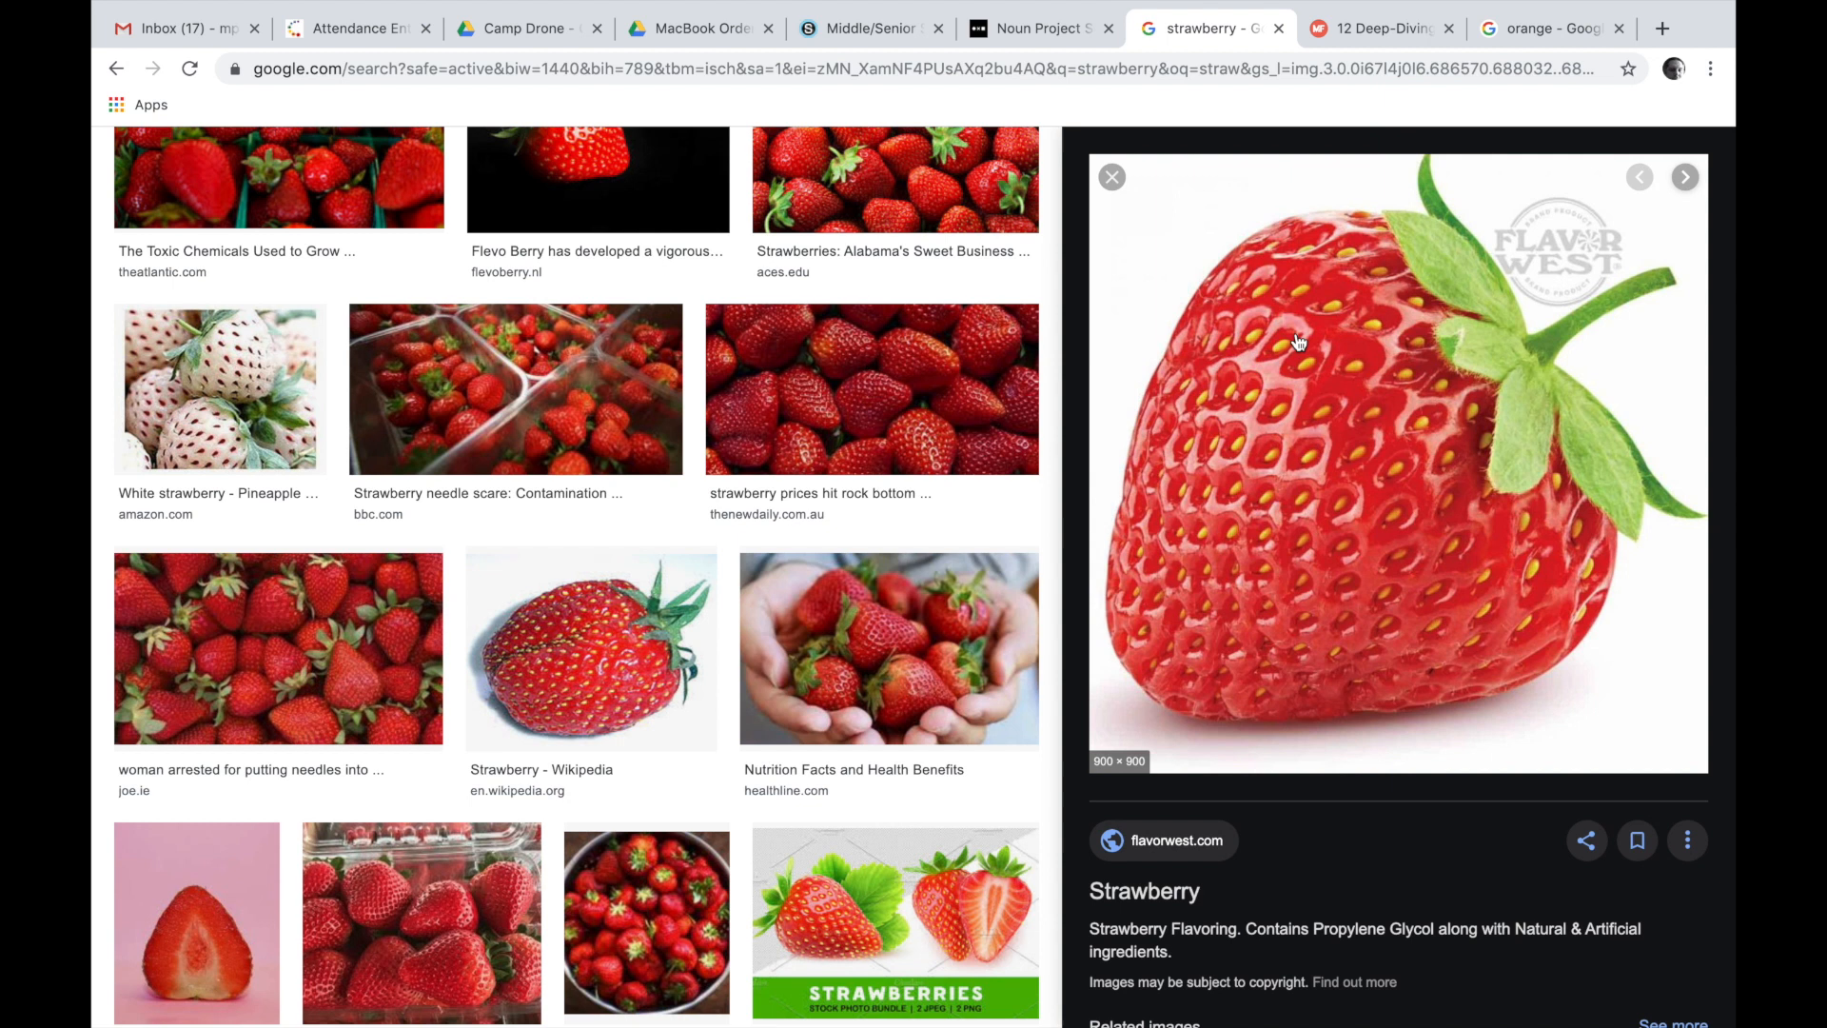
- Copy the enlarged strawberry photo from Google Images with Copy Image
right_click(1297, 339)
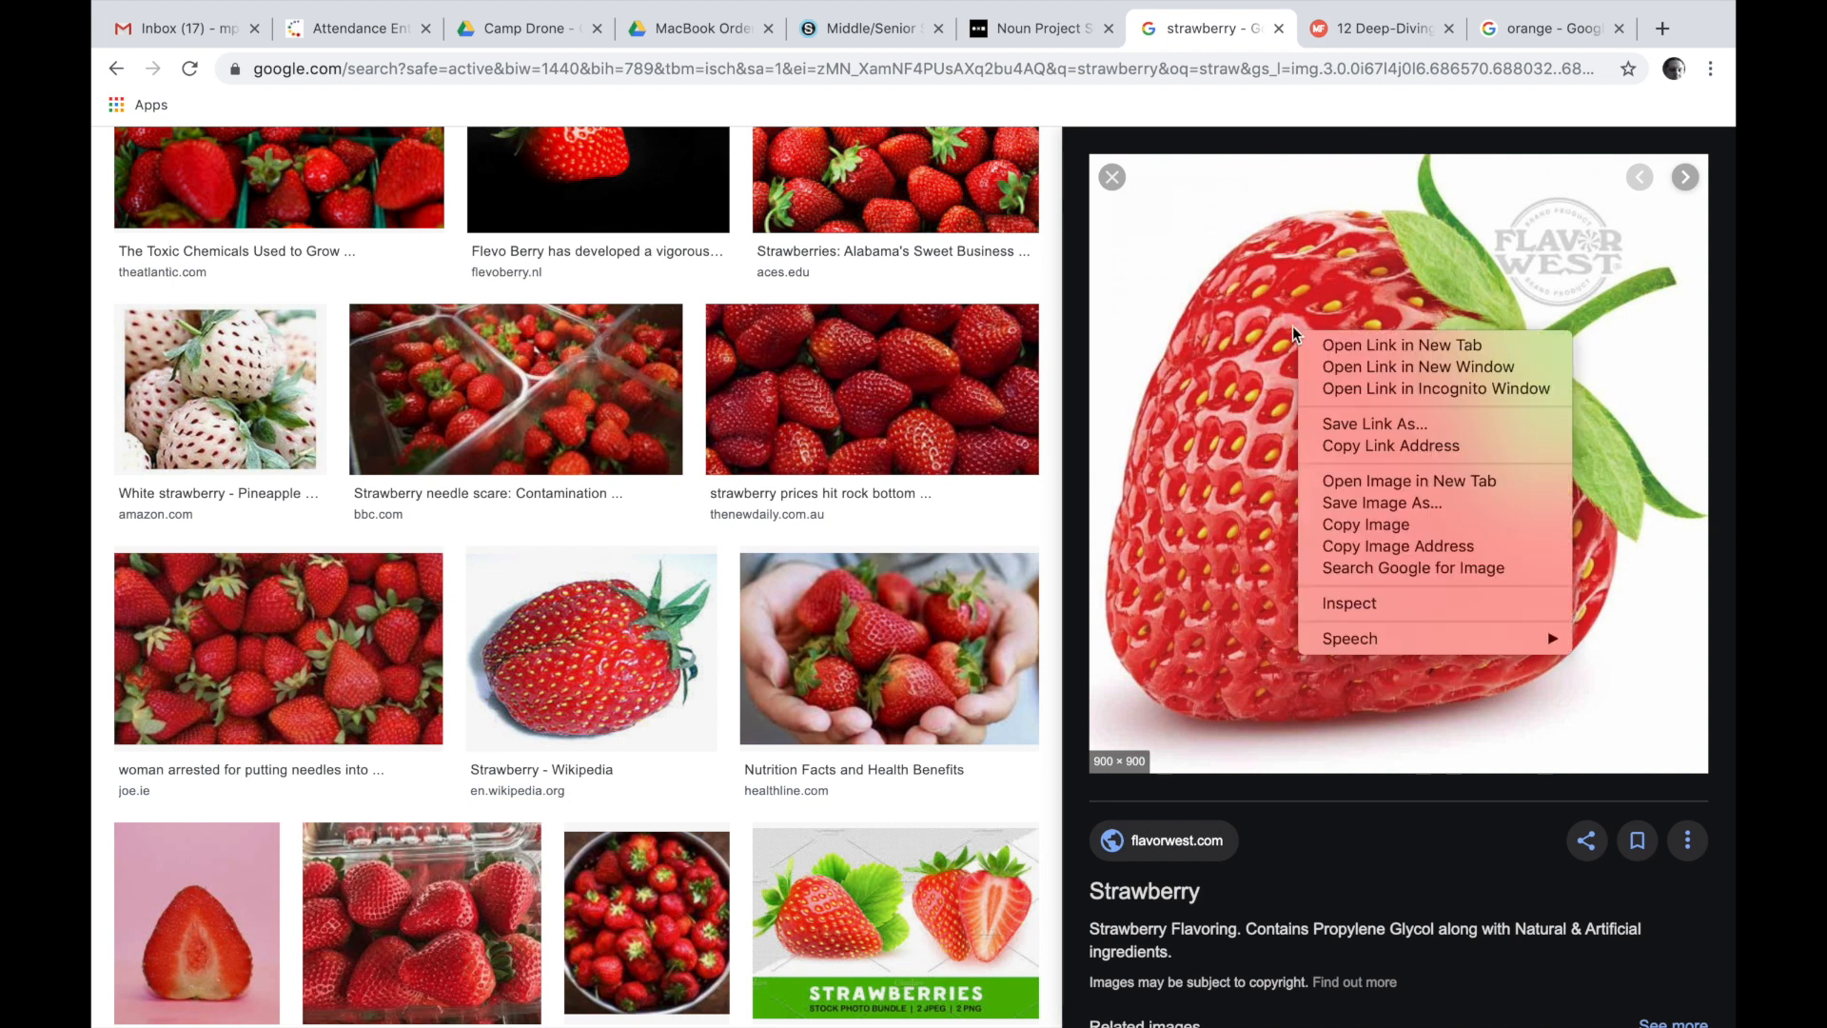
mouse_move(1364, 524)
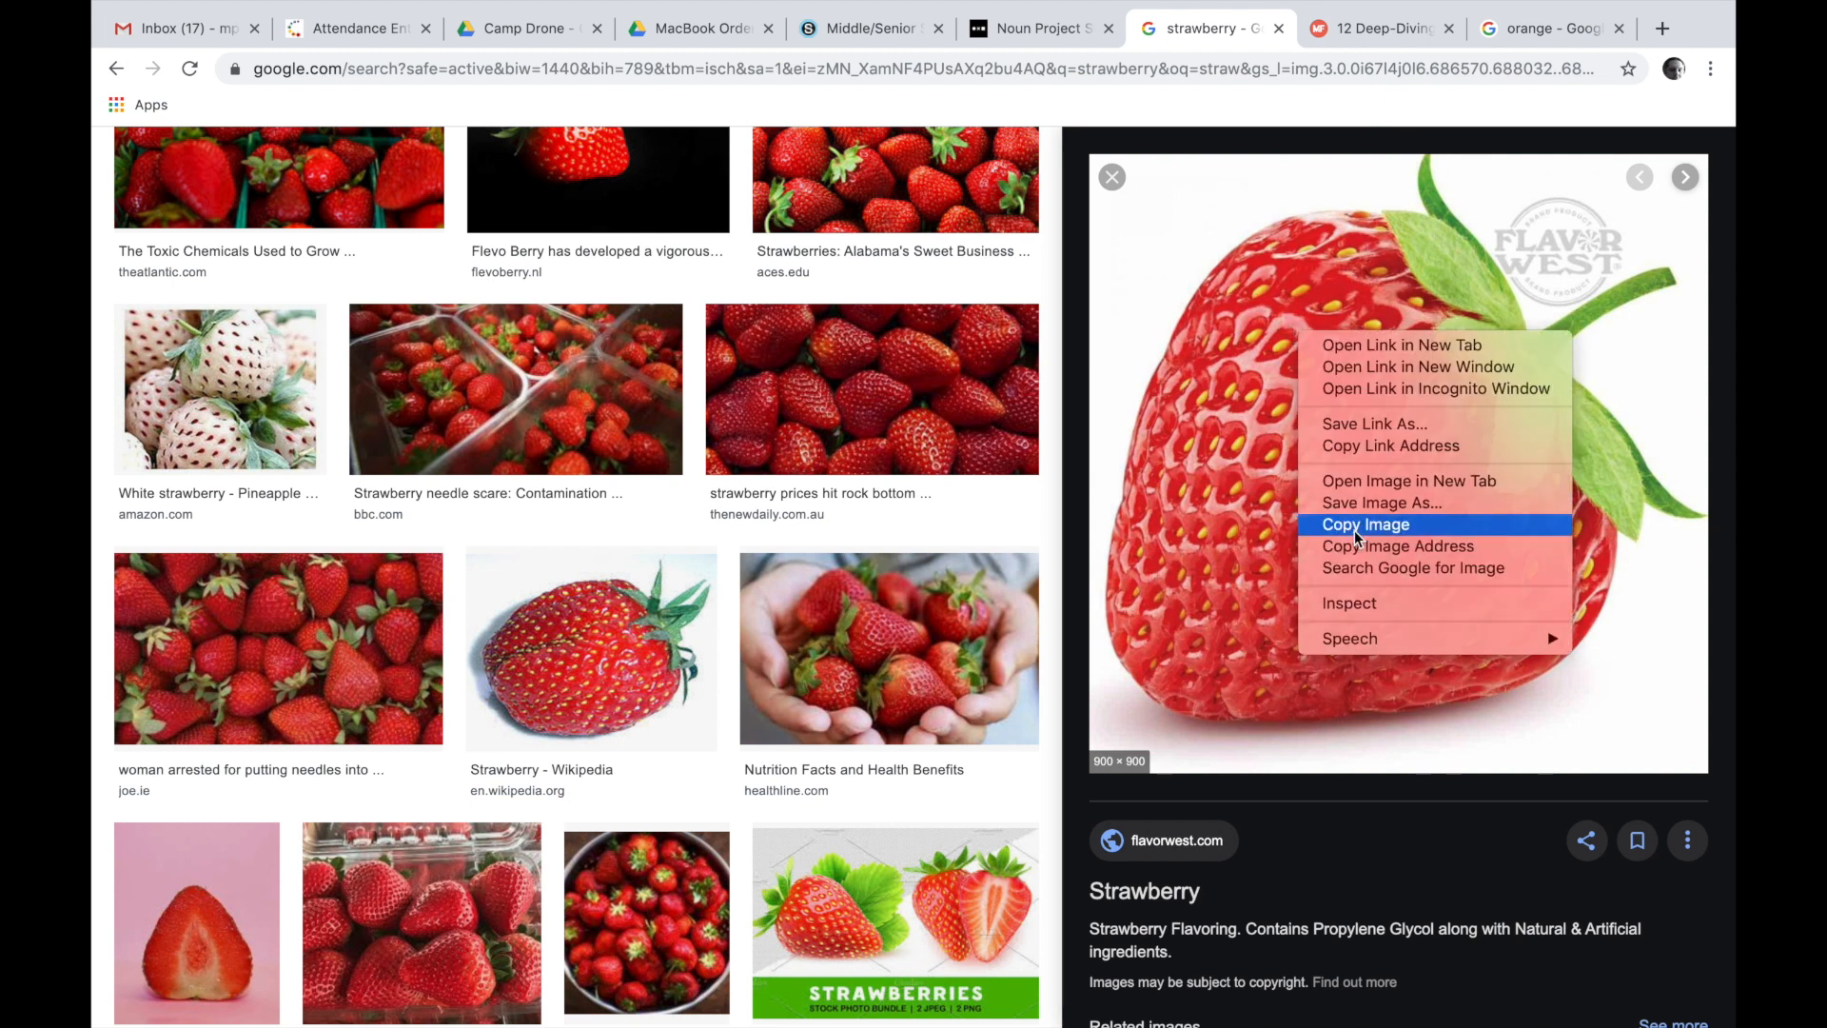
click(1365, 524)
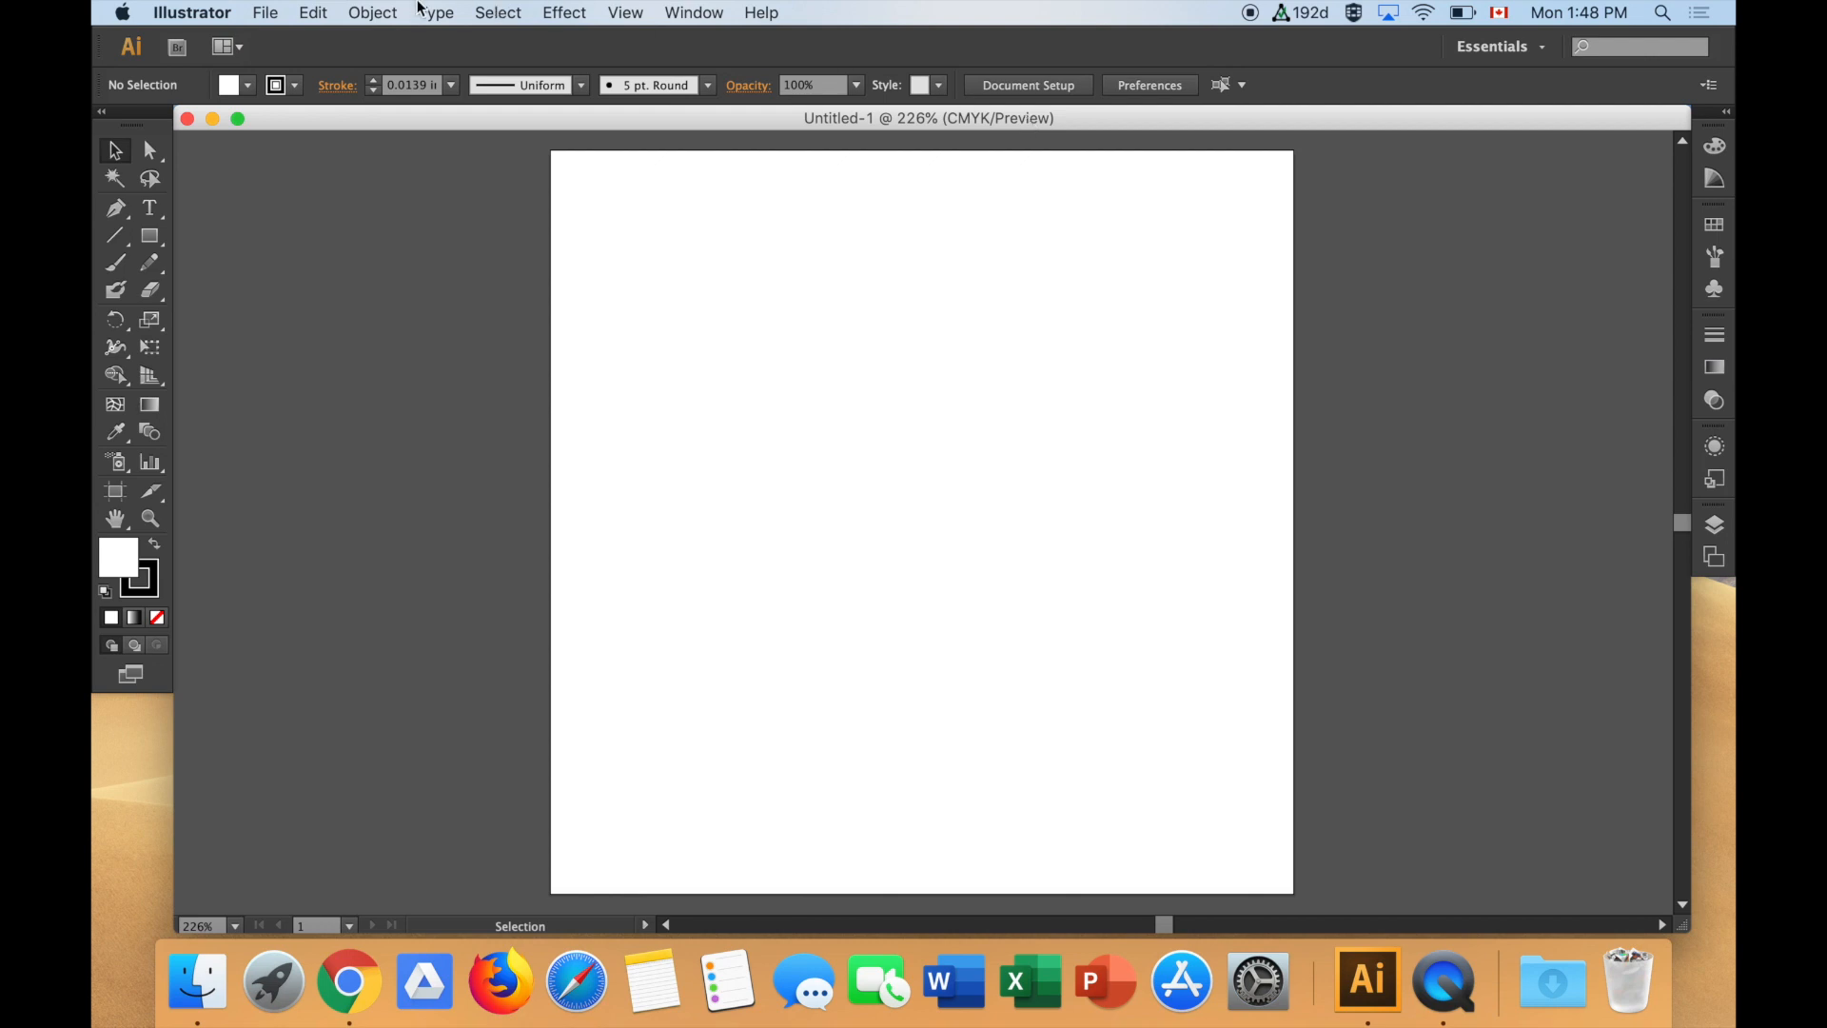
- Paste the copied strawberry photo into the blank Illustrator document
click(311, 13)
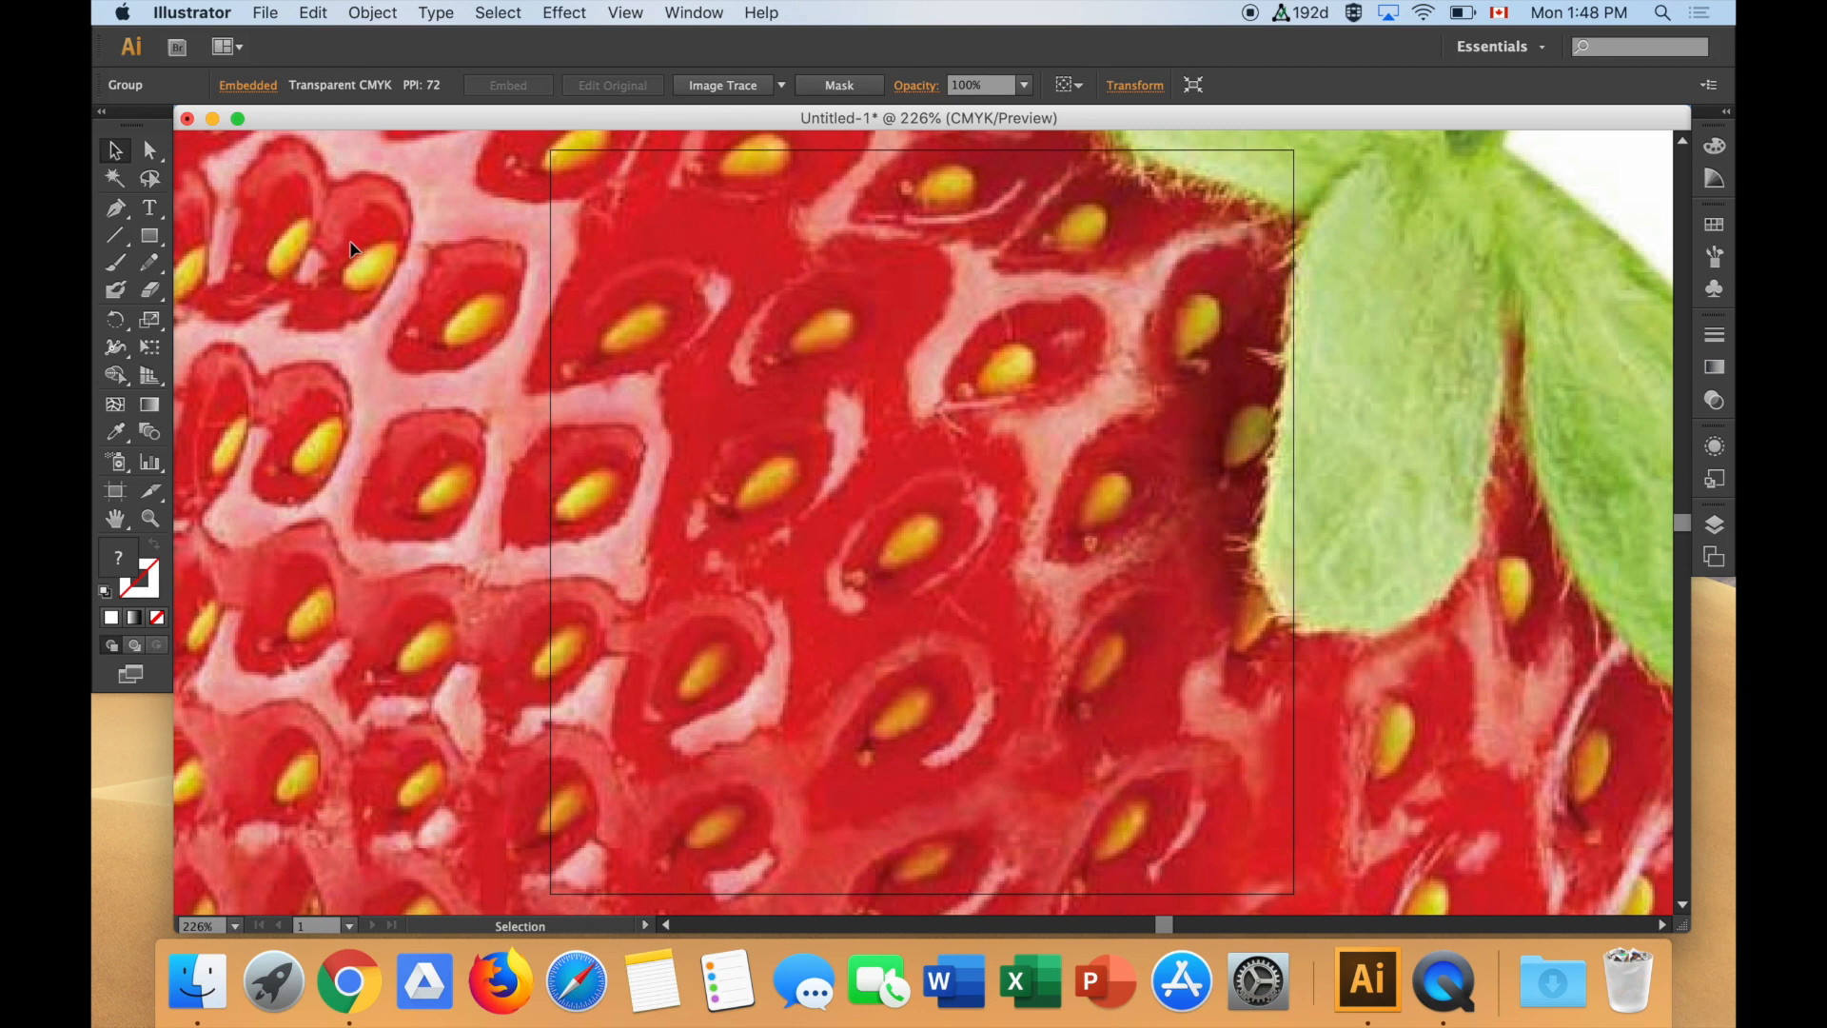
mouse_move(525, 580)
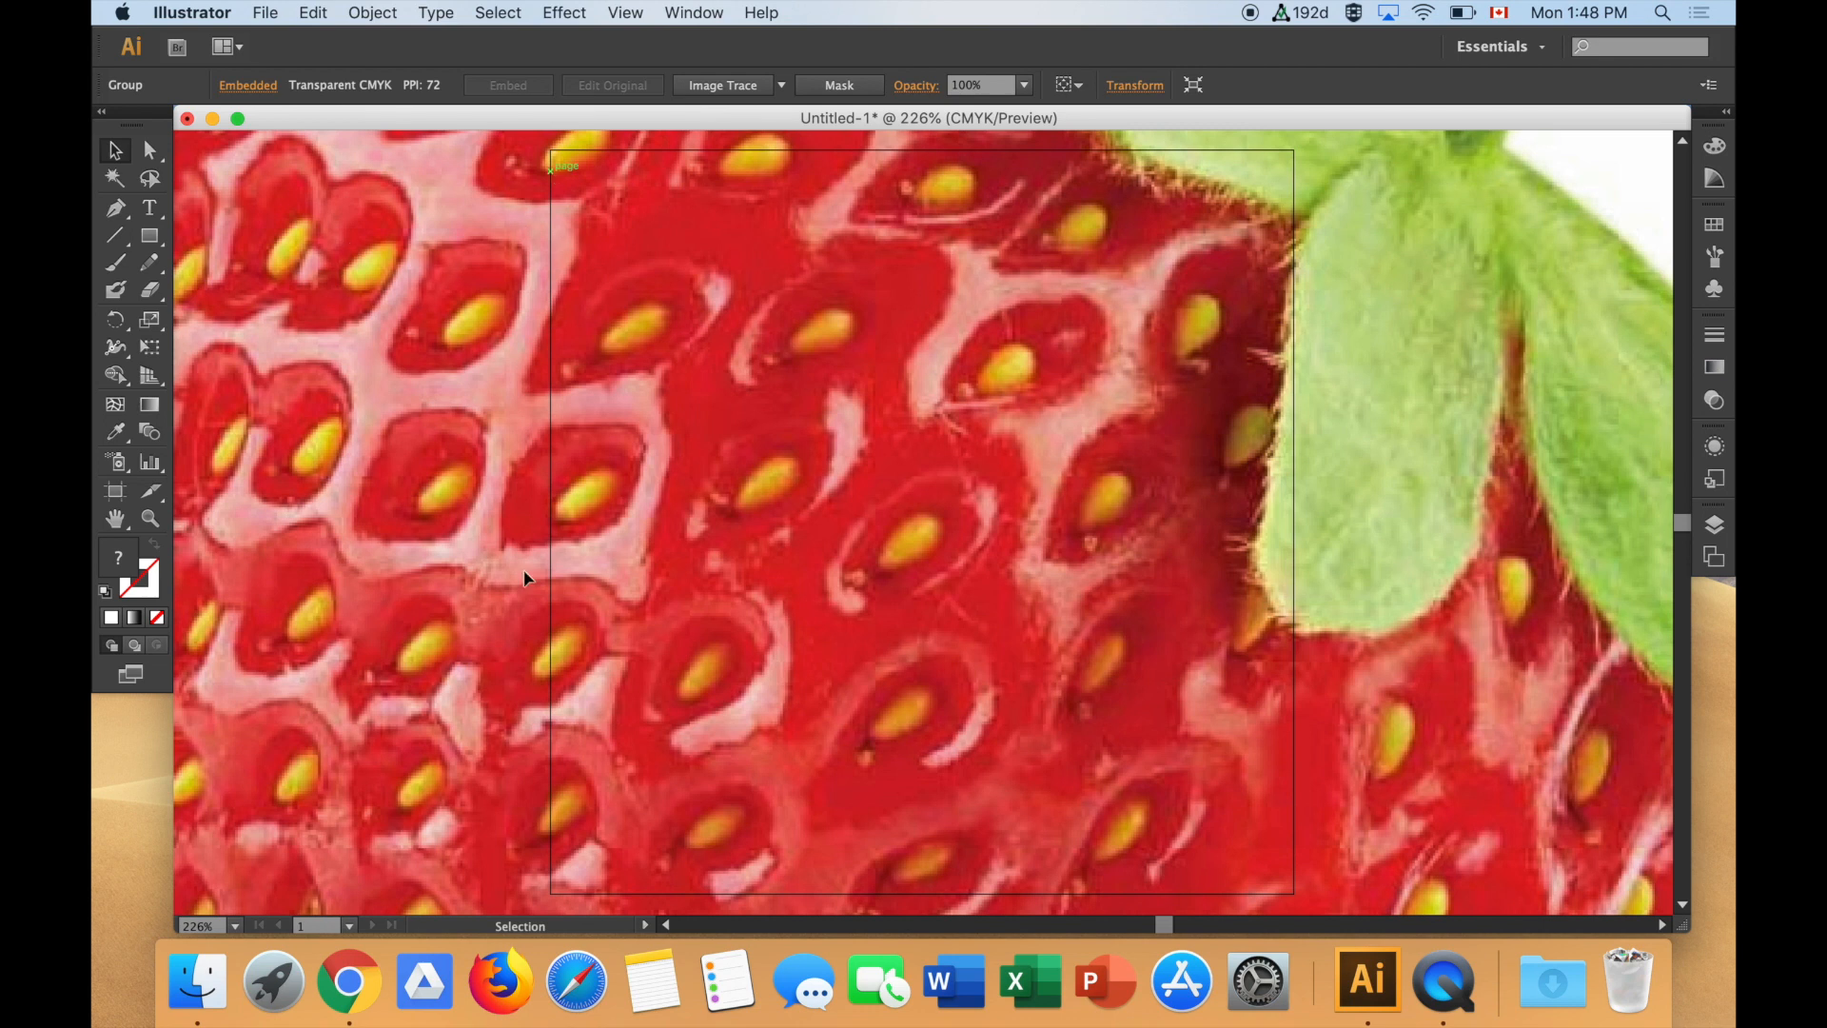
mouse_move(1285, 171)
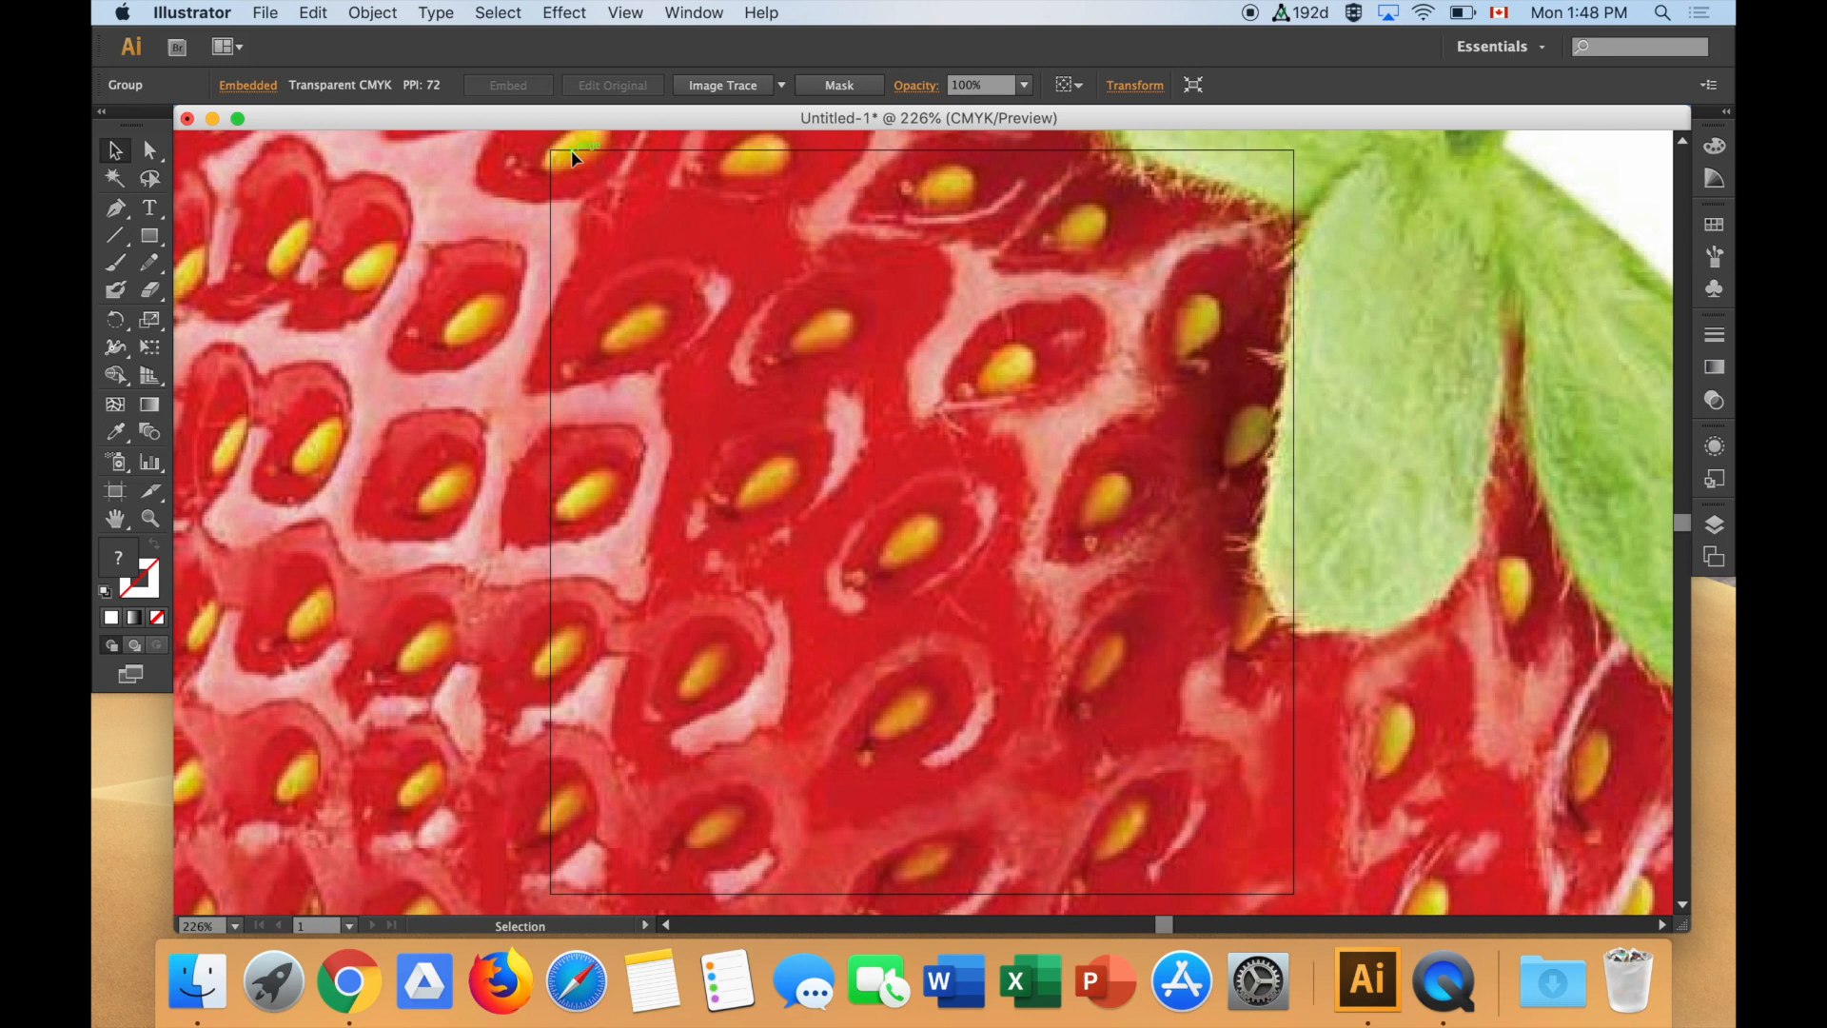
mouse_move(856, 371)
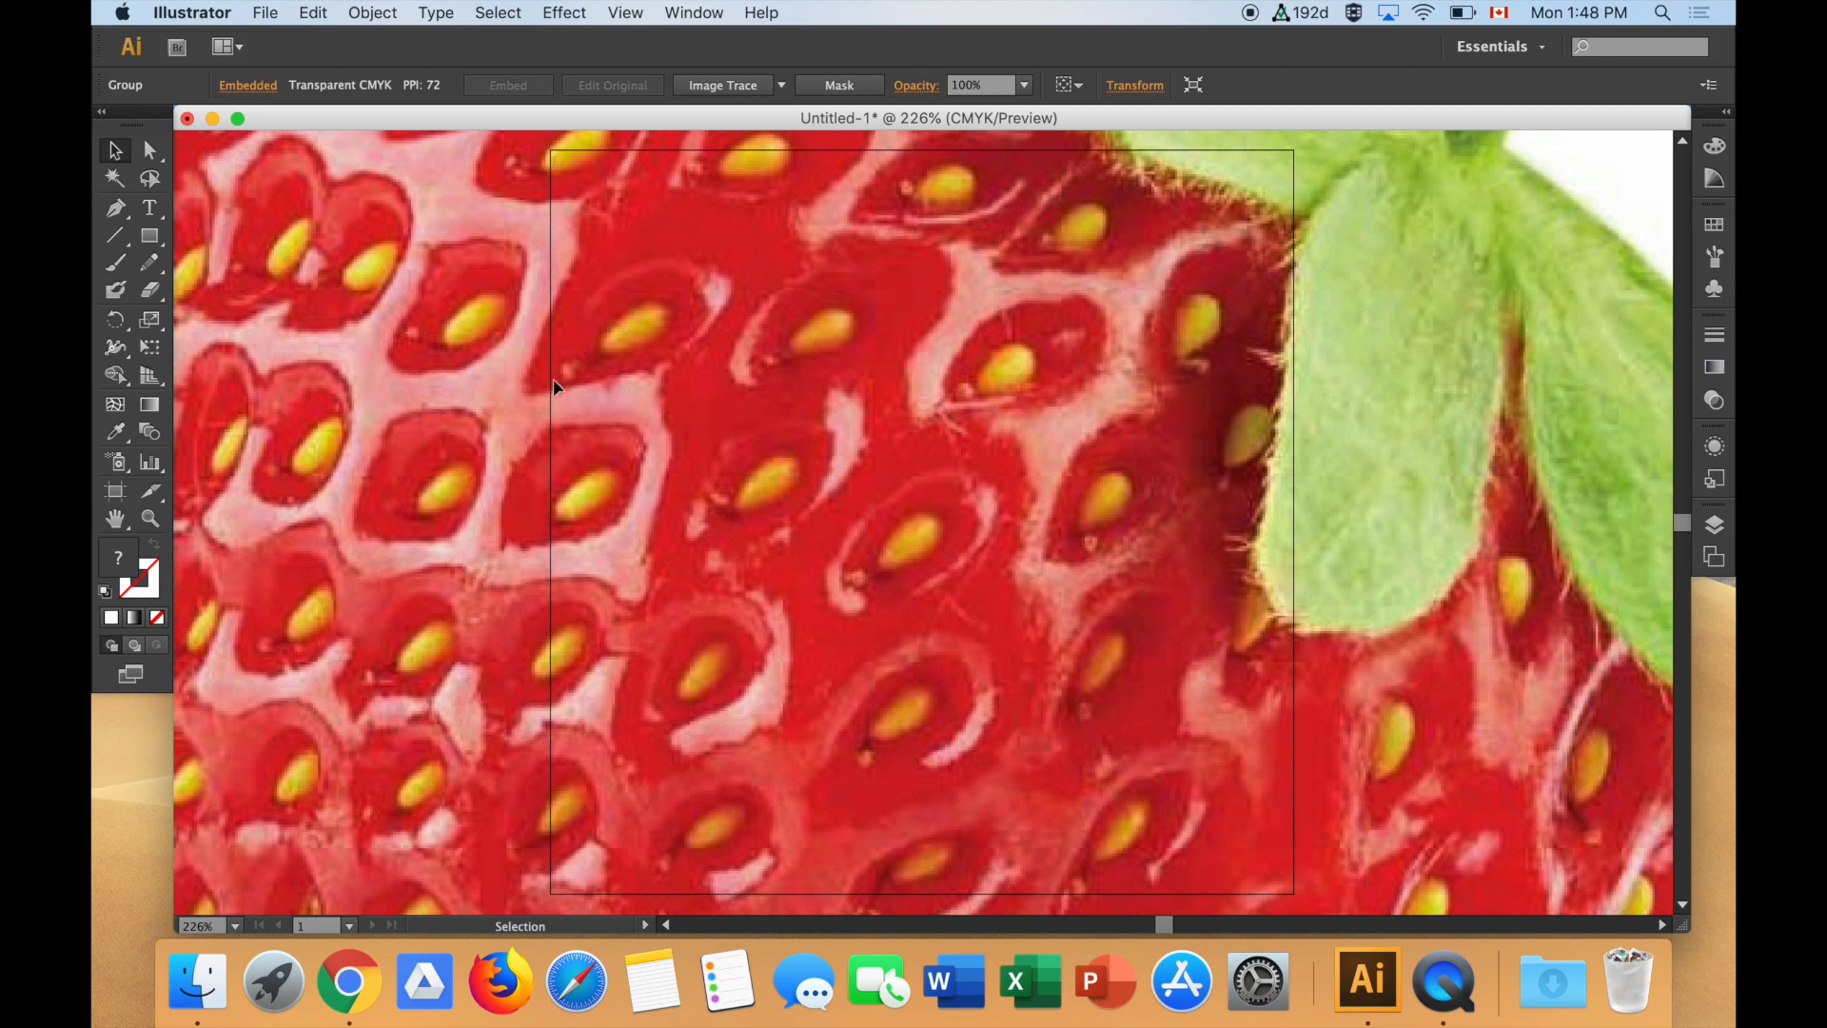
- Scale the strawberry photo uniformly to 20% with Object > Transform > Scale
click(372, 12)
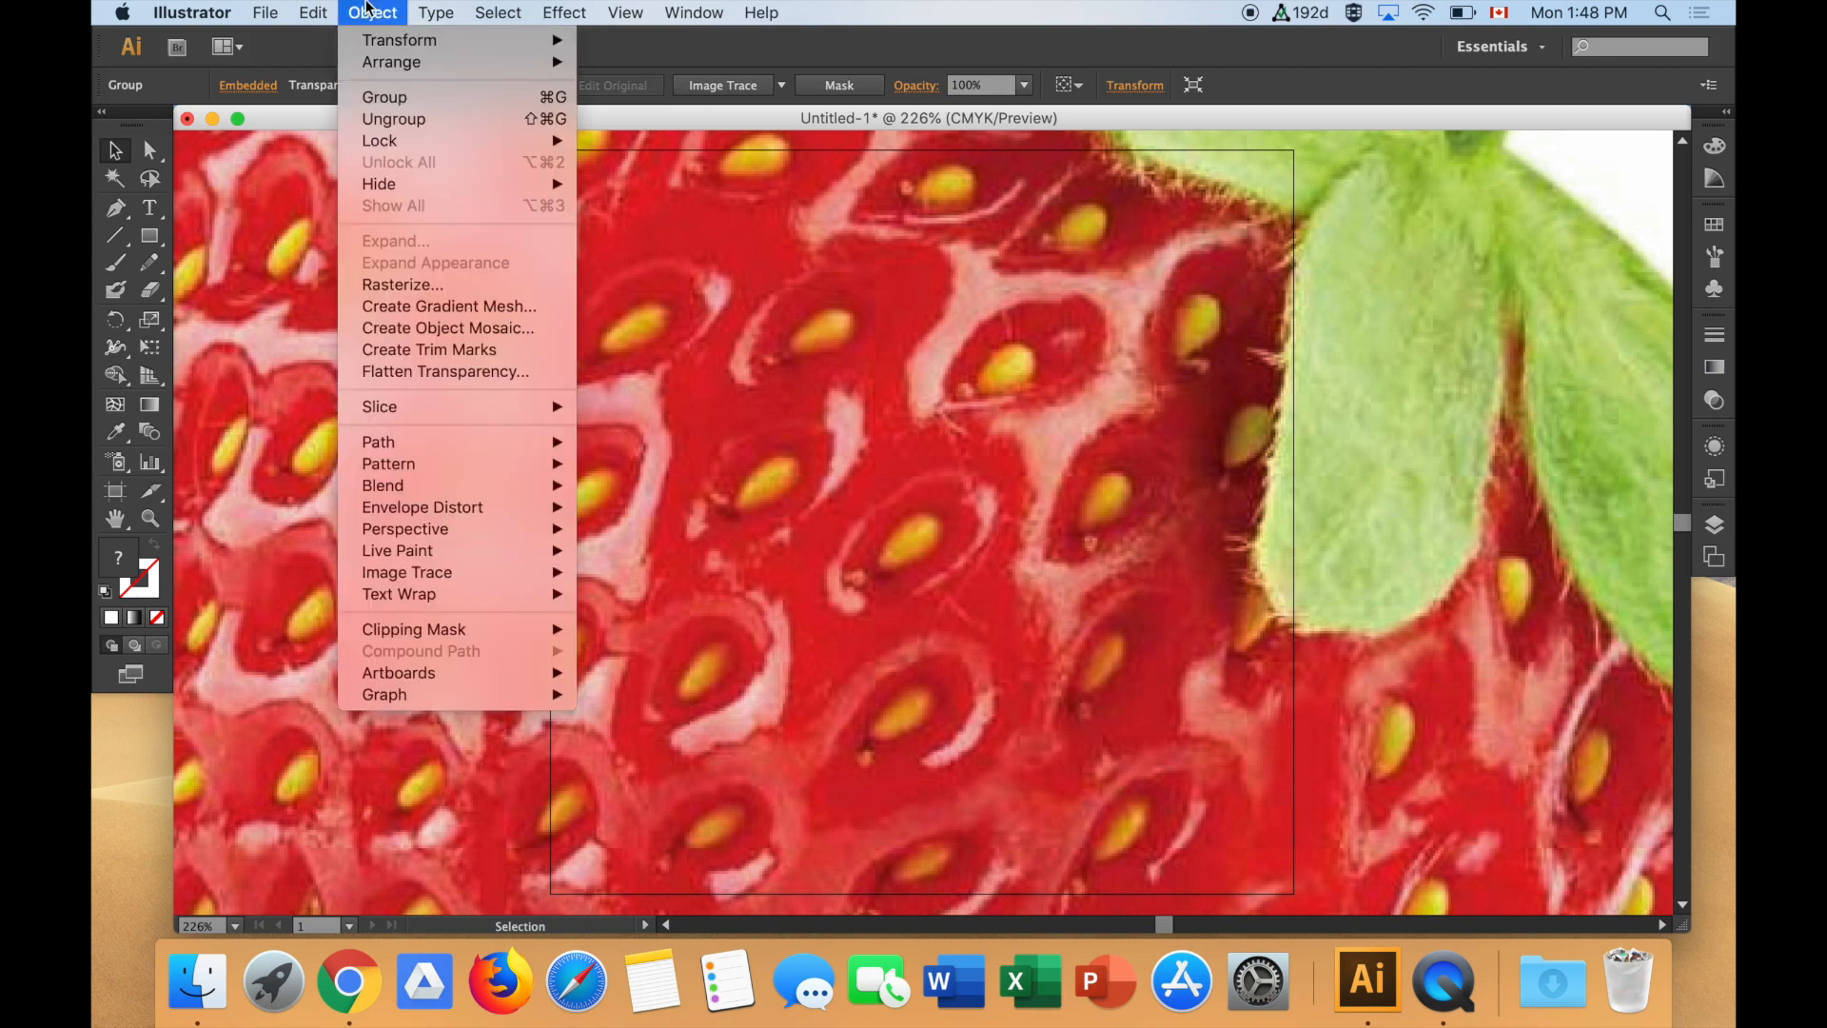
mouse_move(399, 40)
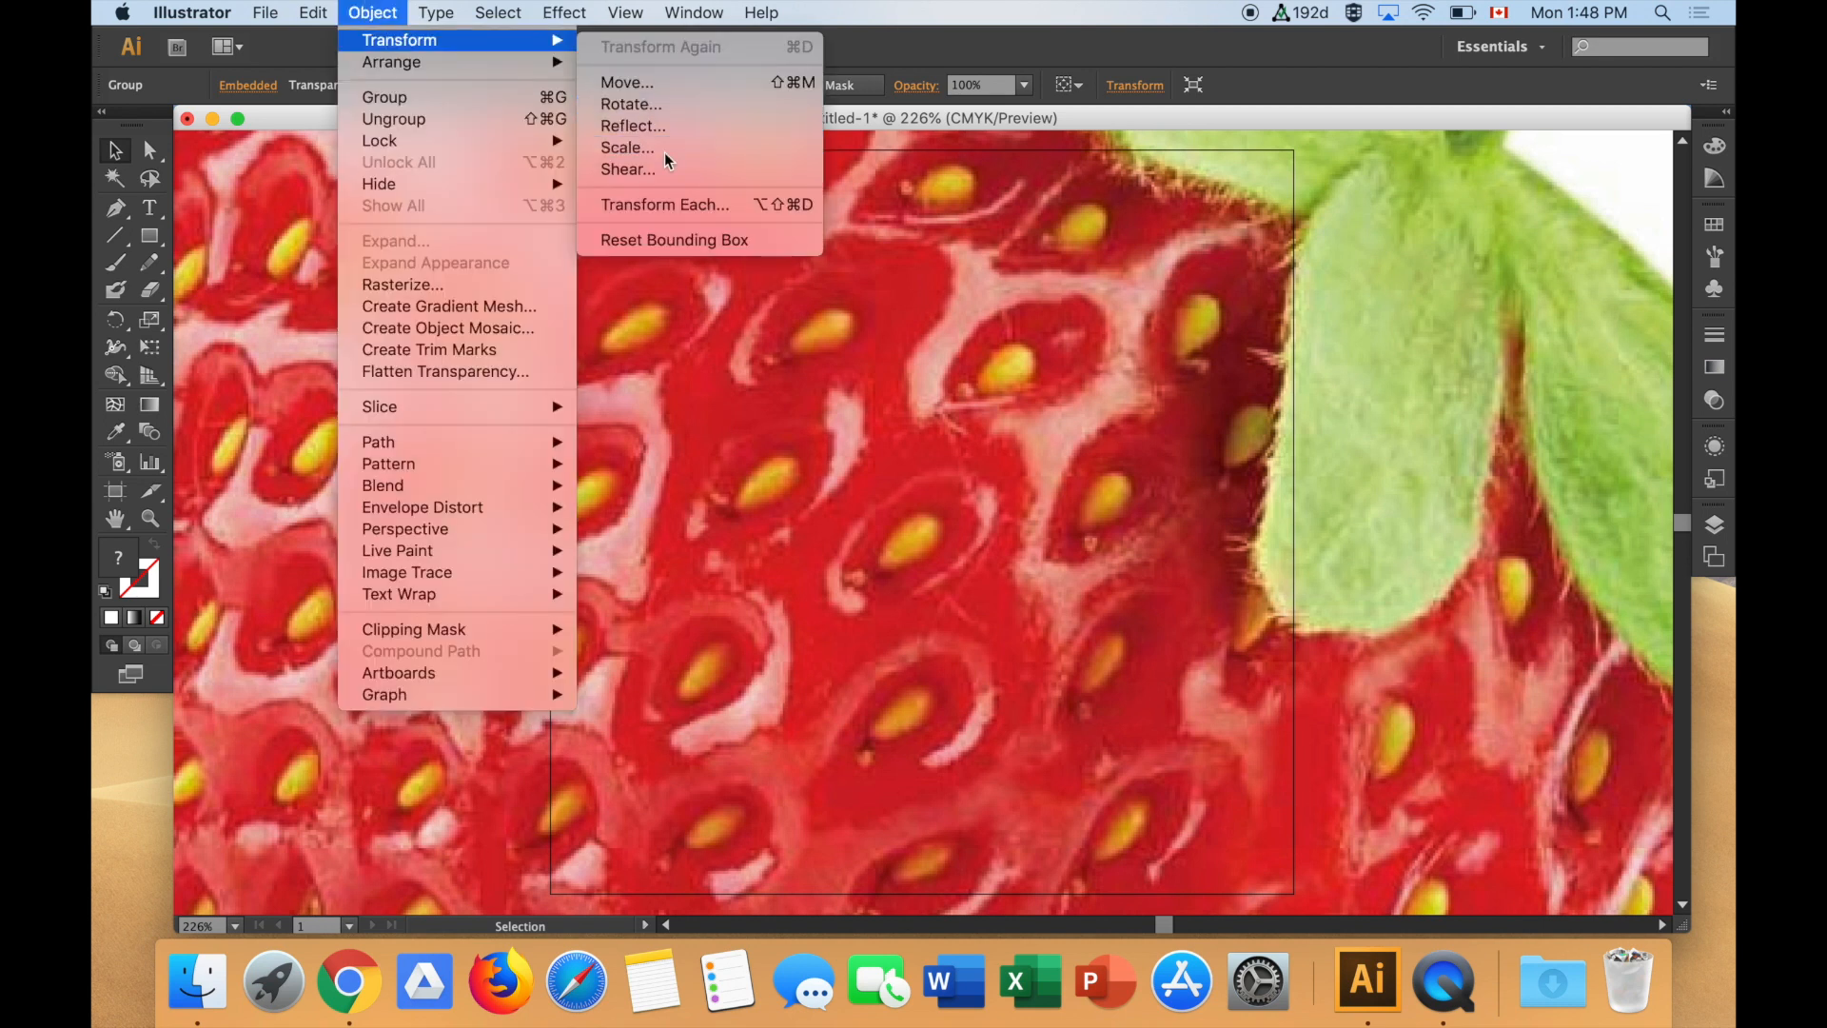
click(626, 147)
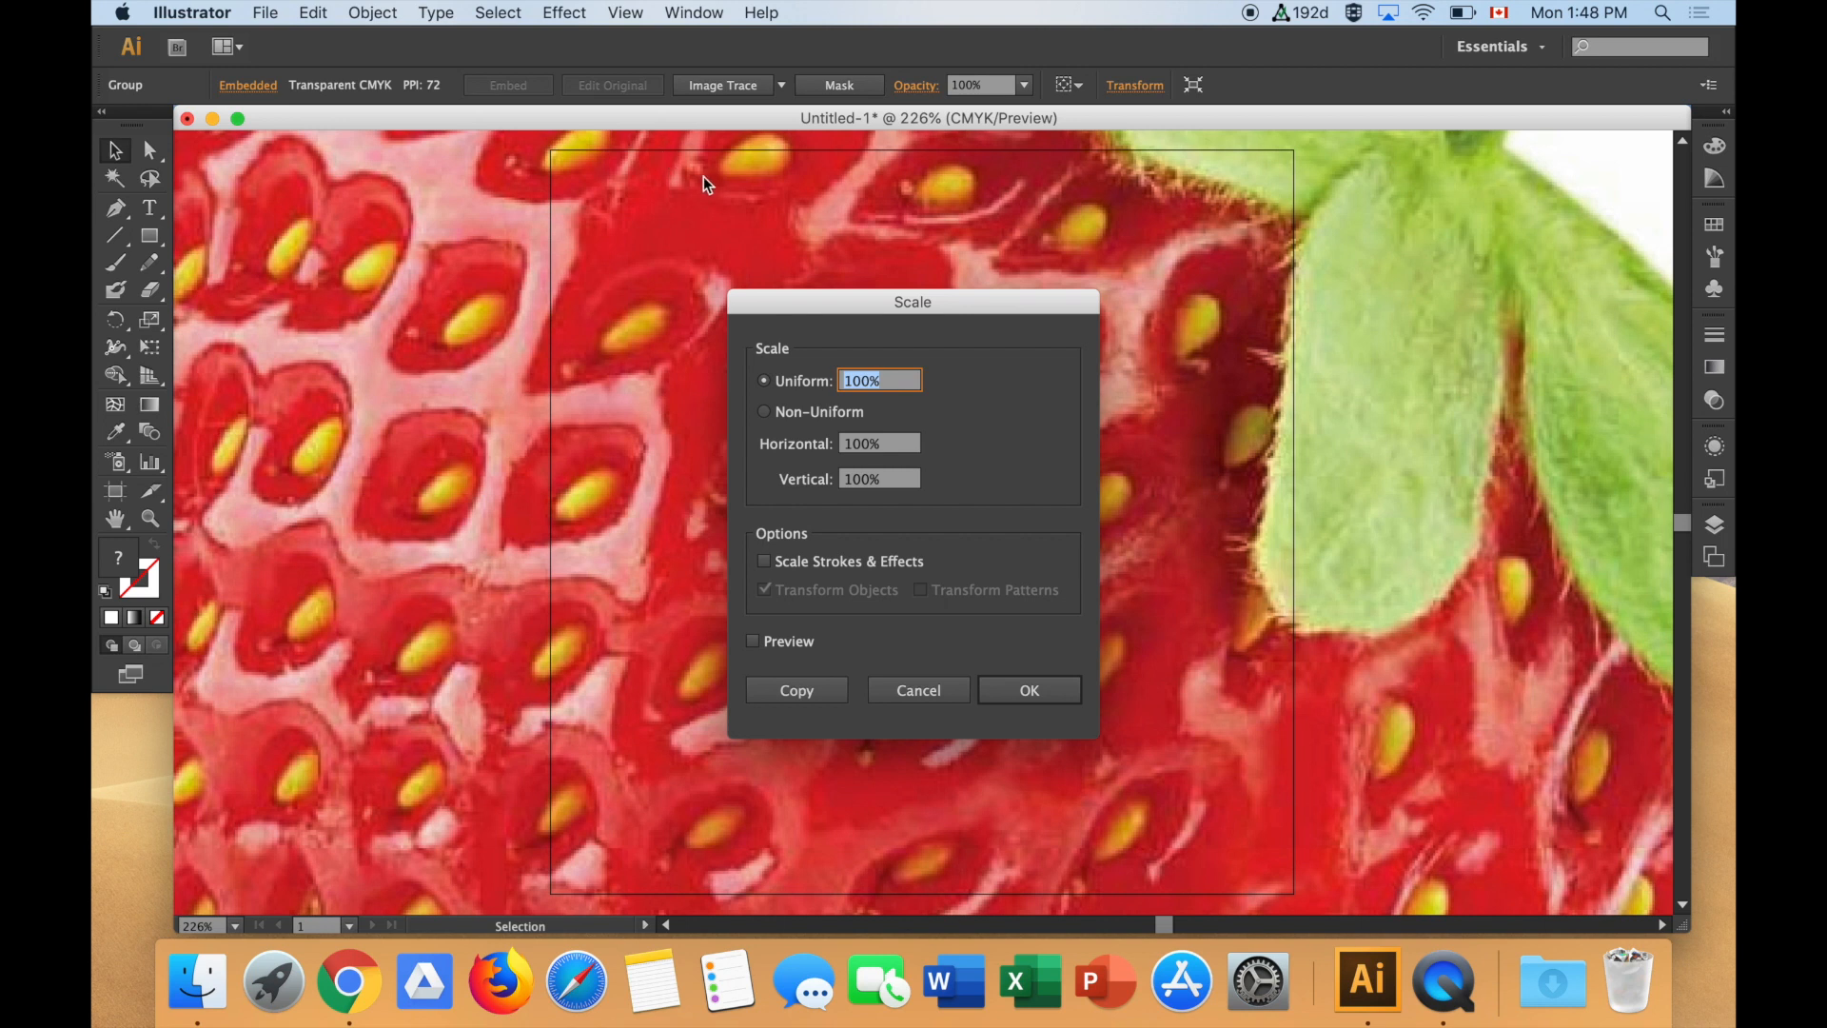
mouse_move(811, 238)
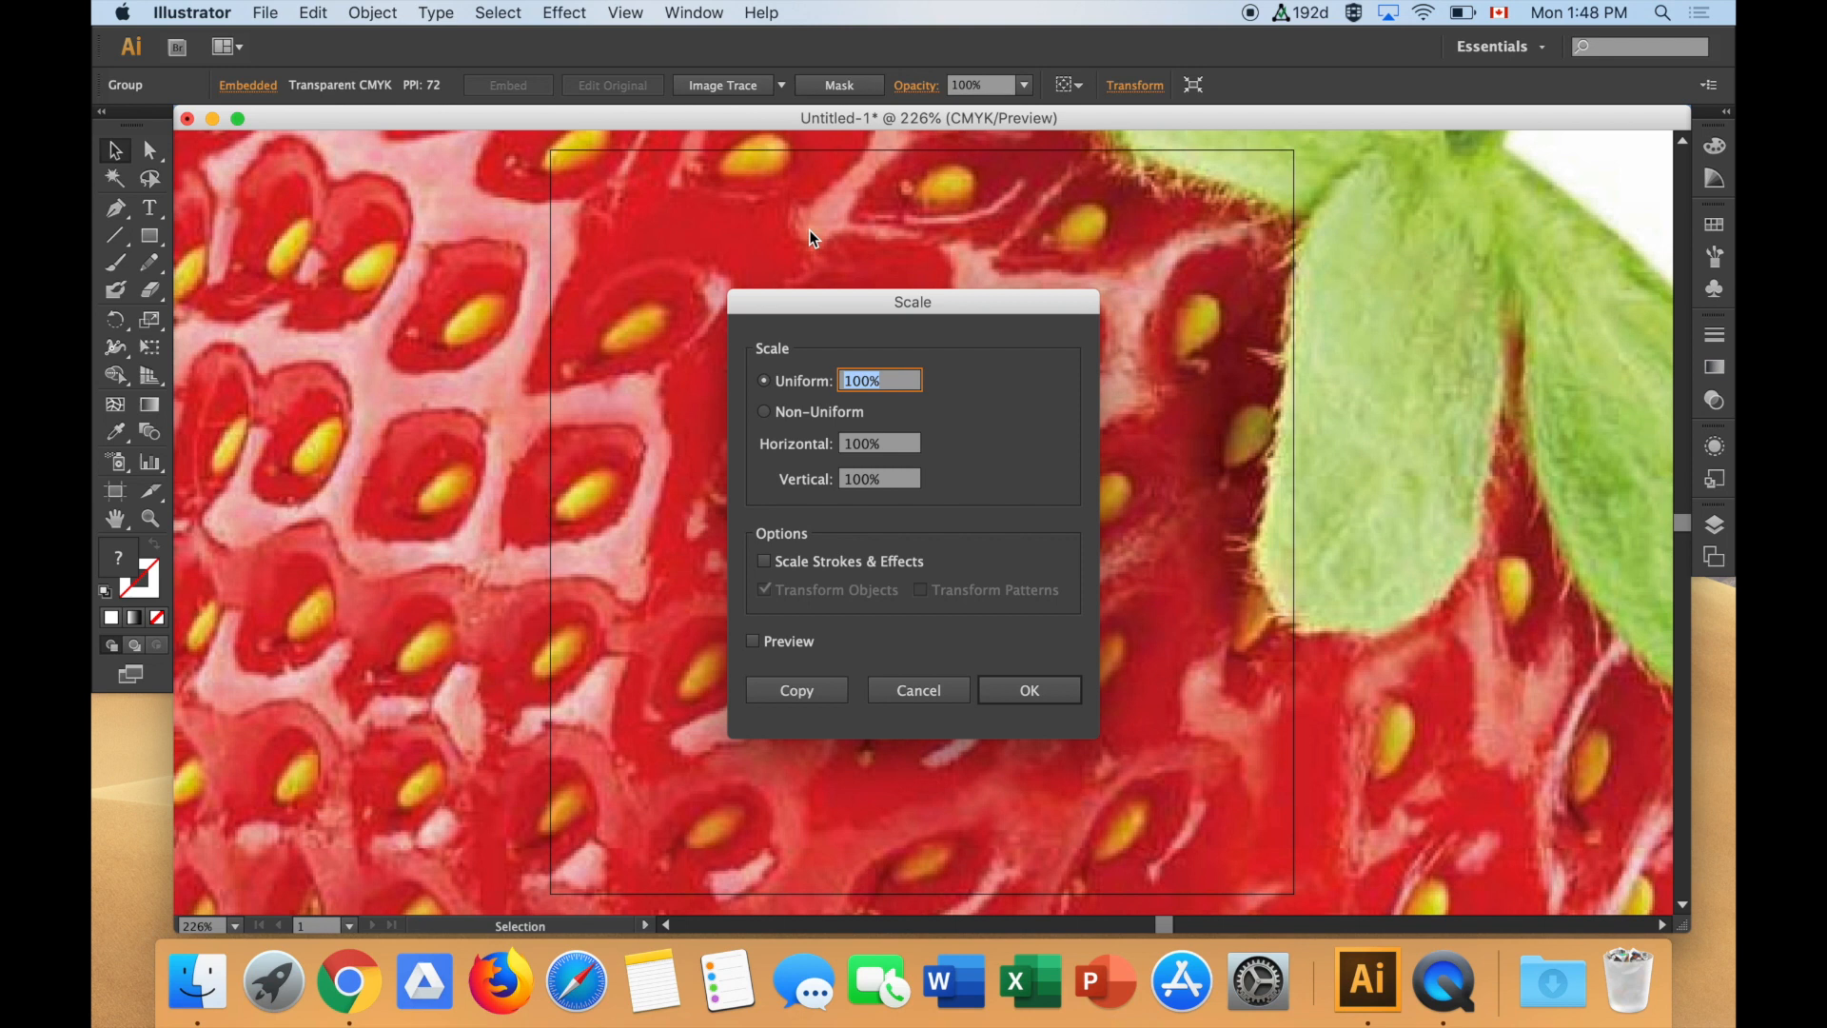
text(20)
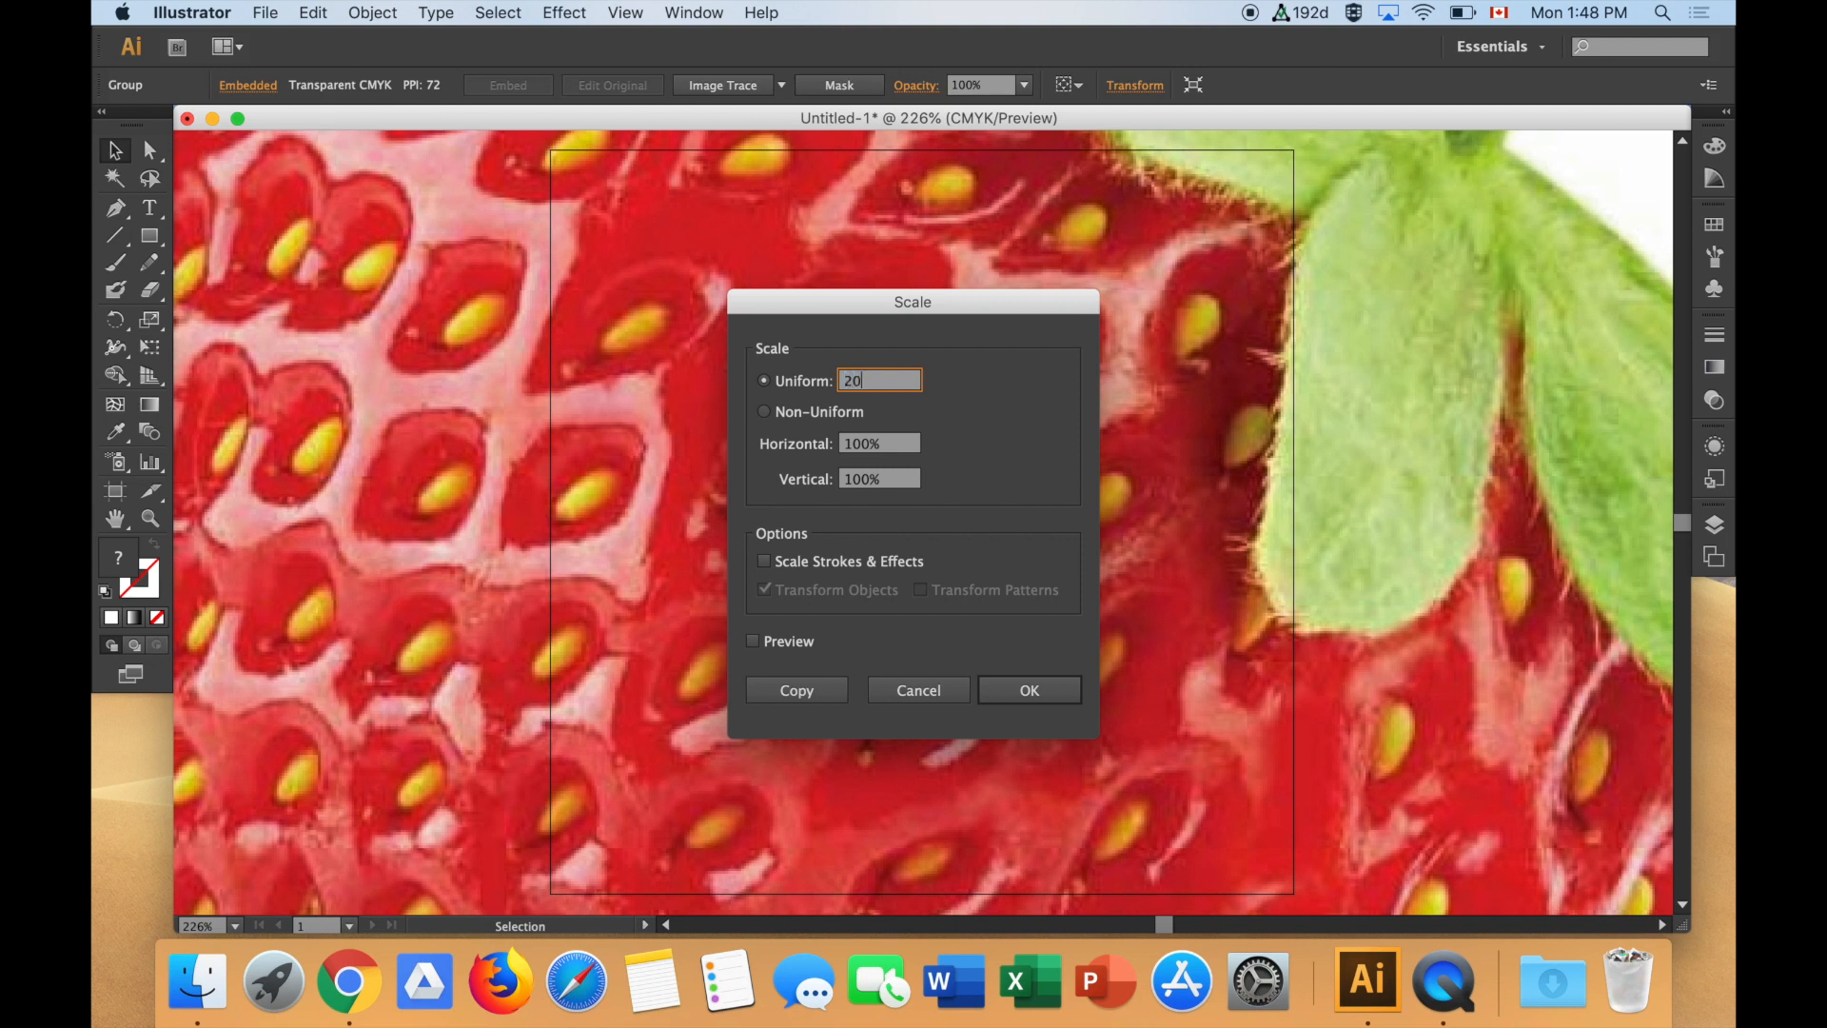
mouse_move(1026, 649)
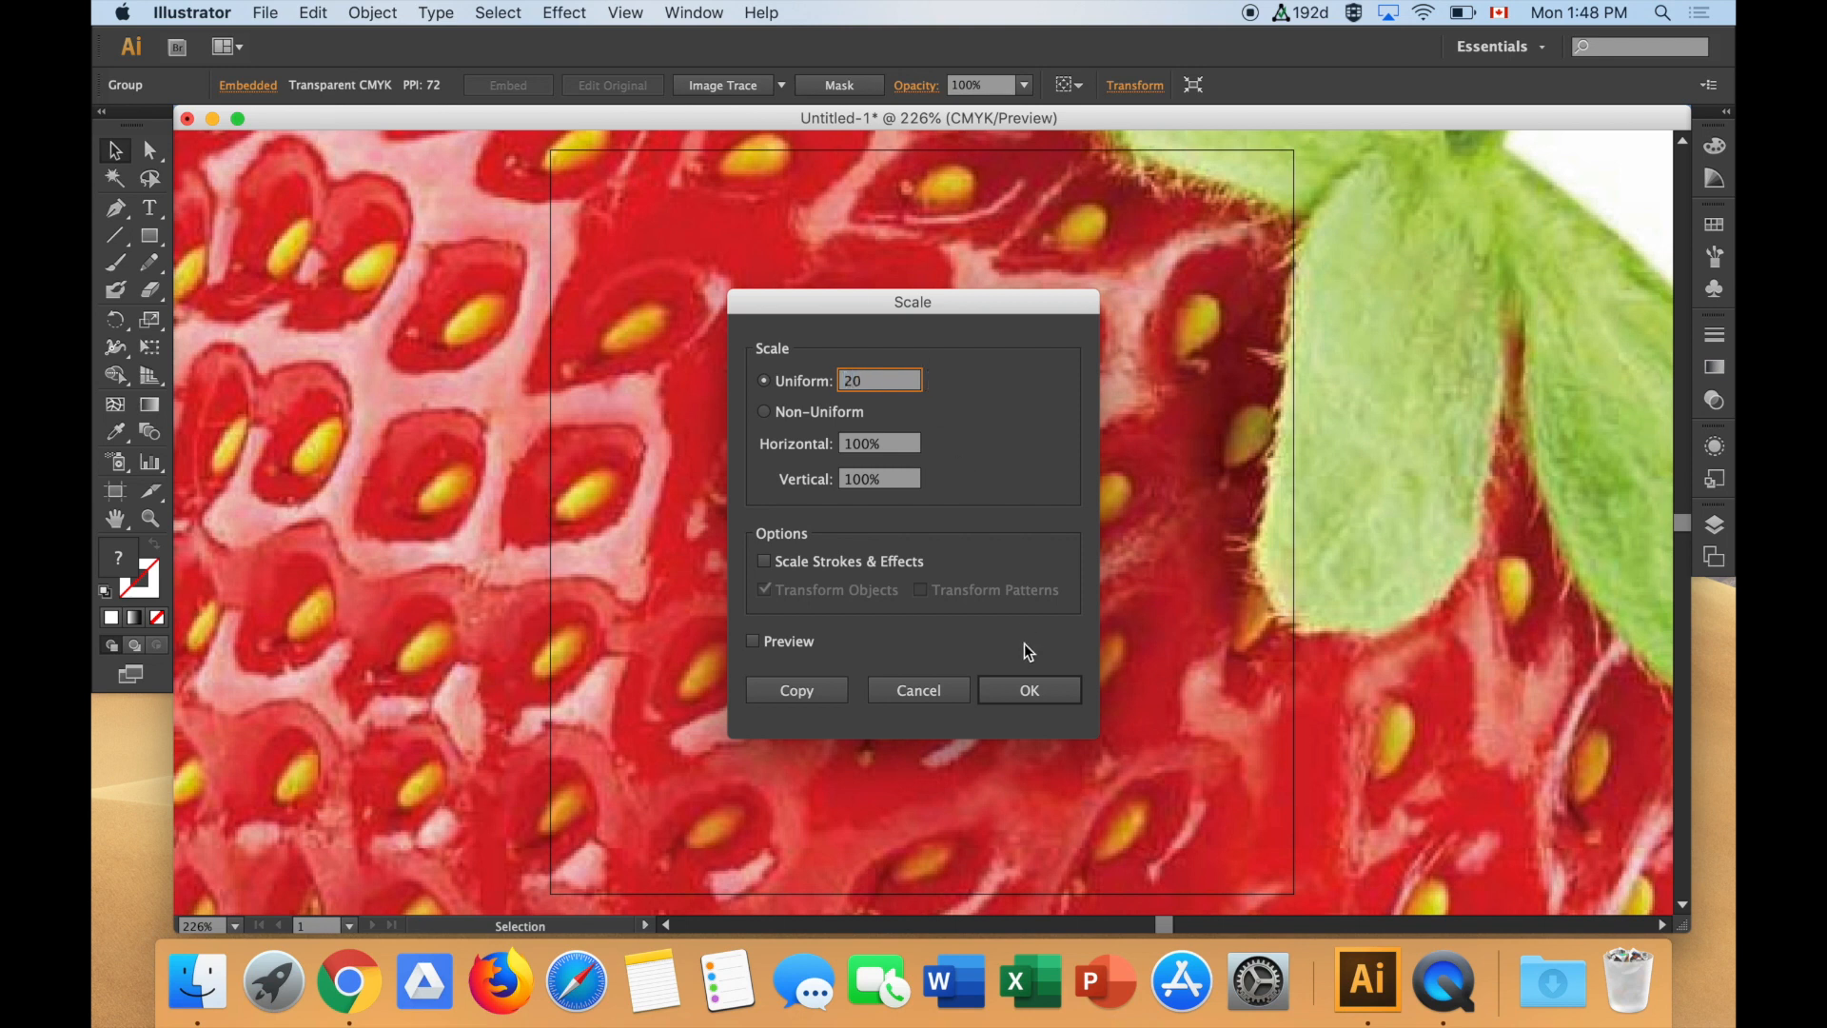
click(1027, 689)
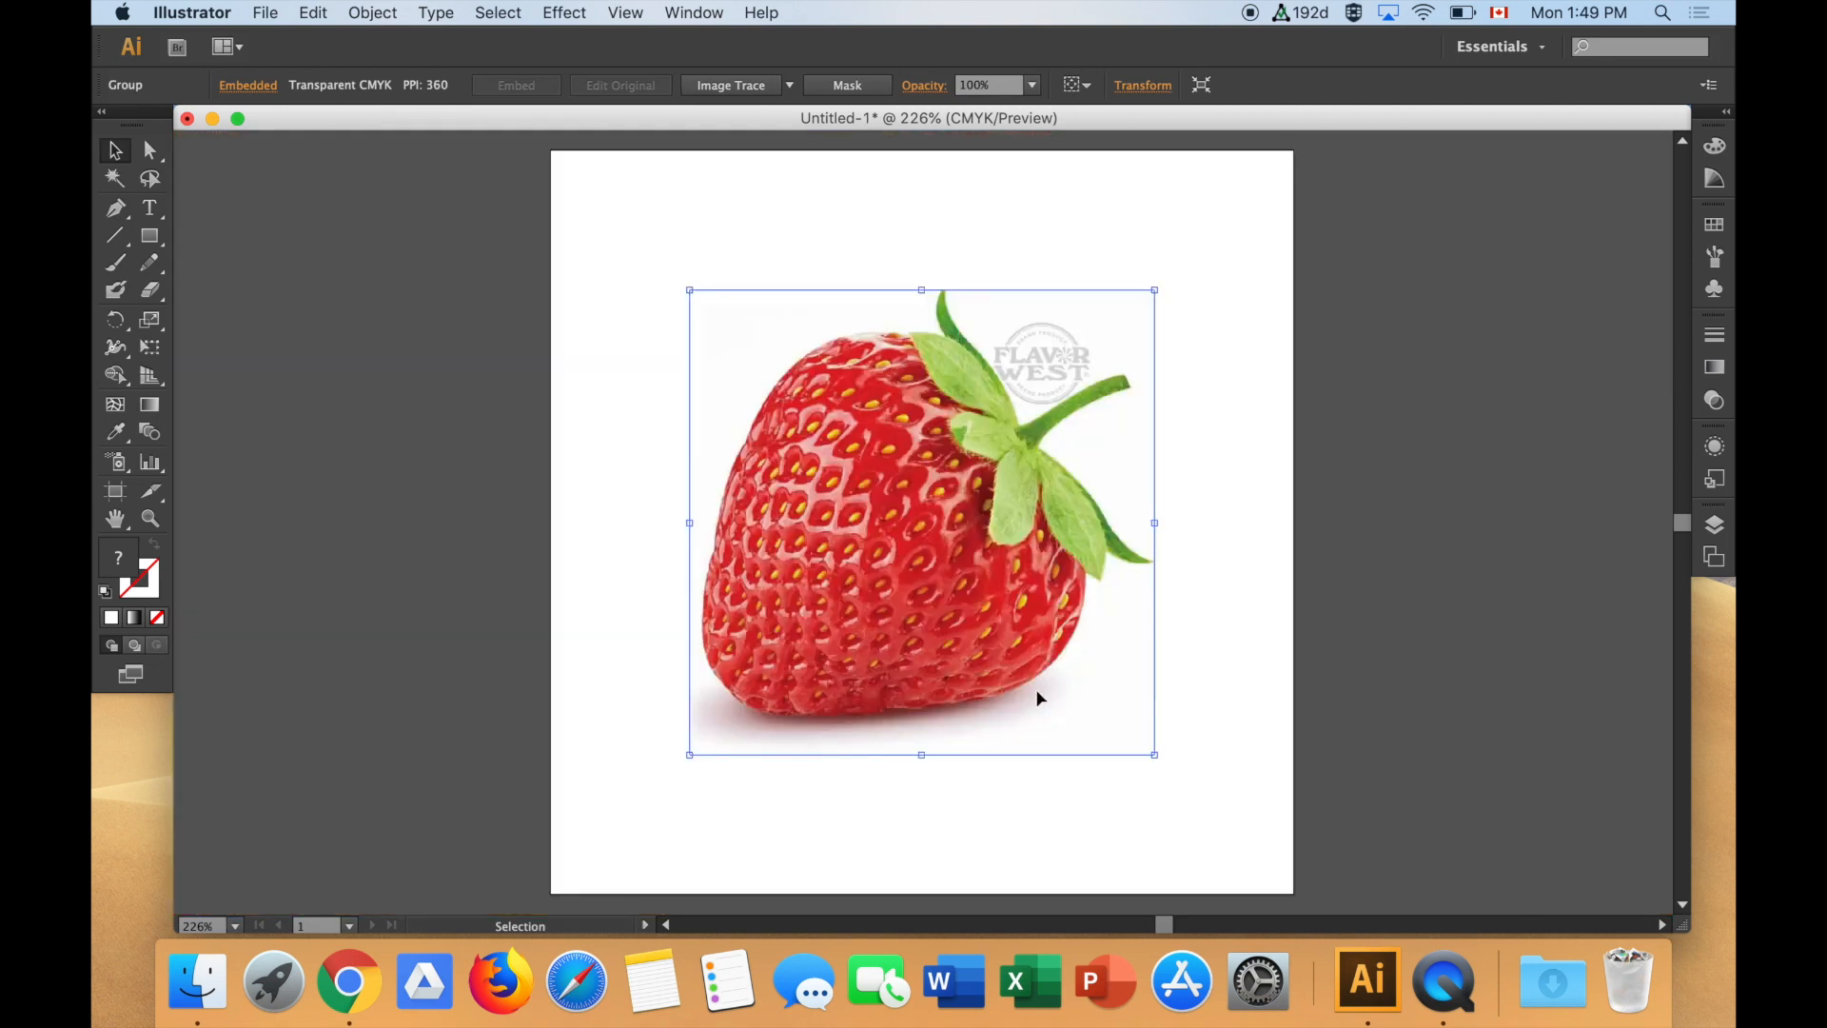
- Rescale the photo with Transform Again until it fills the artboard, then deselect it
click(372, 12)
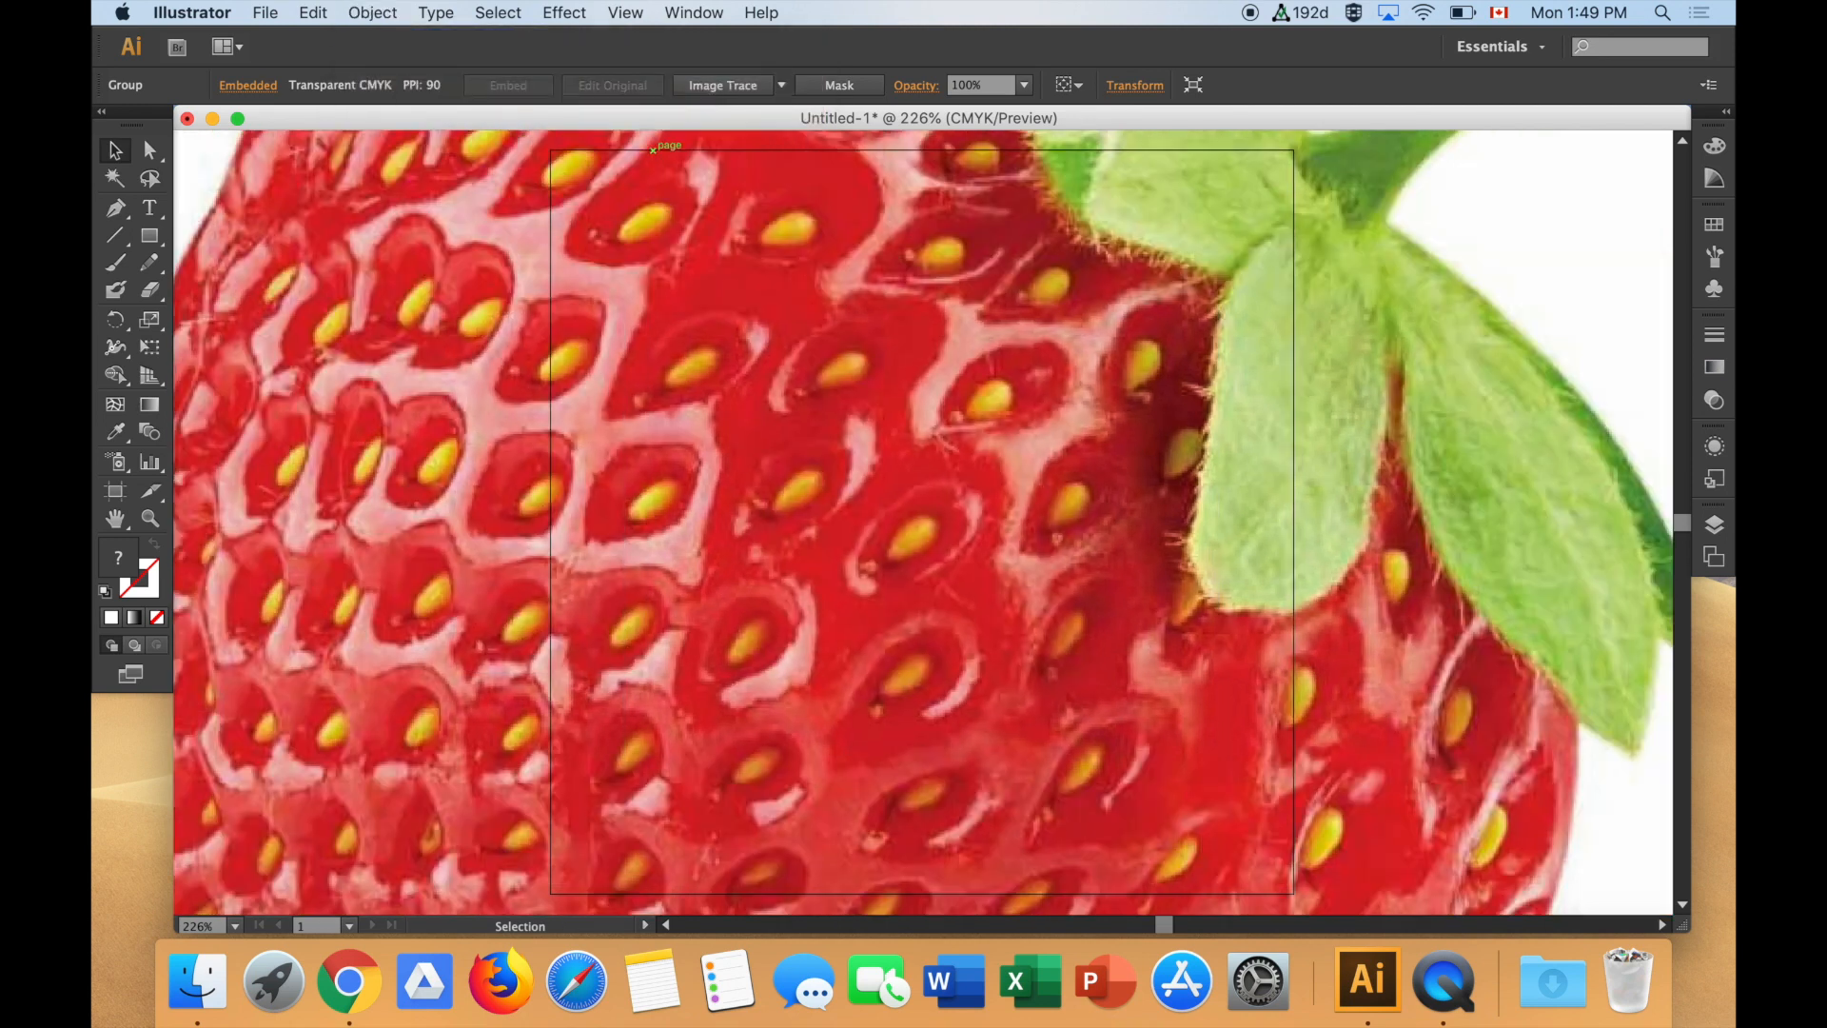
click(372, 12)
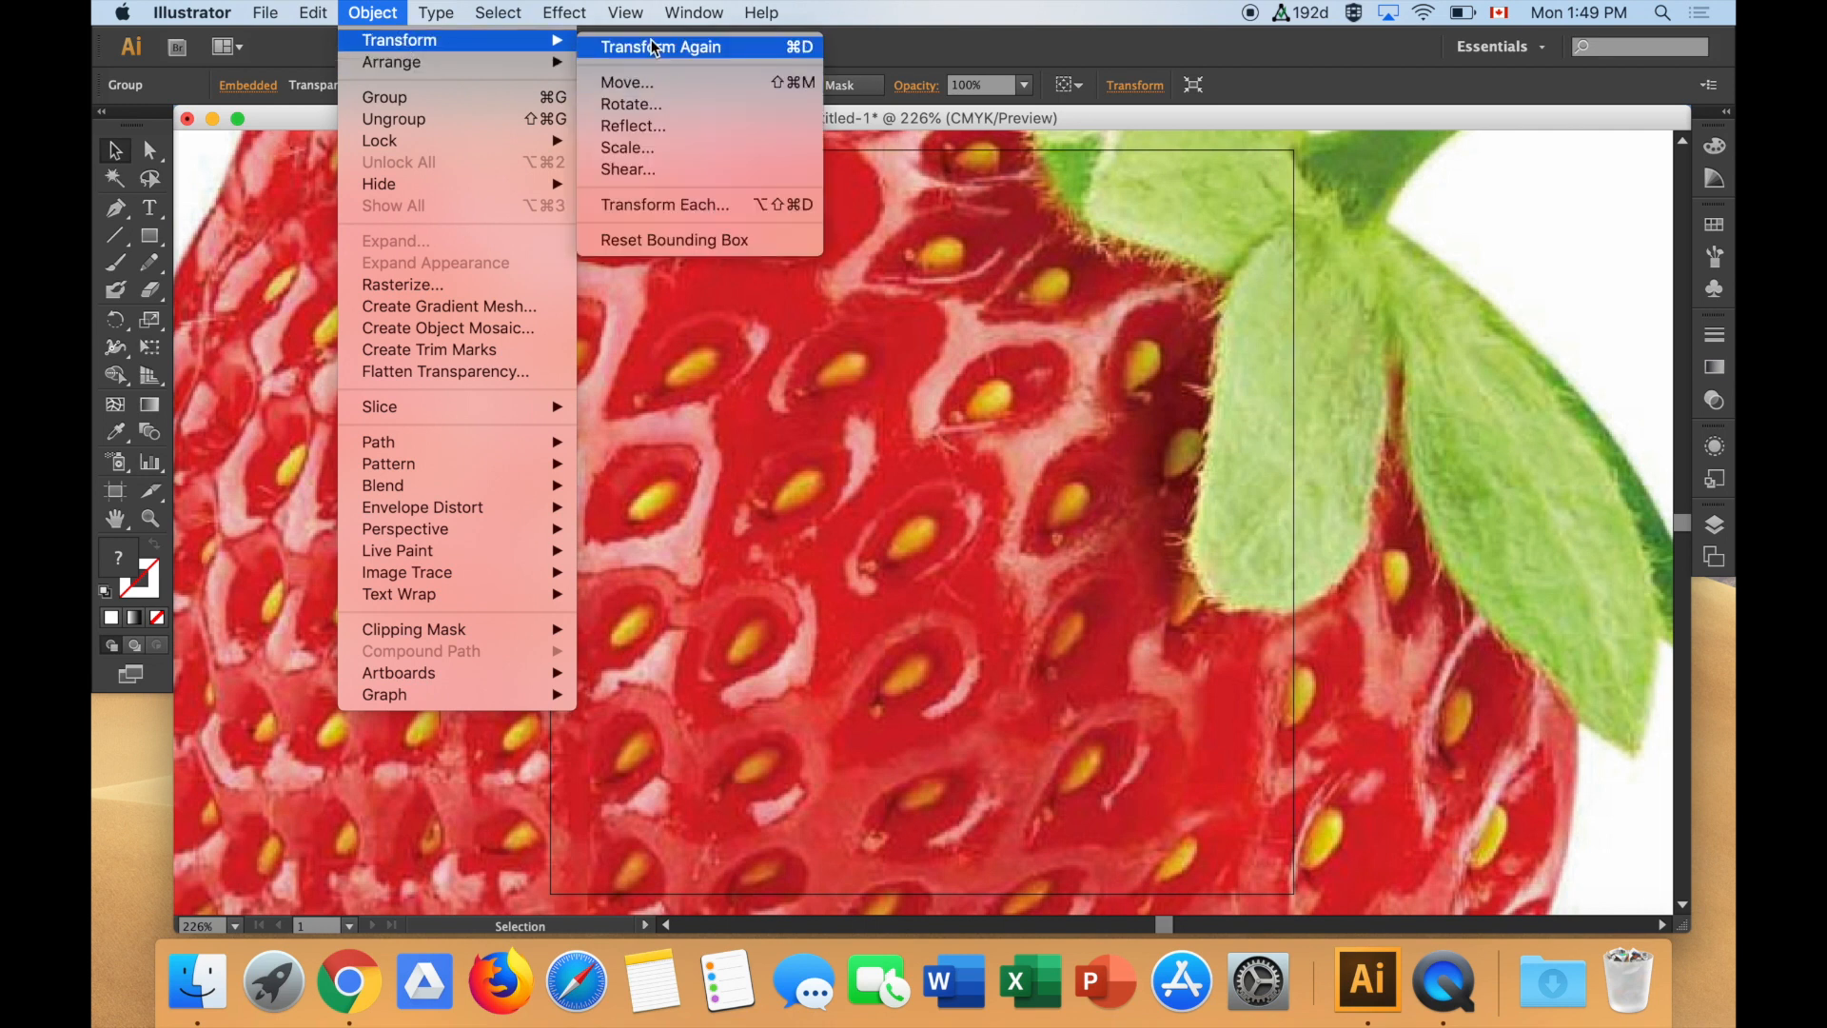
mouse_move(627, 81)
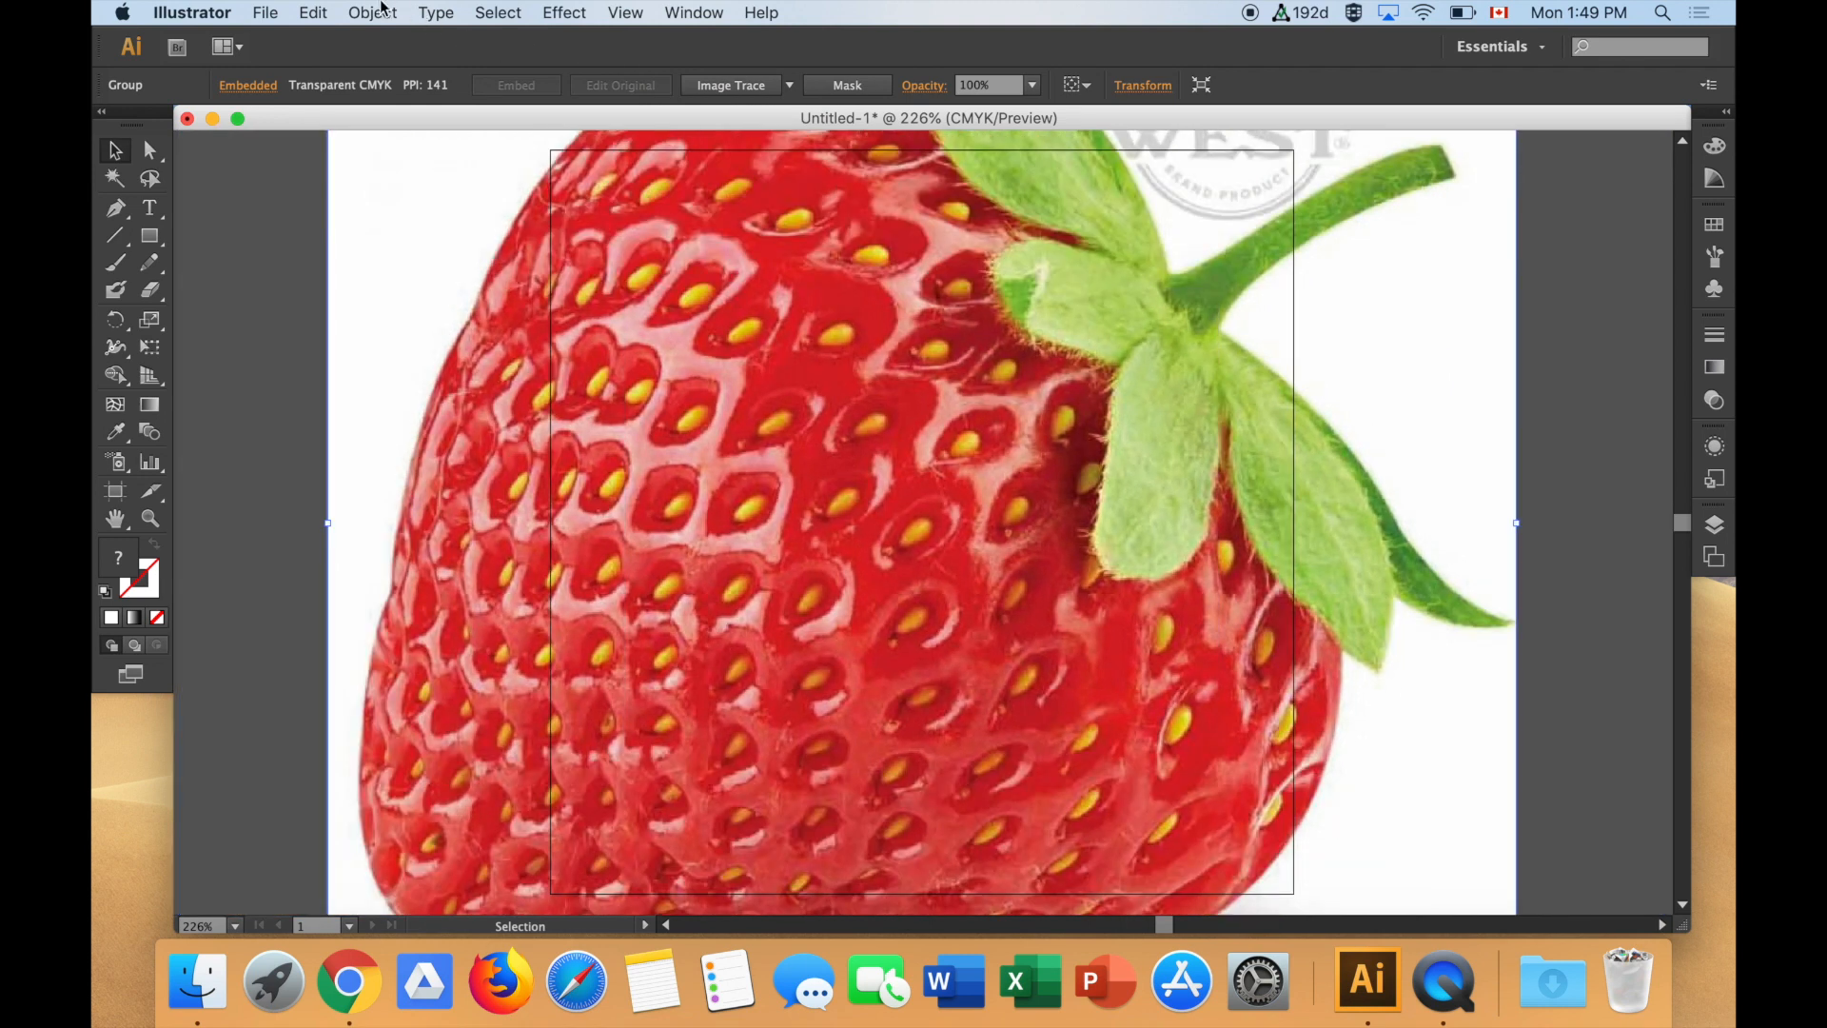
click(372, 12)
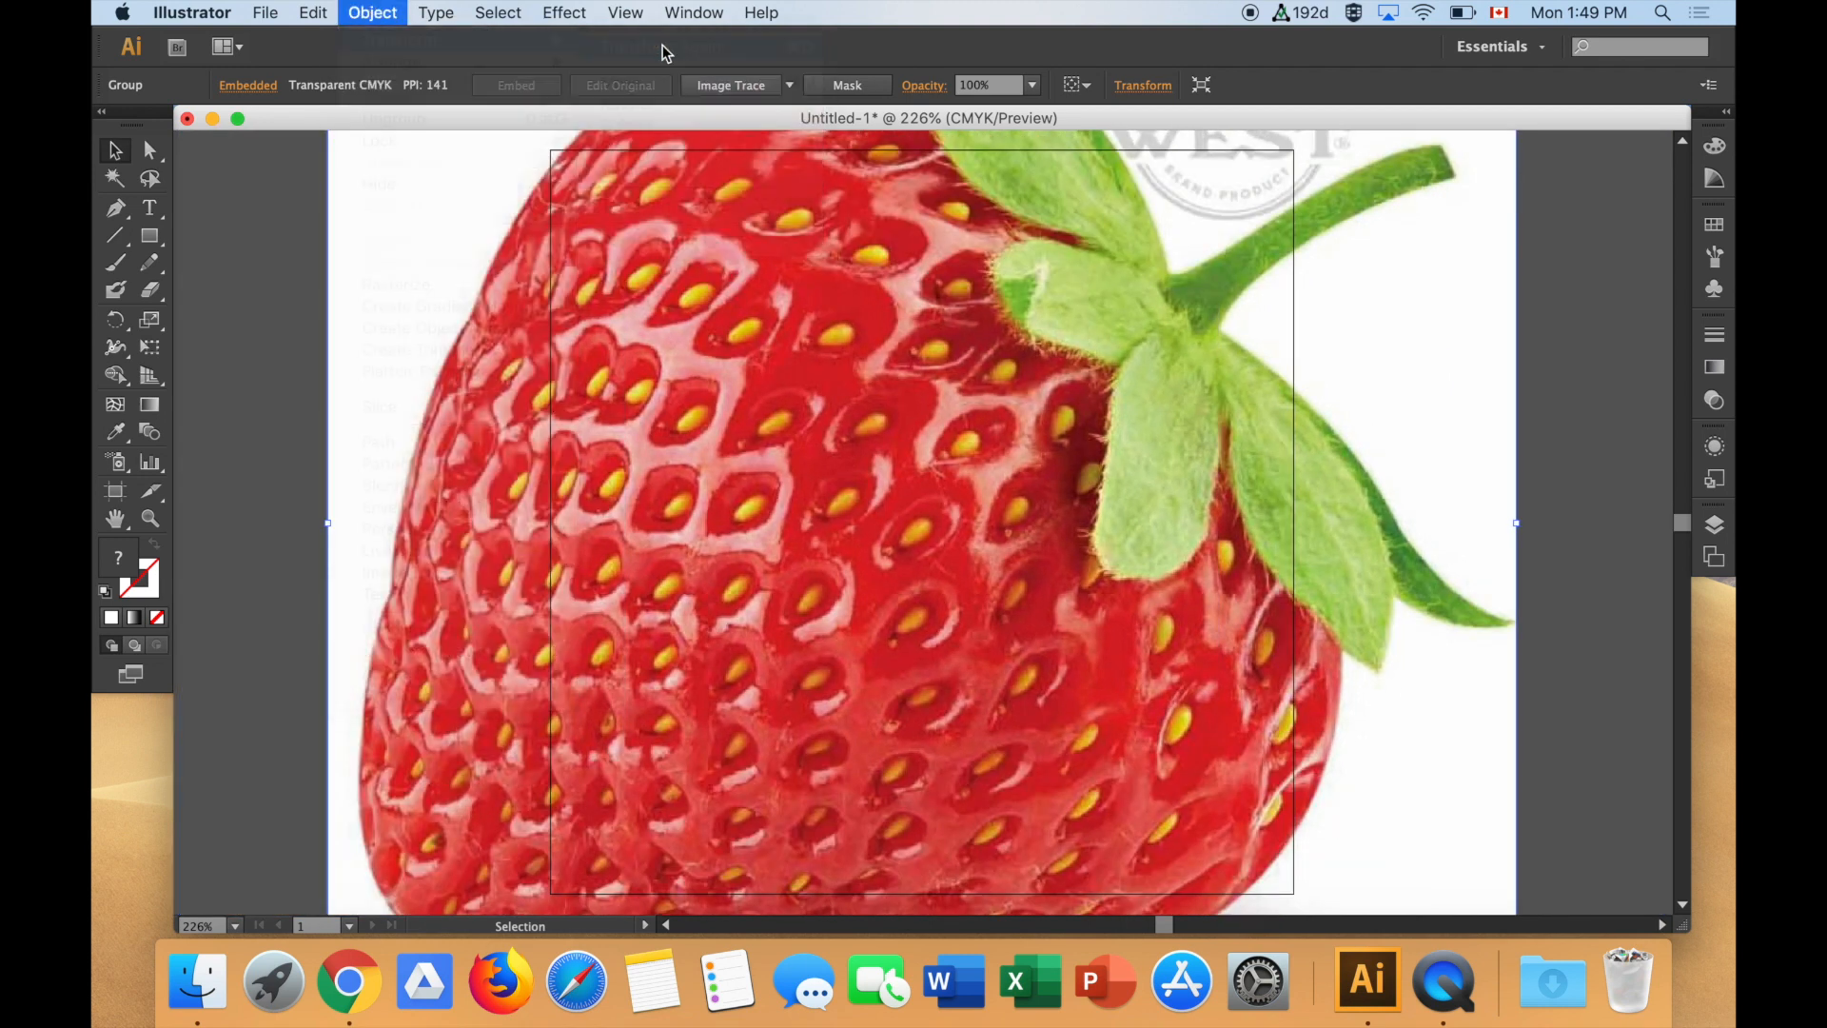
click(372, 12)
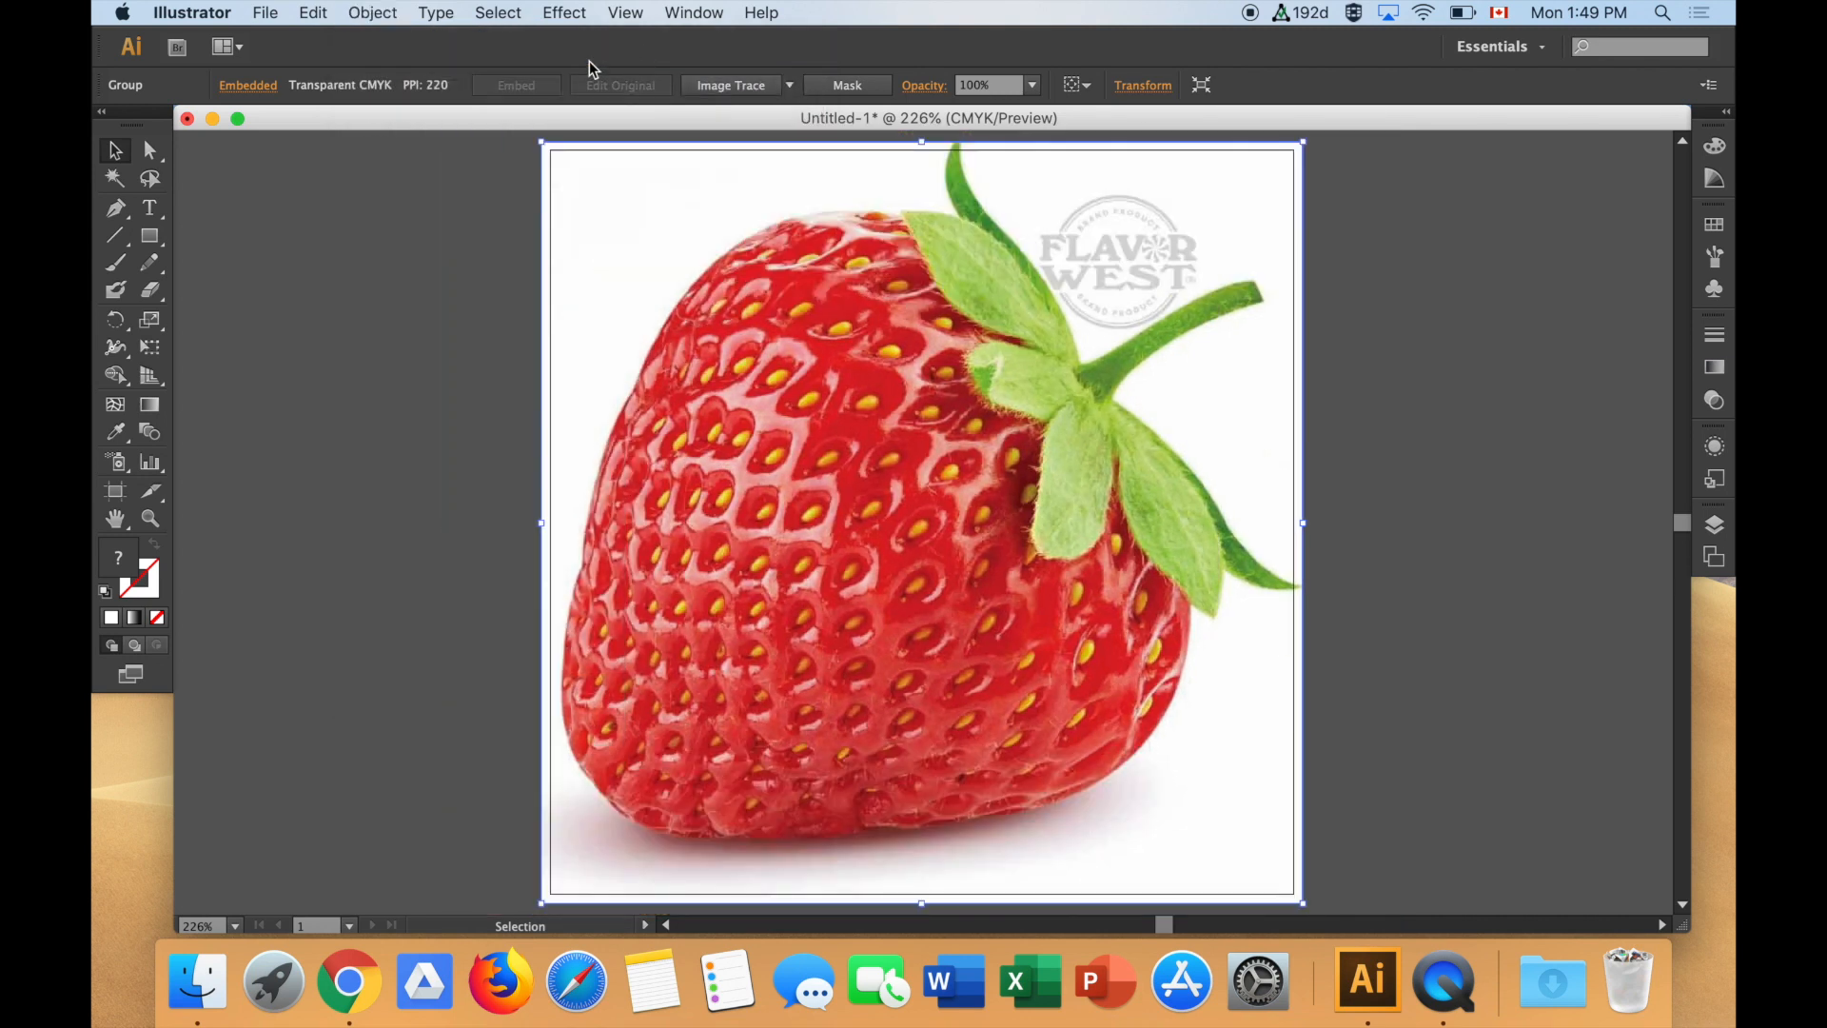
click(372, 12)
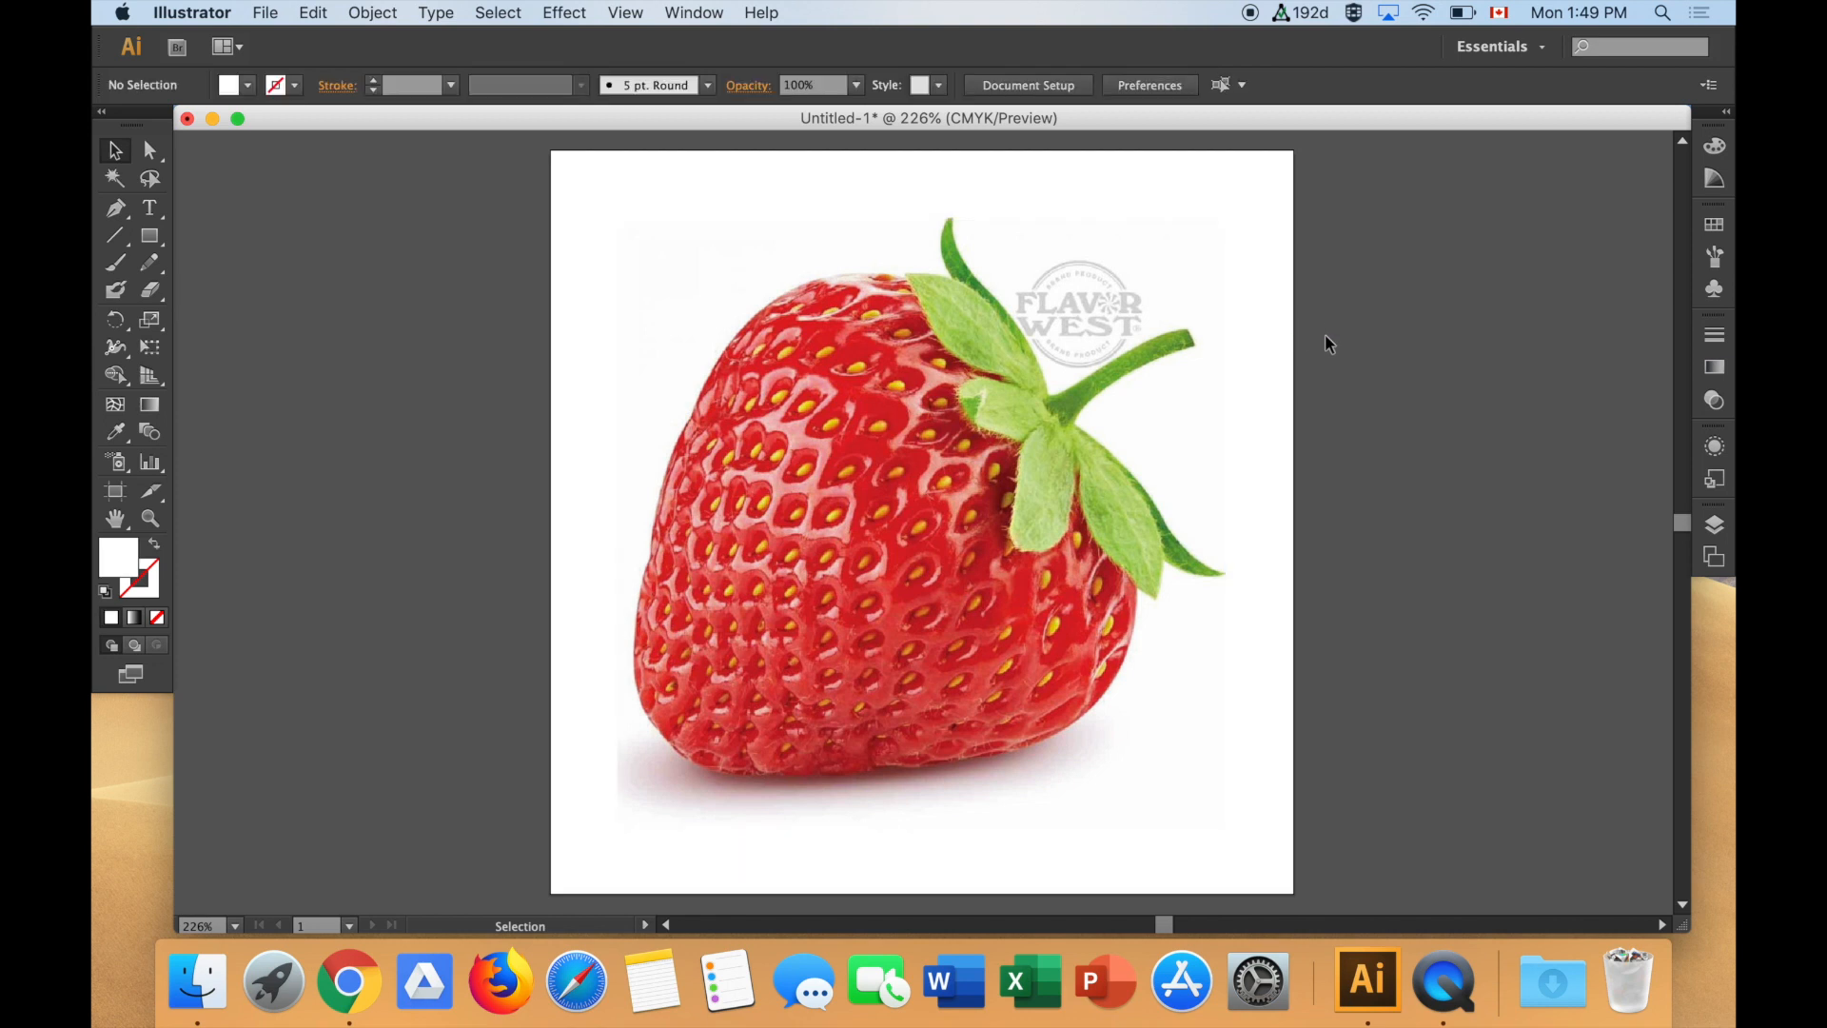
- Open the Rectangle Tool's flyout of shape tools, keeping Rectangle chosen
click(996, 443)
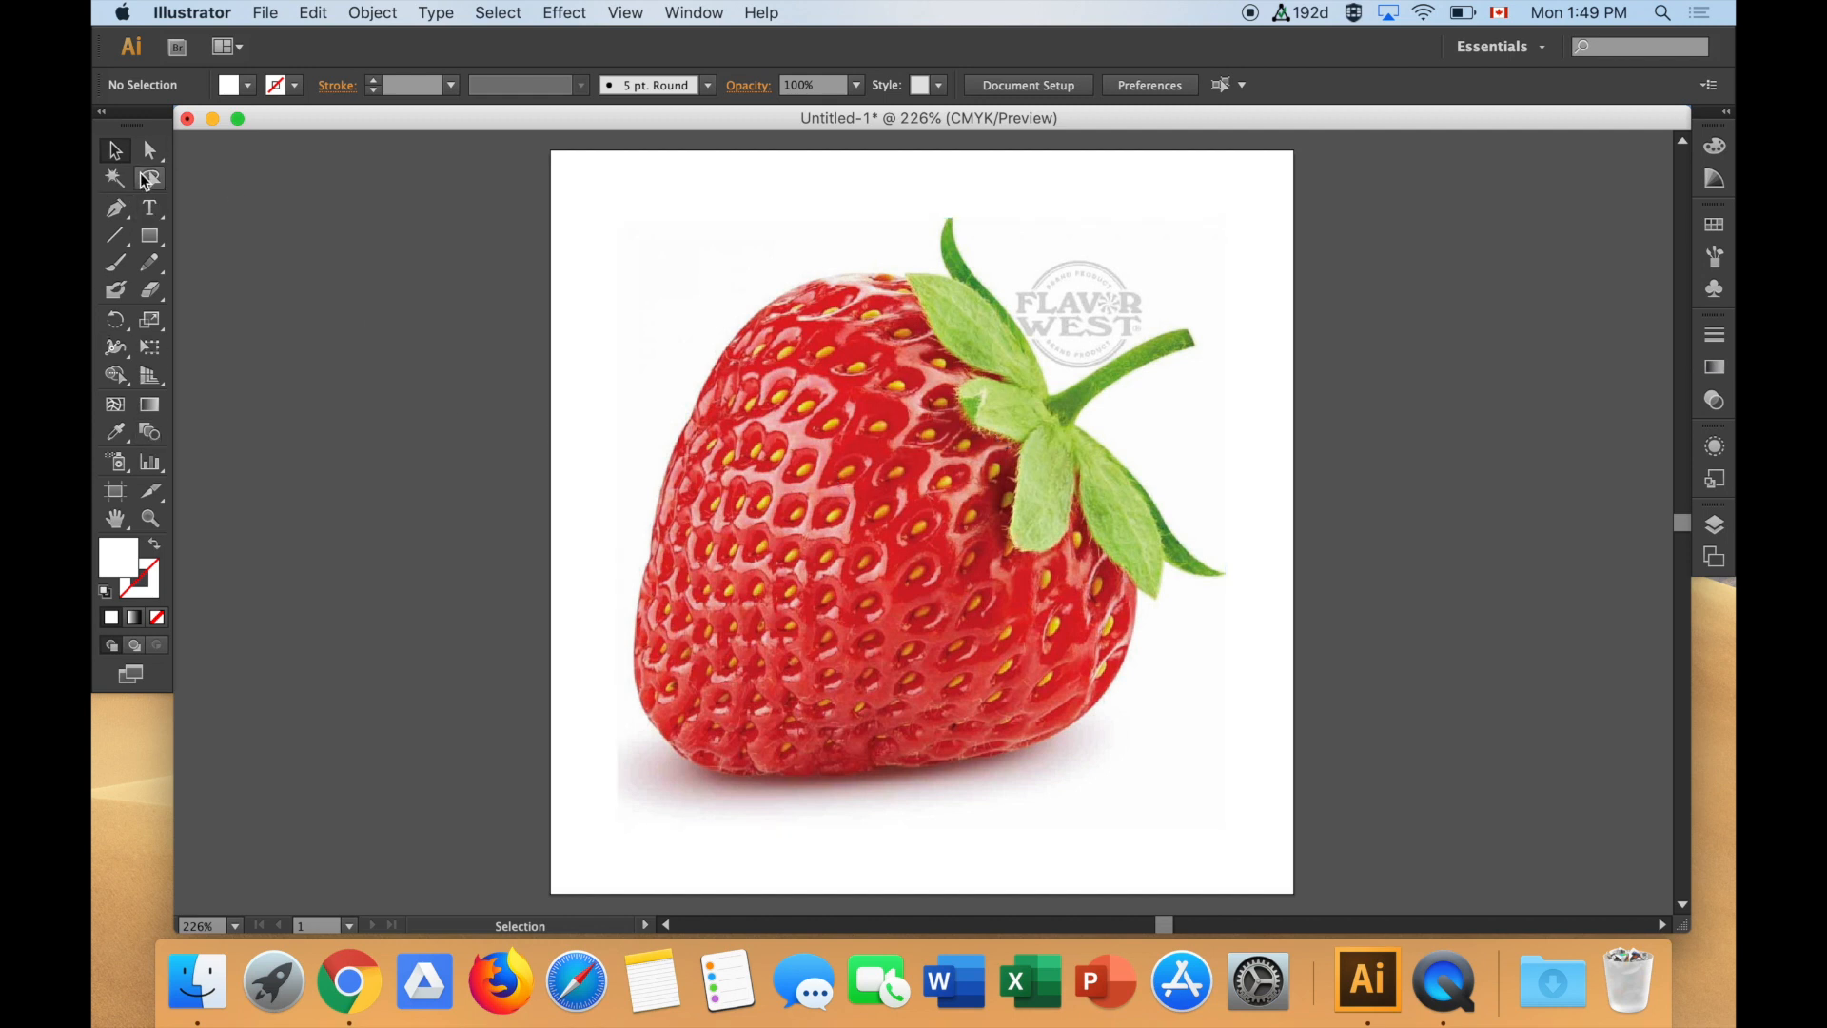
mouse_move(150, 177)
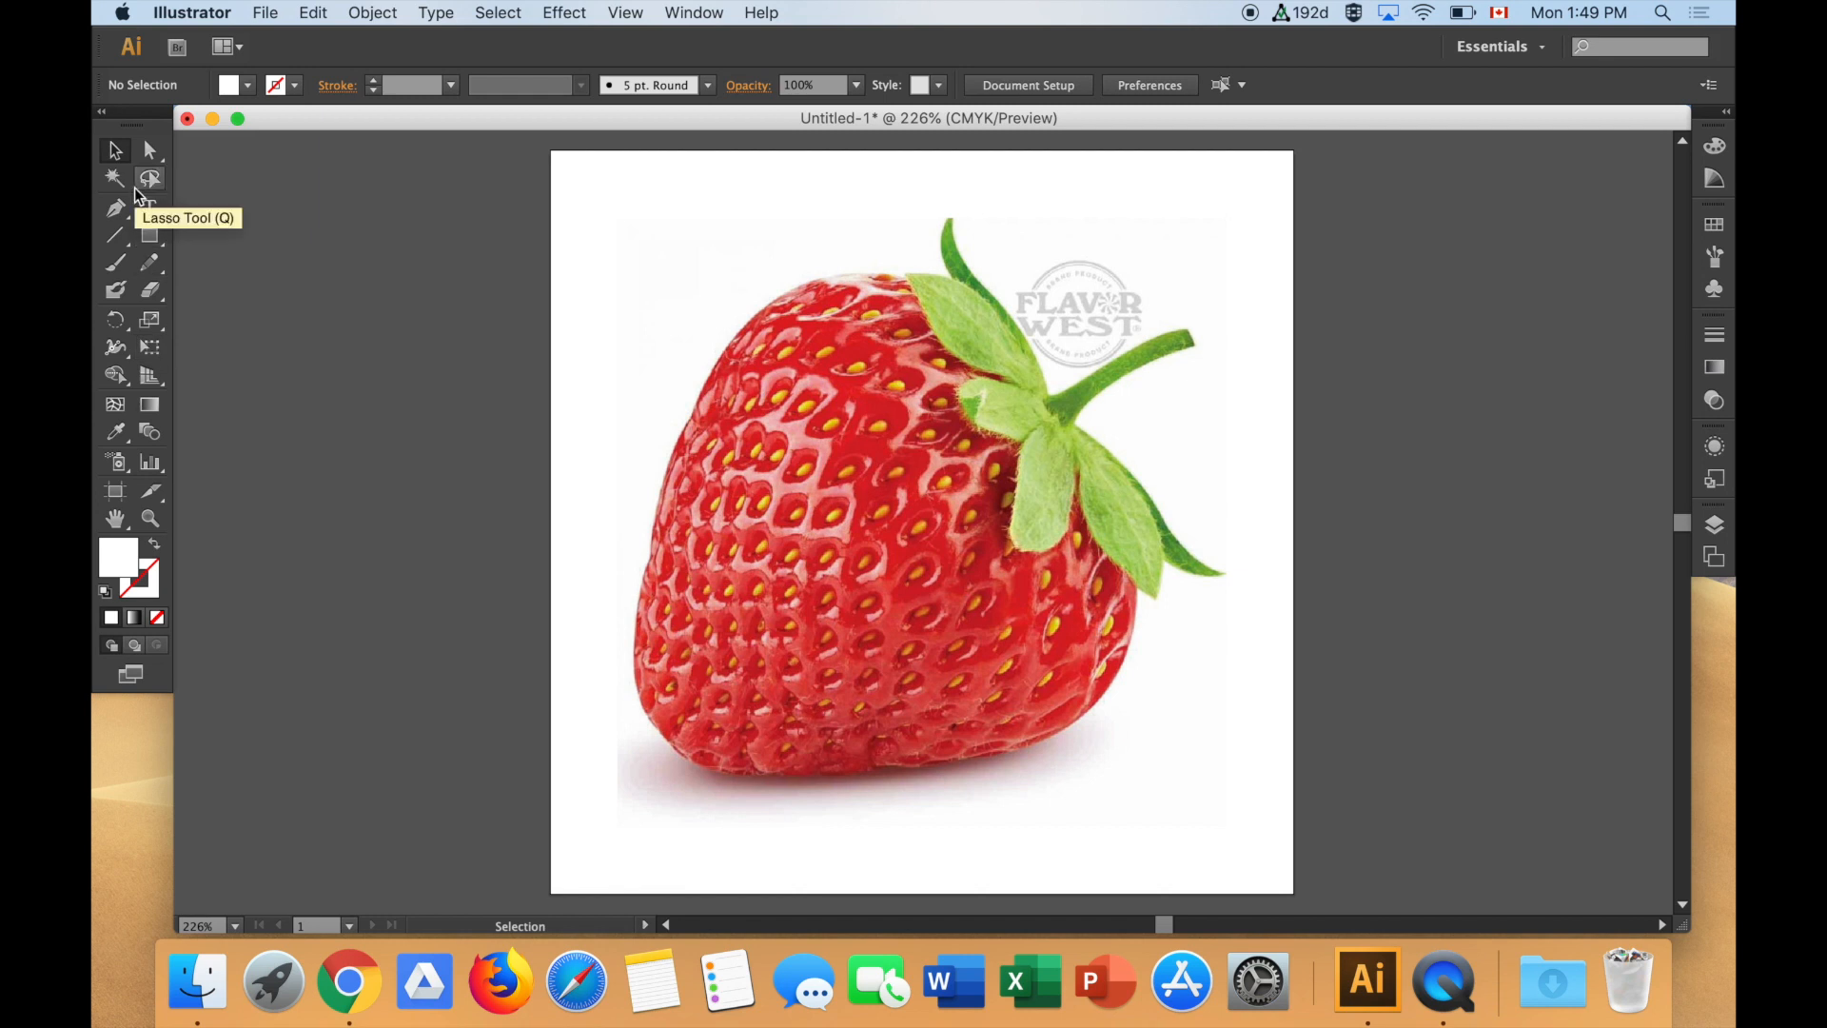
mouse_move(149, 237)
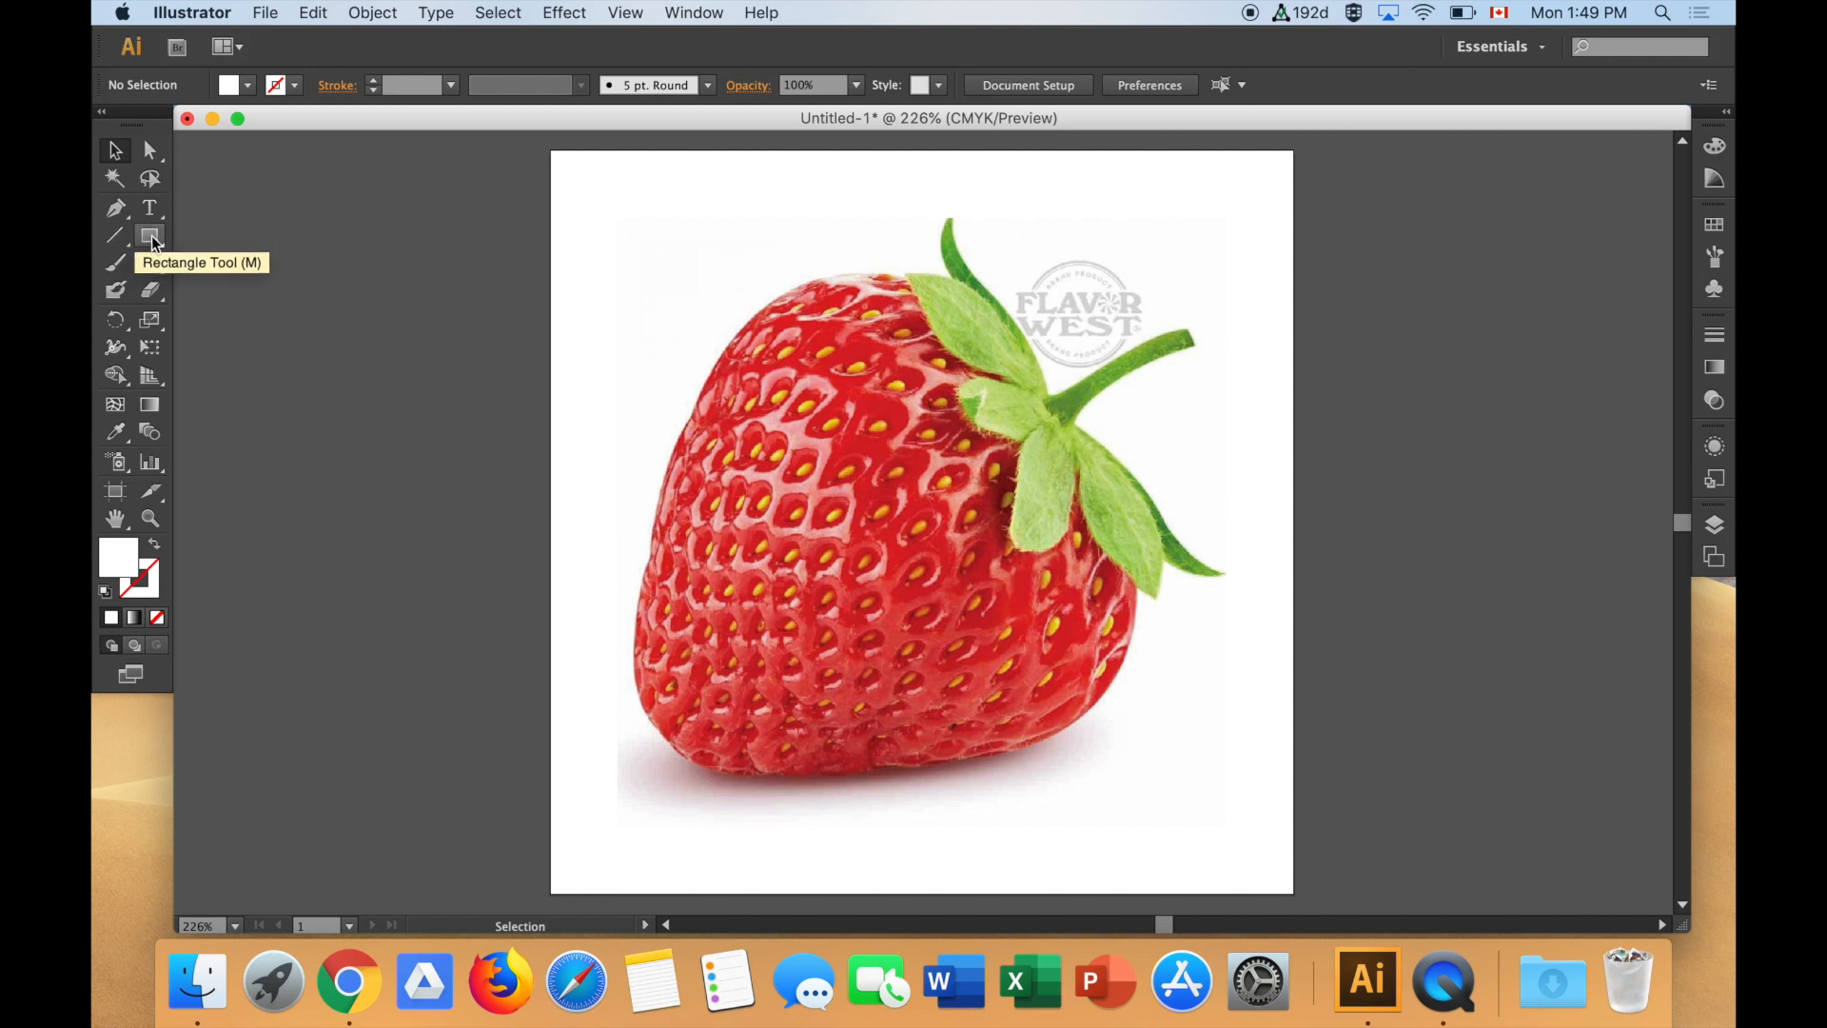
click(148, 236)
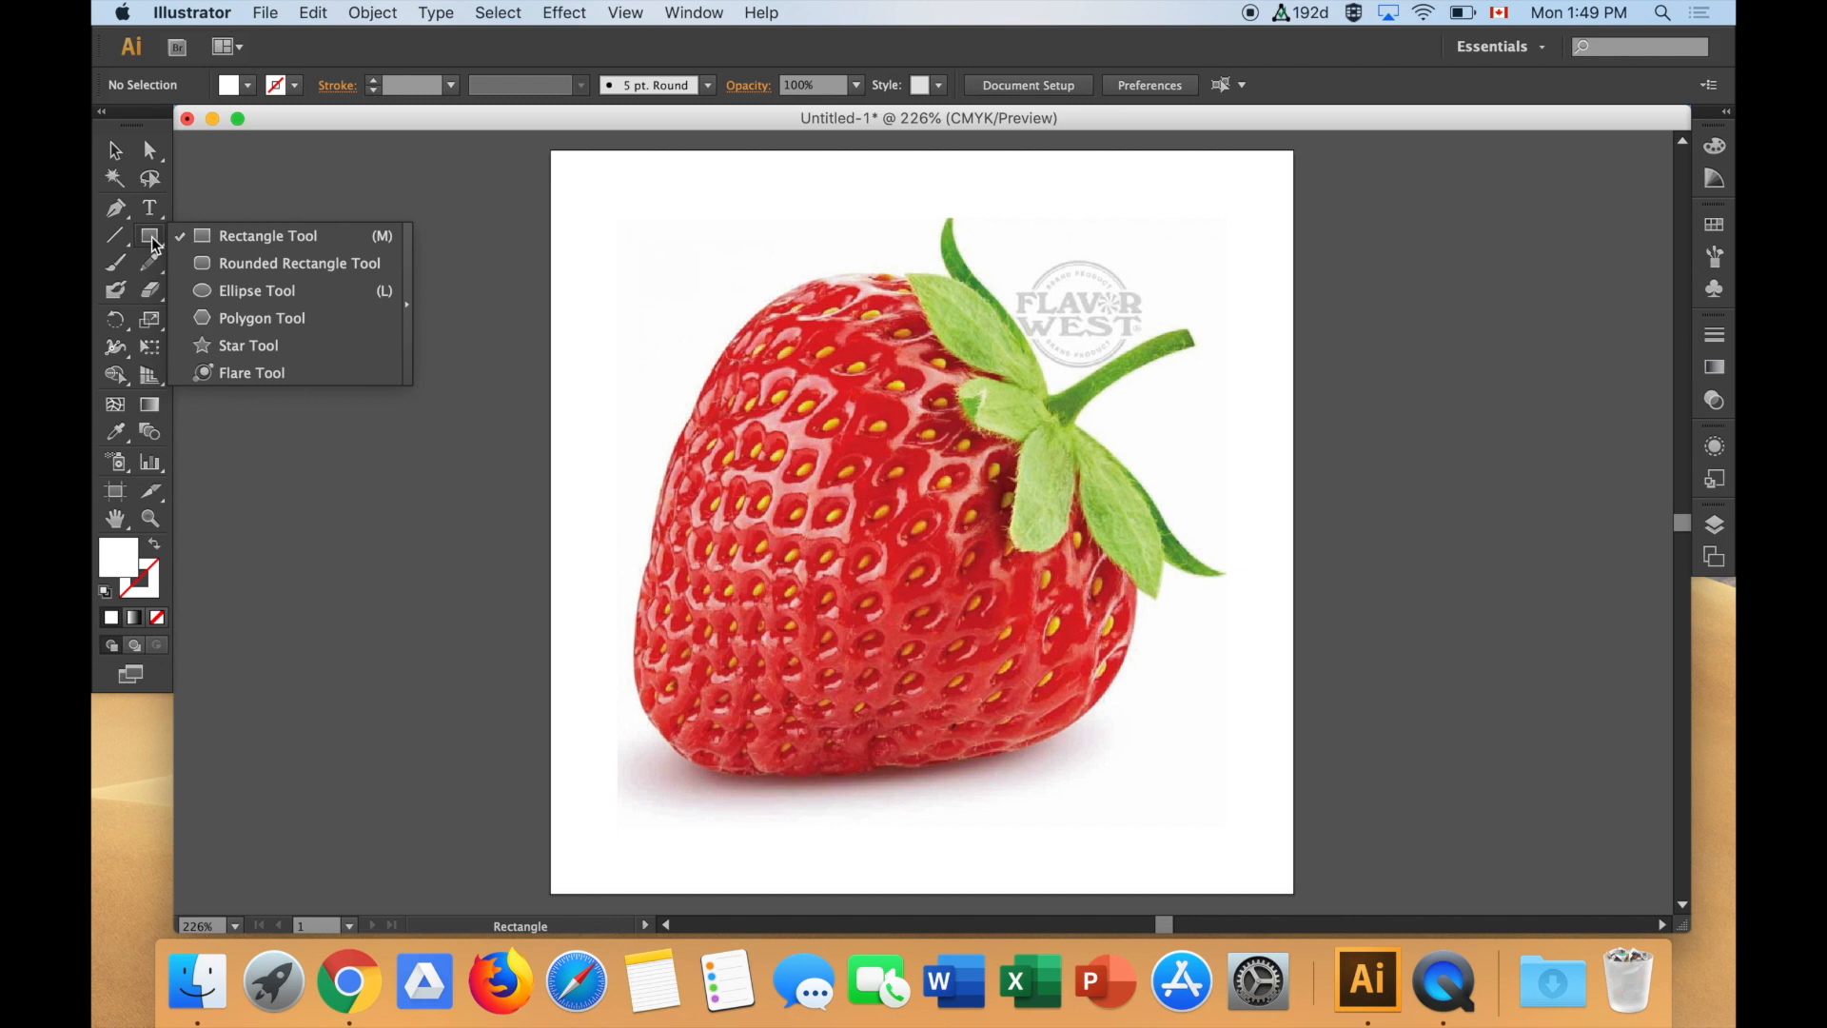
mouse_move(160, 238)
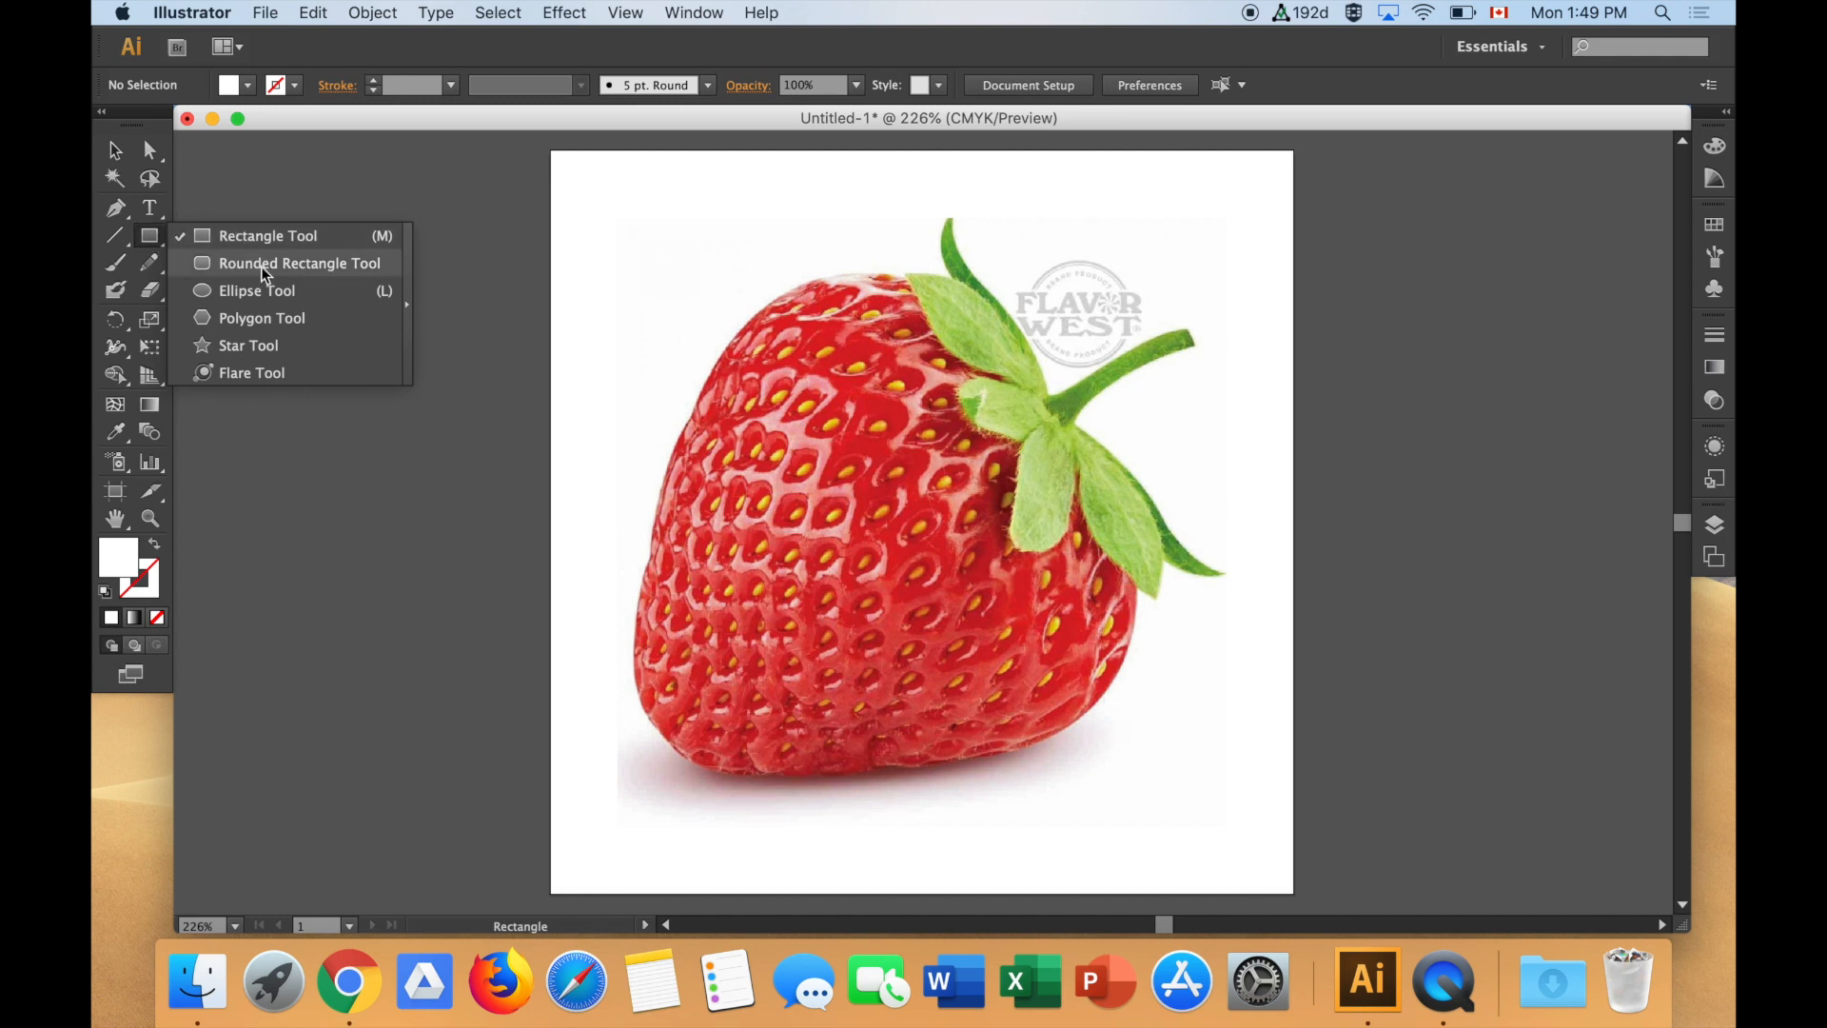
mouse_move(279, 318)
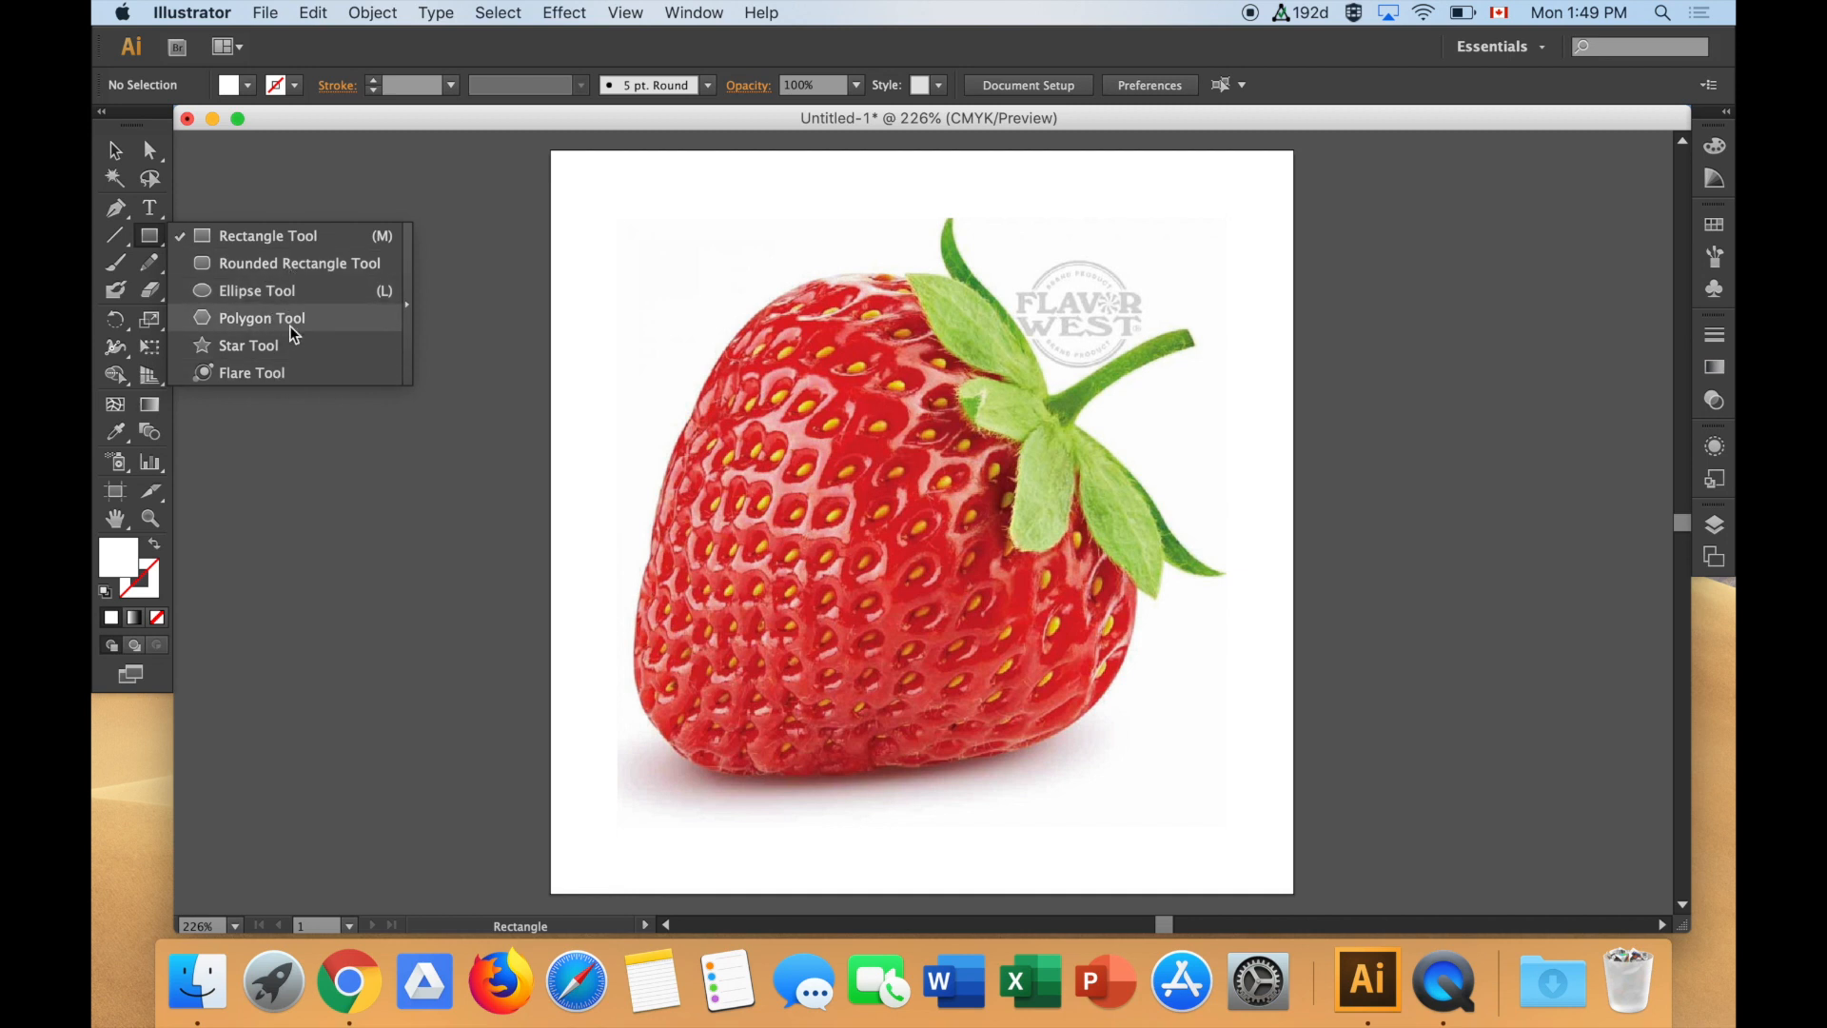
mouse_move(291, 372)
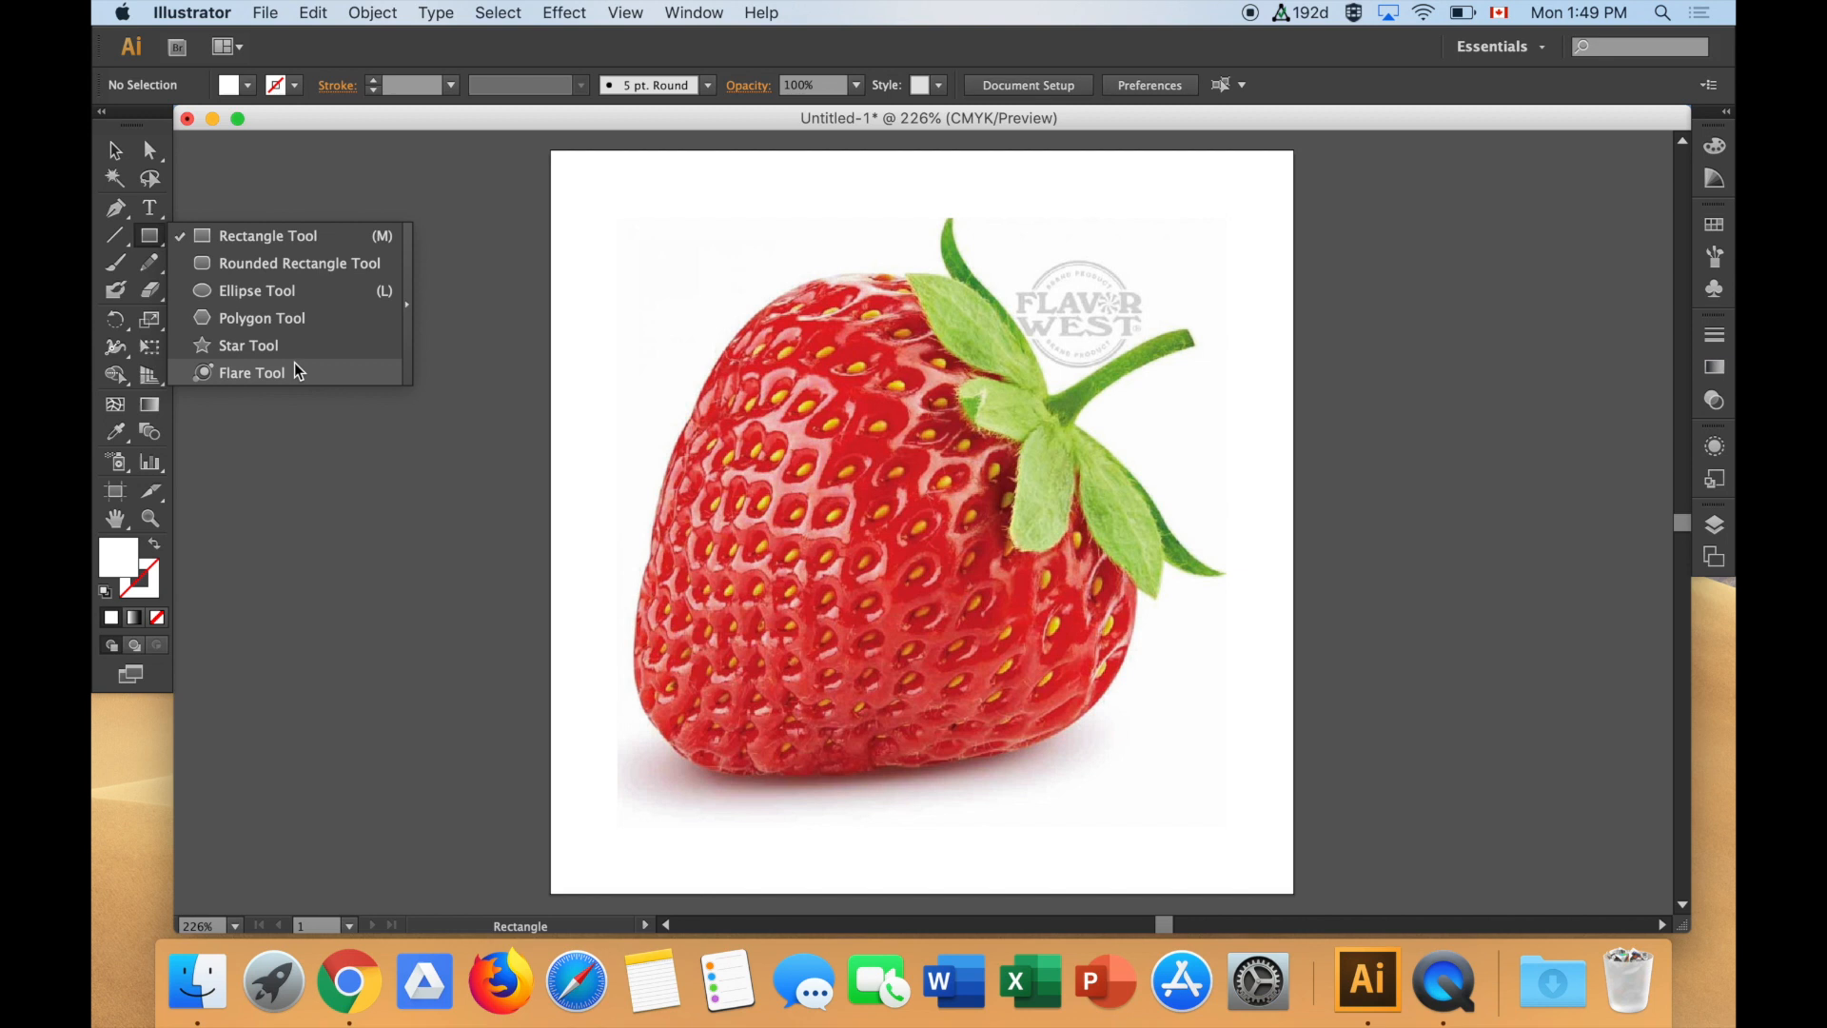
mouse_move(286, 235)
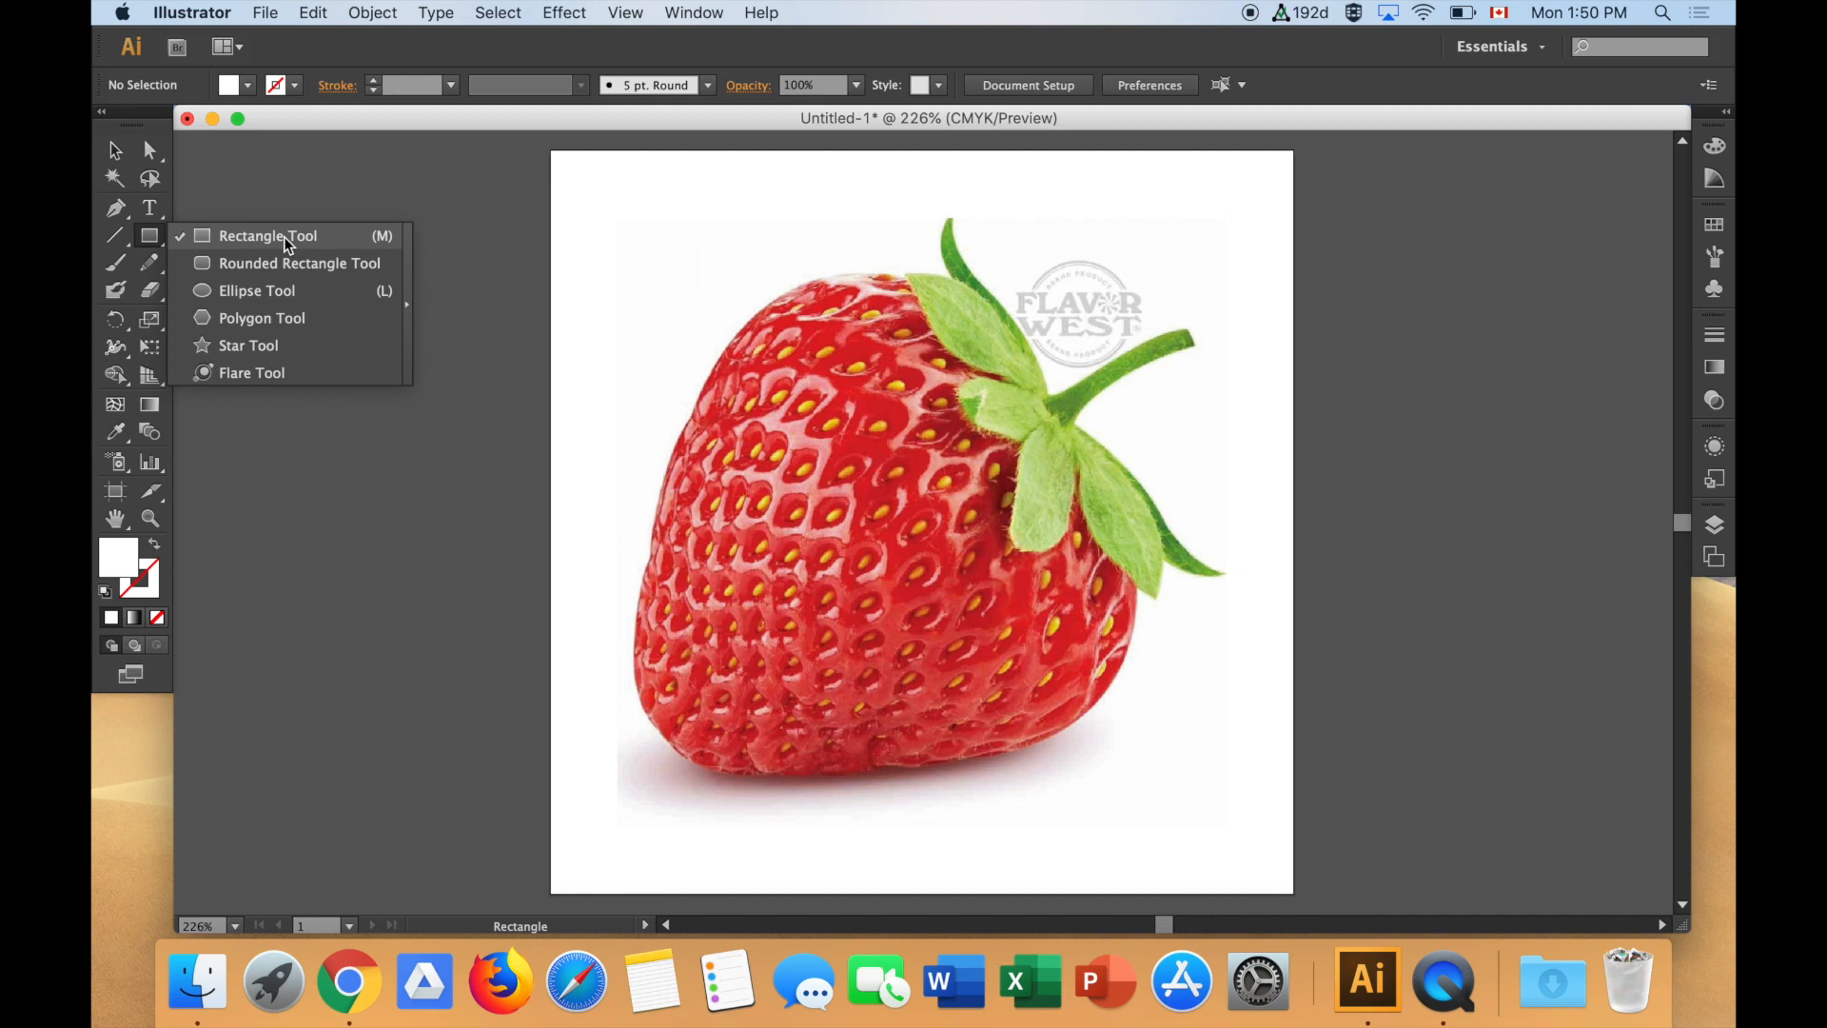
mouse_move(289, 290)
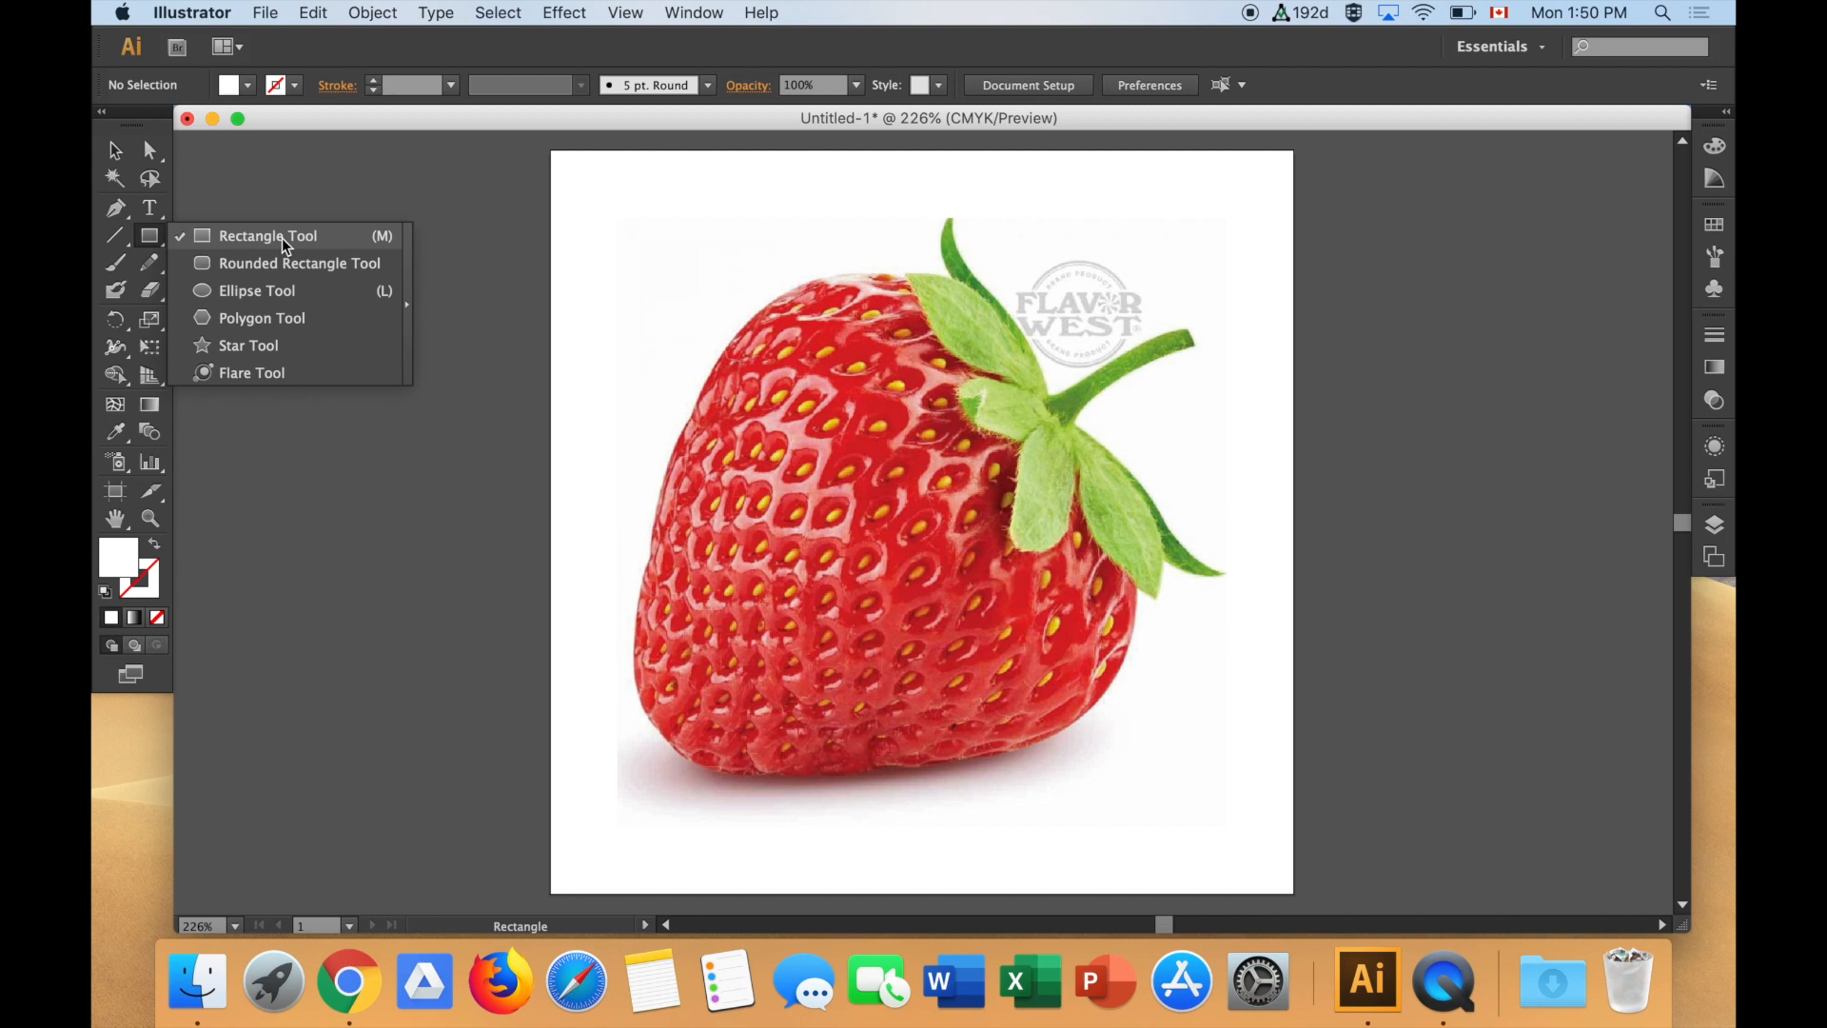
- Draw a rectangle with fill set to None over the berry's body, then select it
click(267, 235)
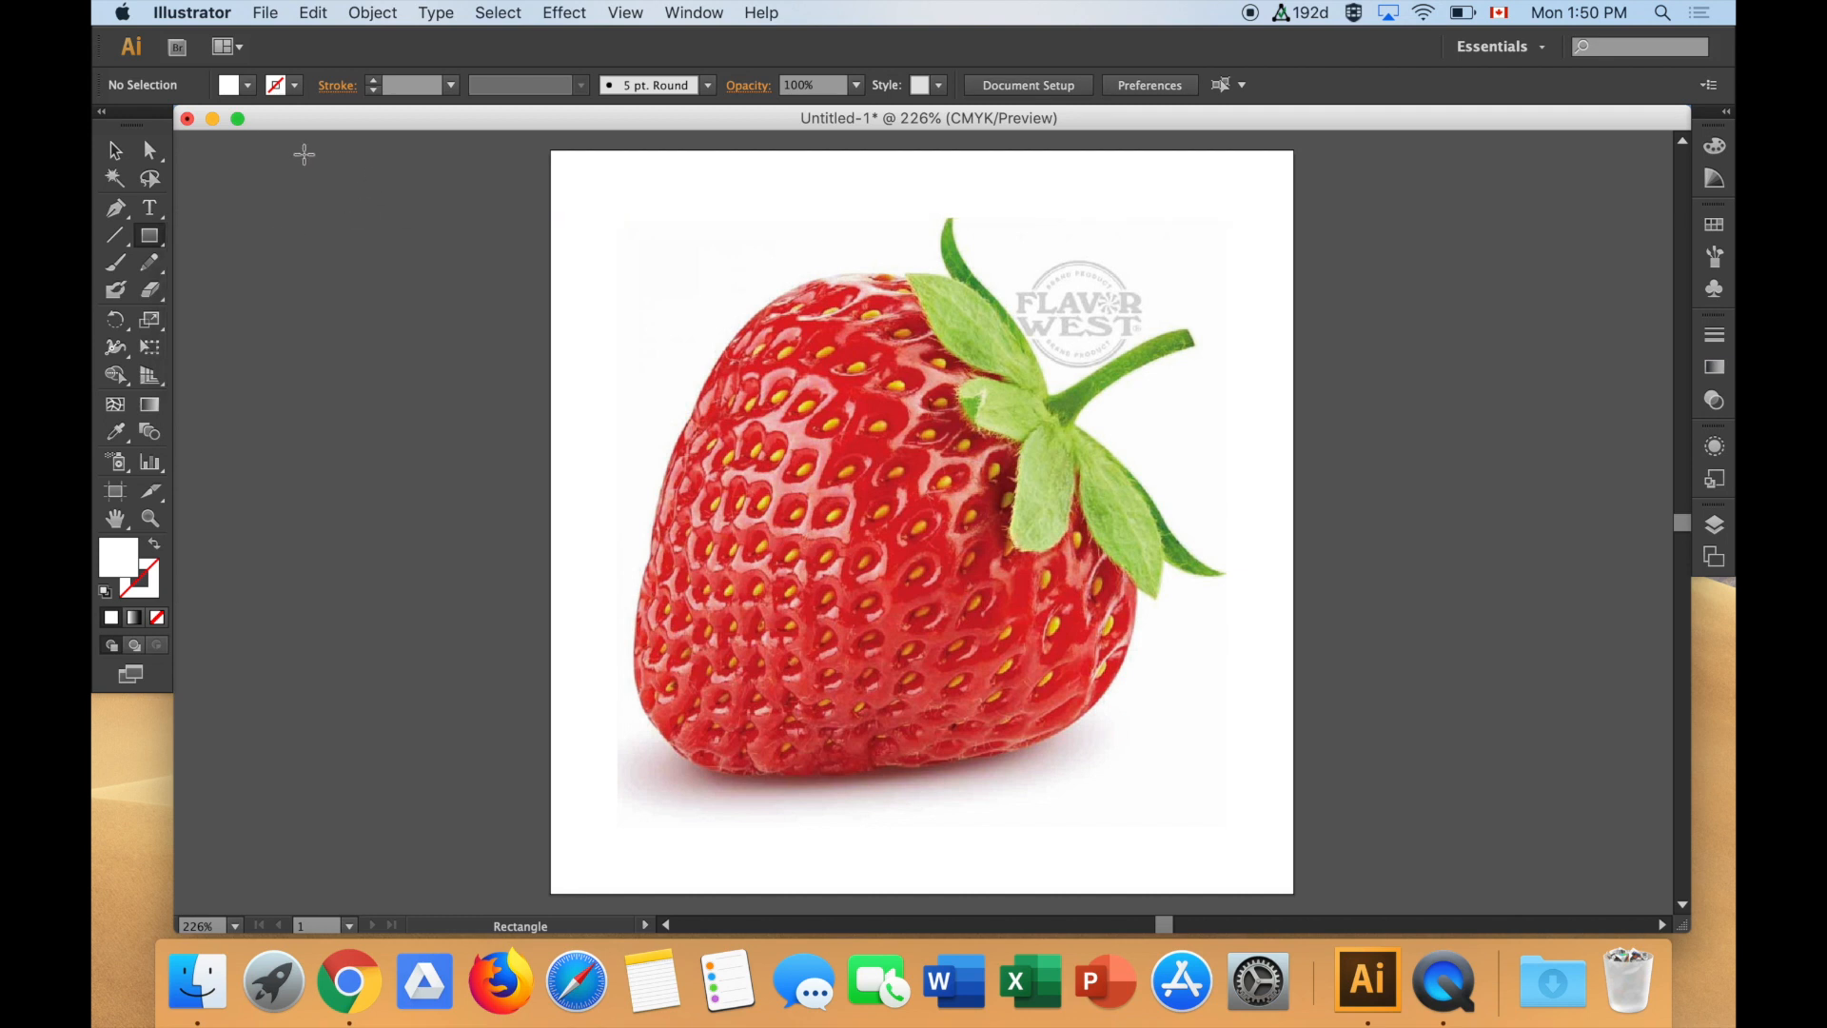
mouse_move(230, 85)
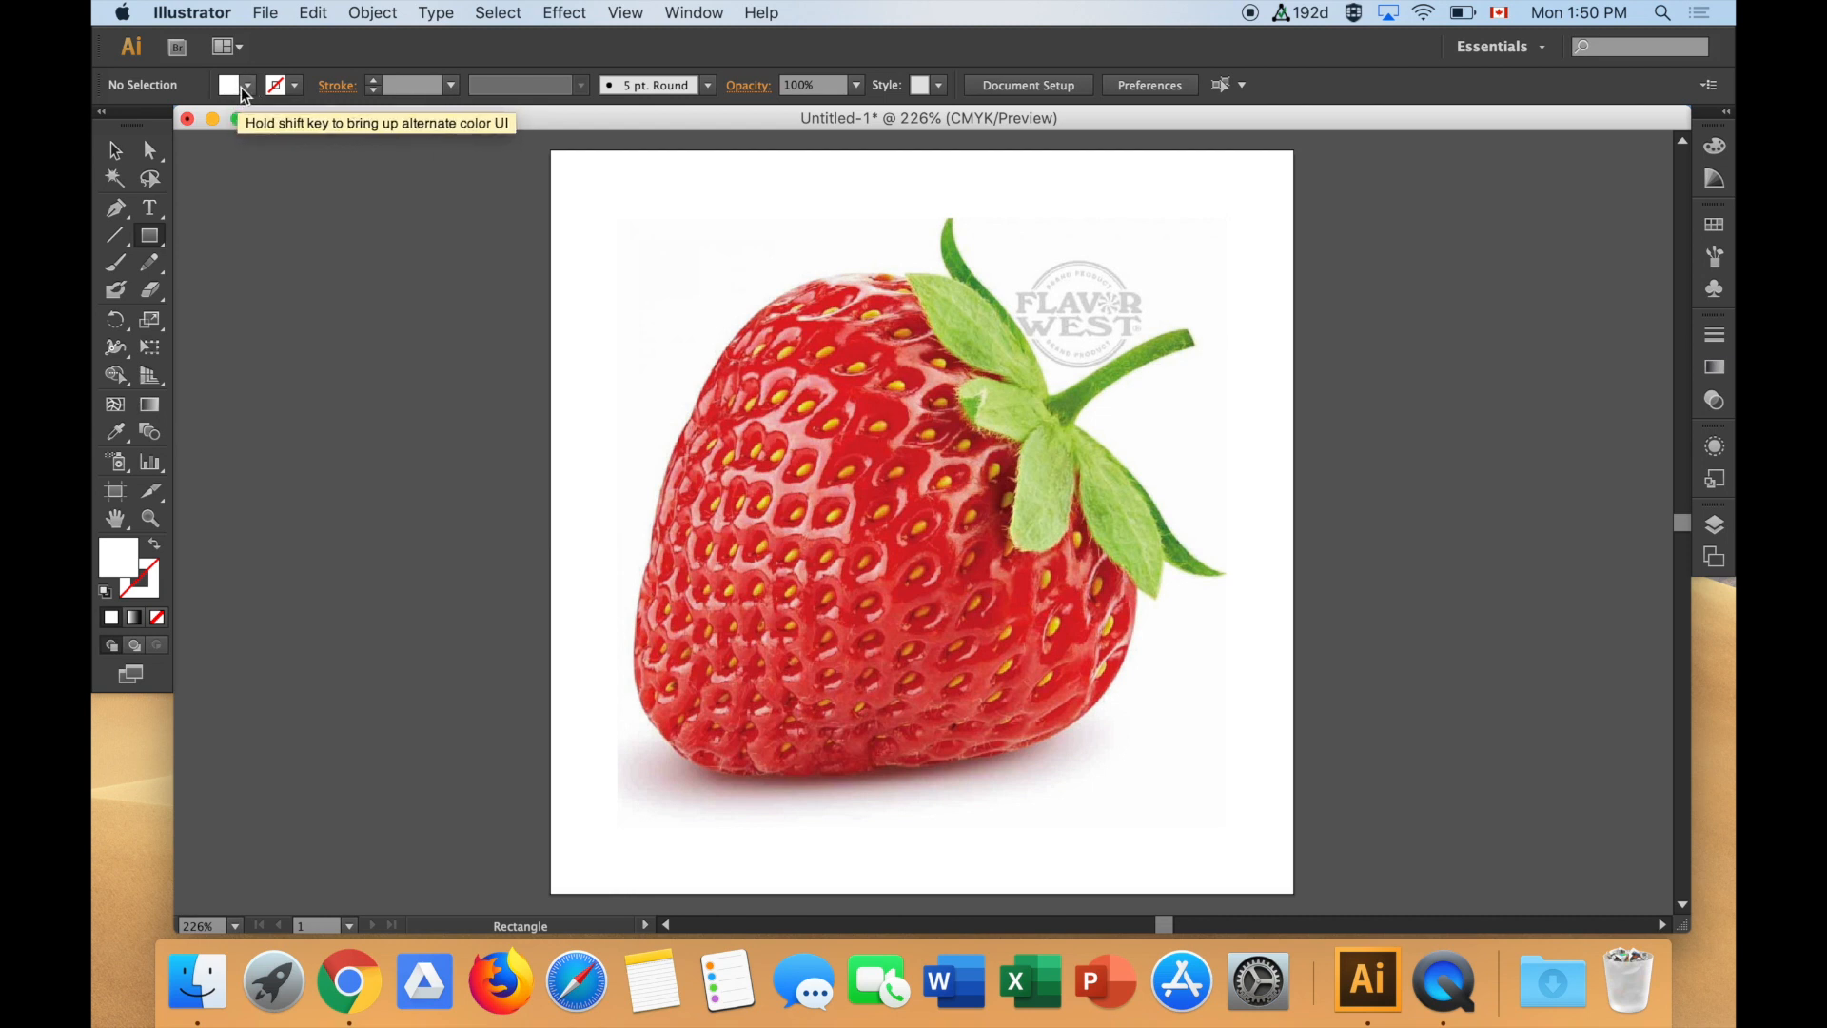
click(246, 84)
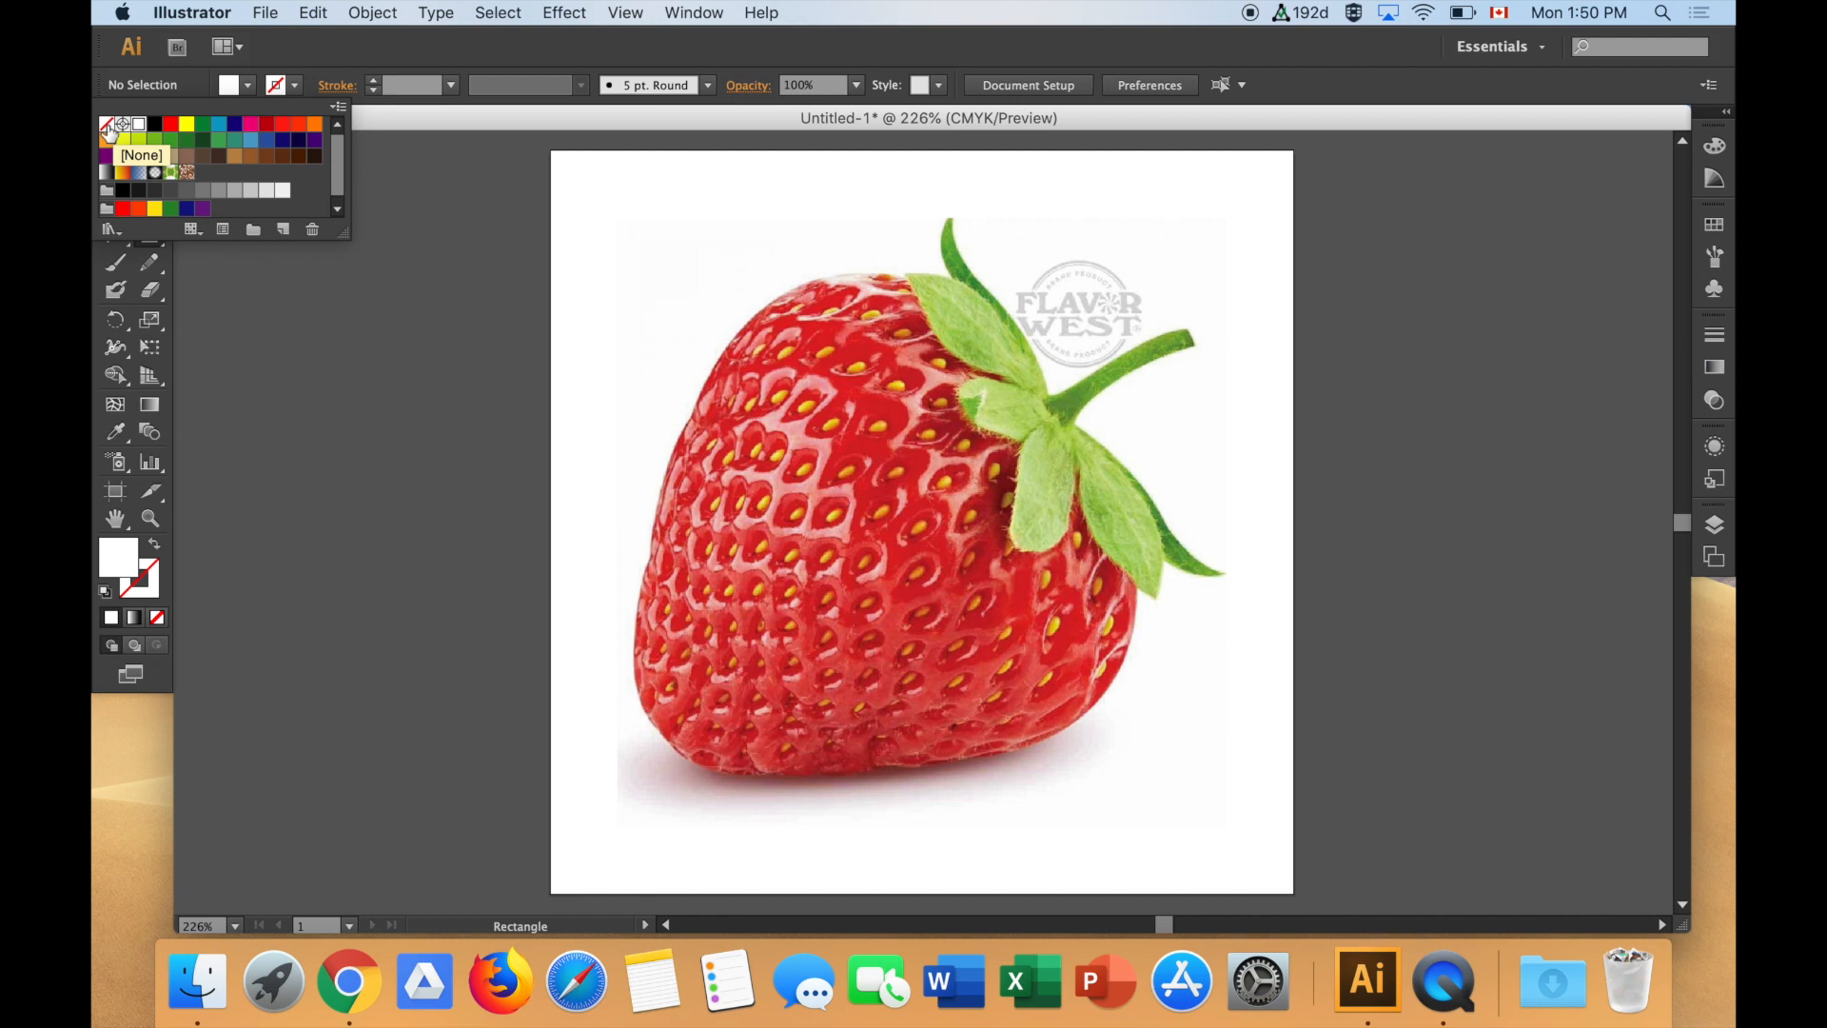
click(105, 124)
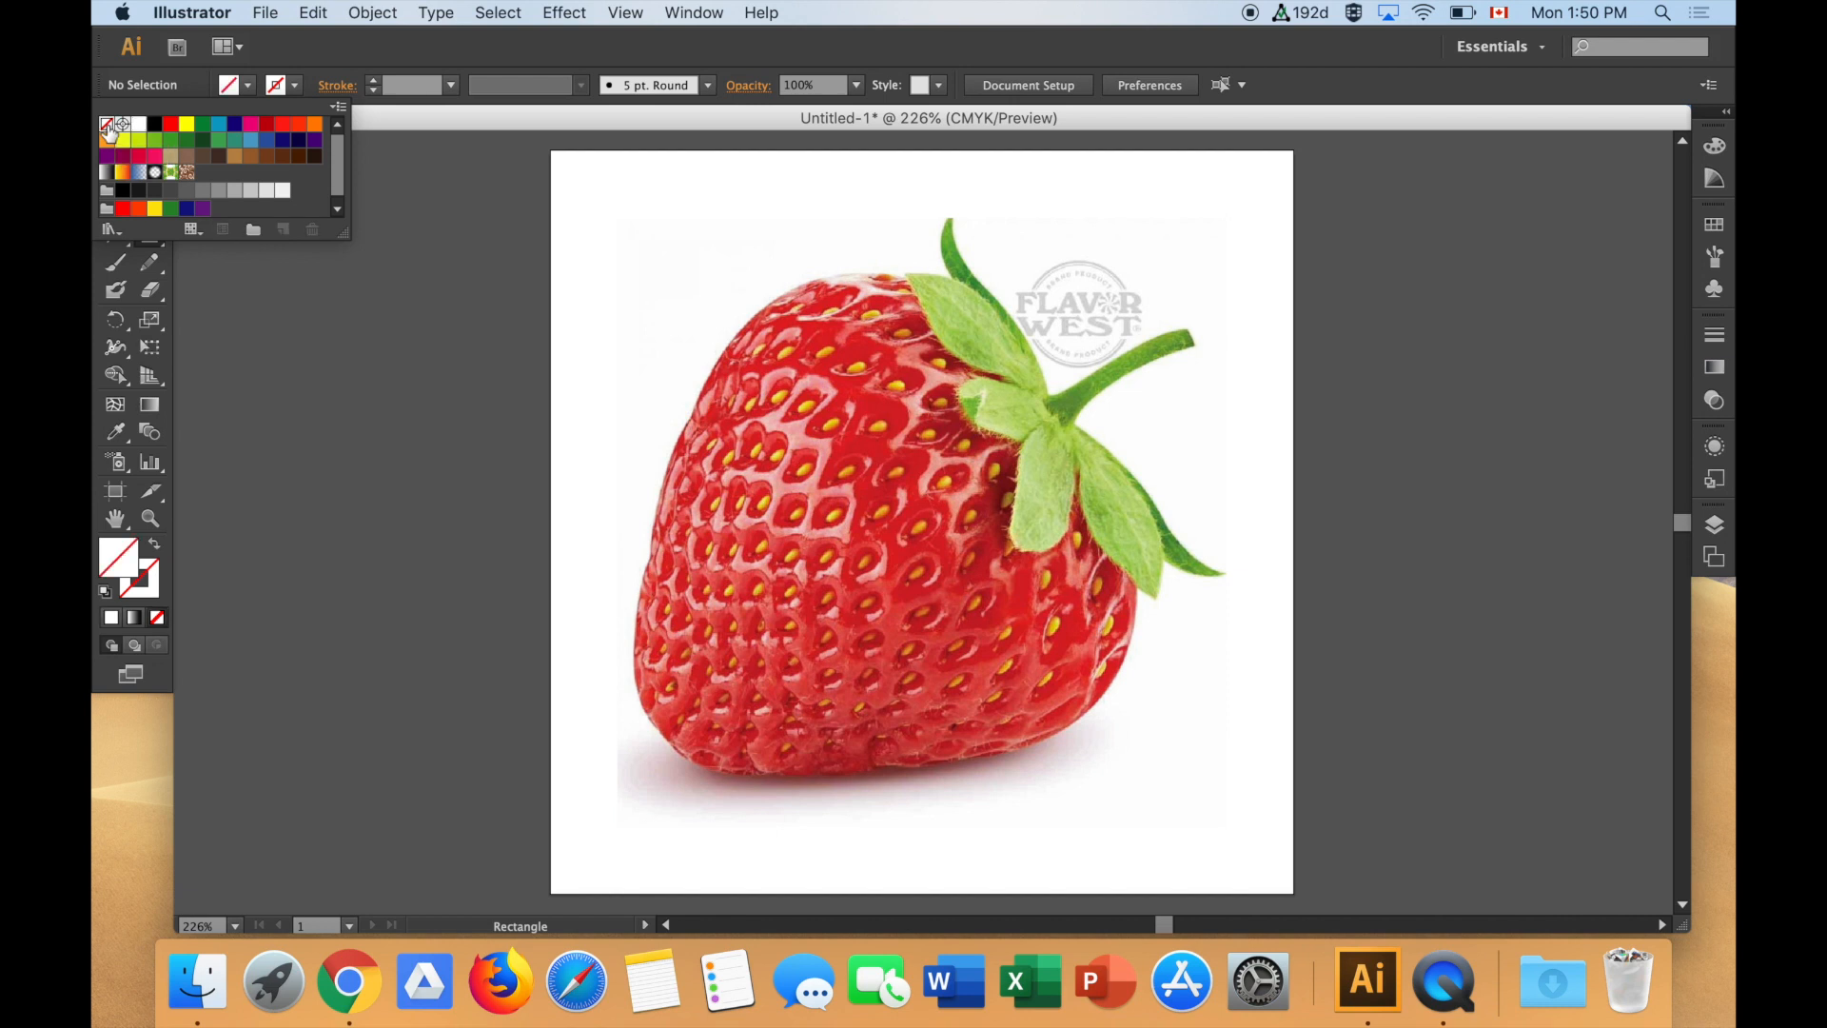
mouse_move(295, 91)
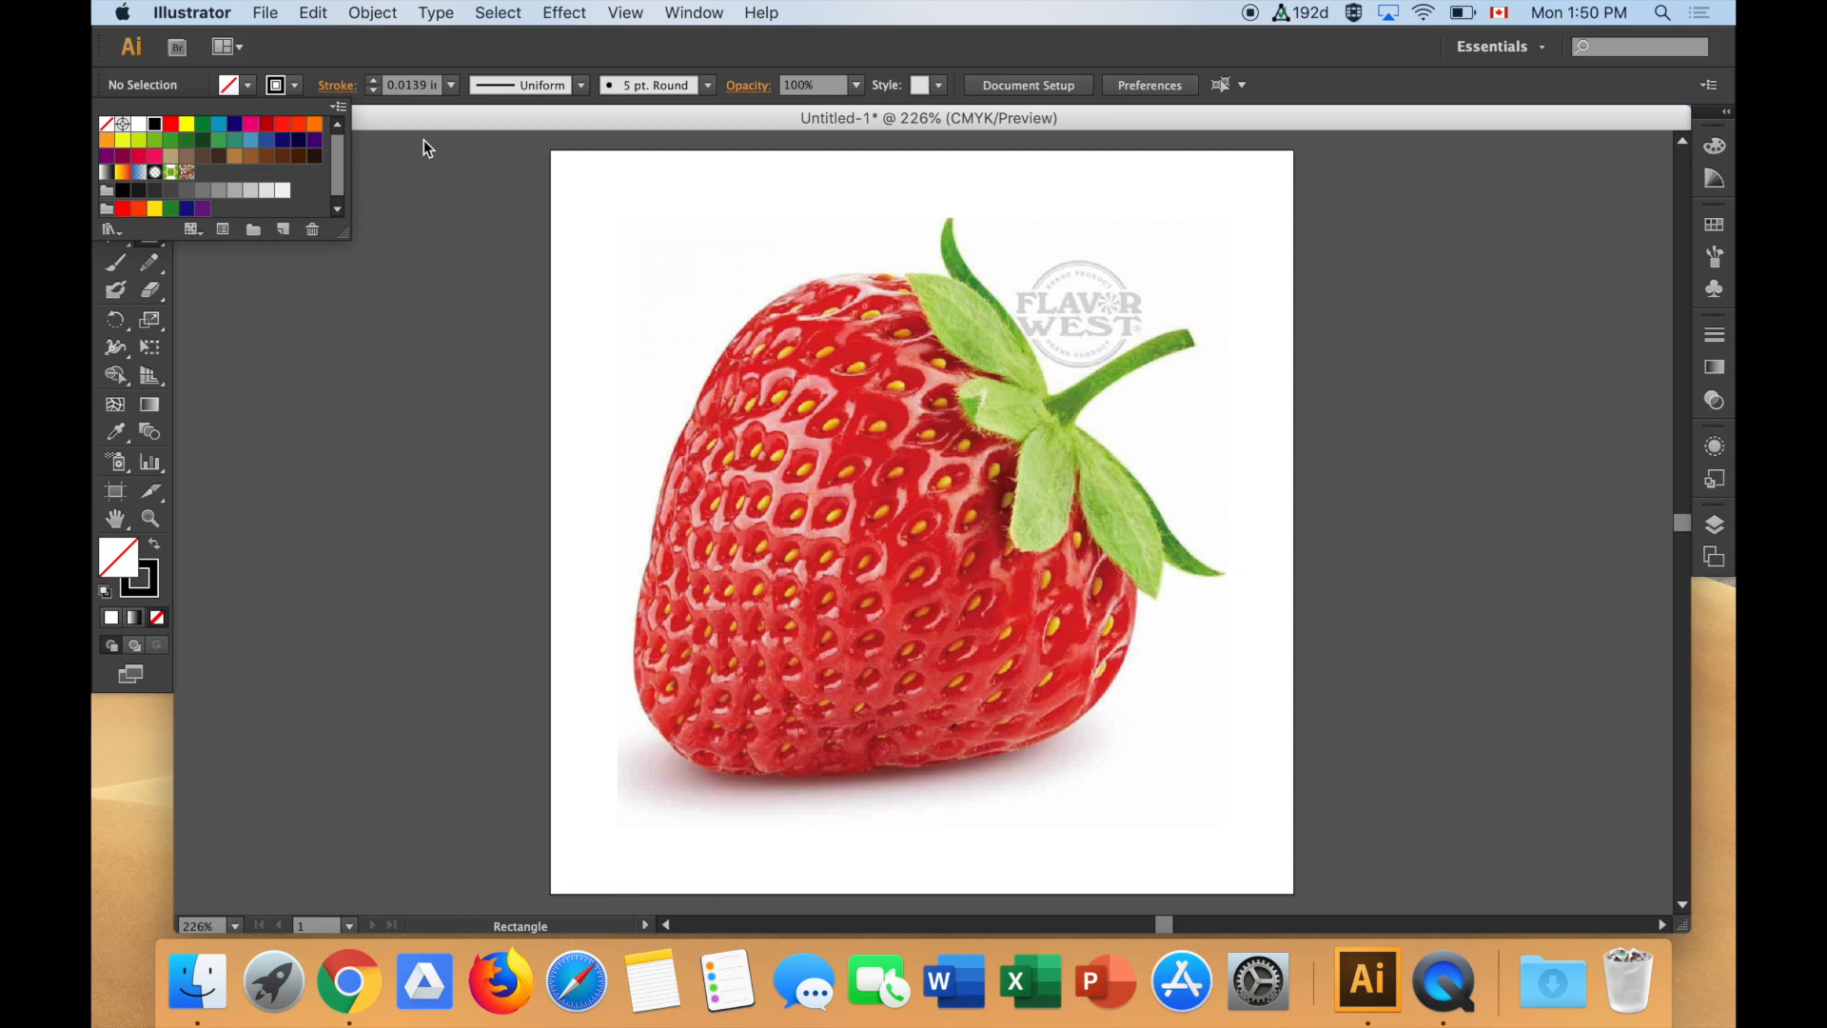
mouse_move(364, 222)
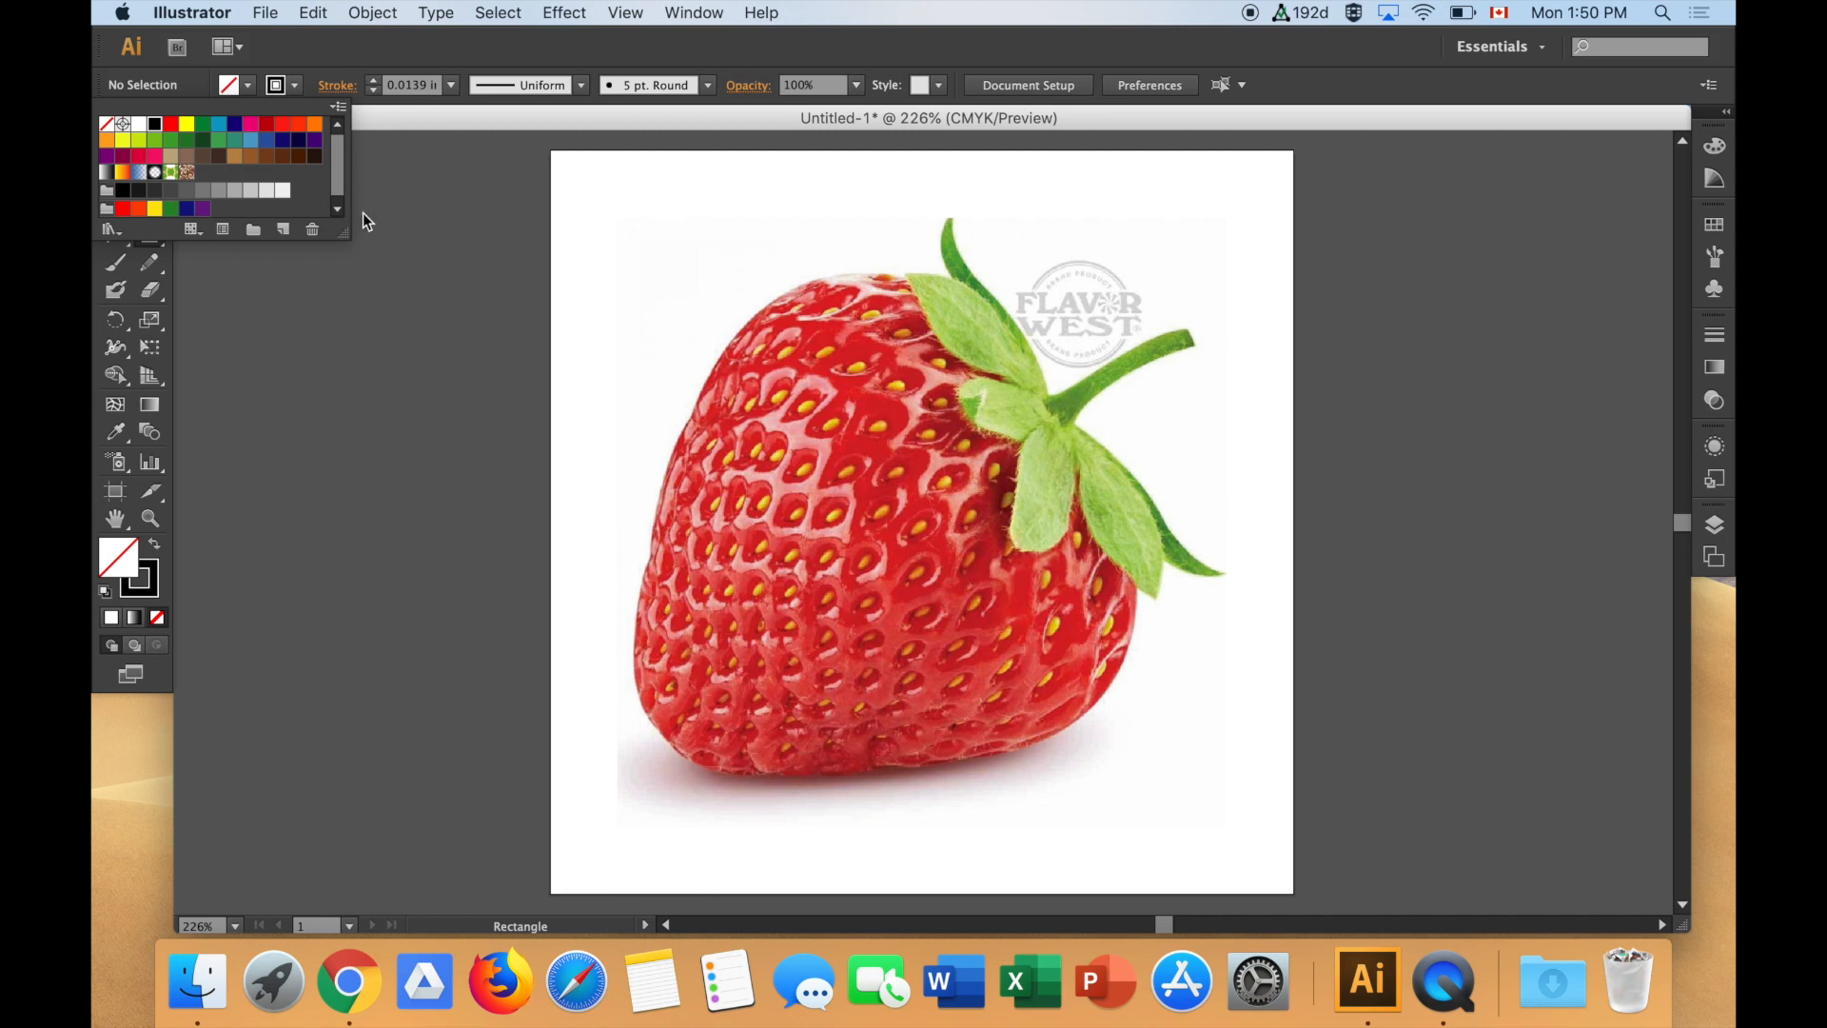
mouse_move(638, 422)
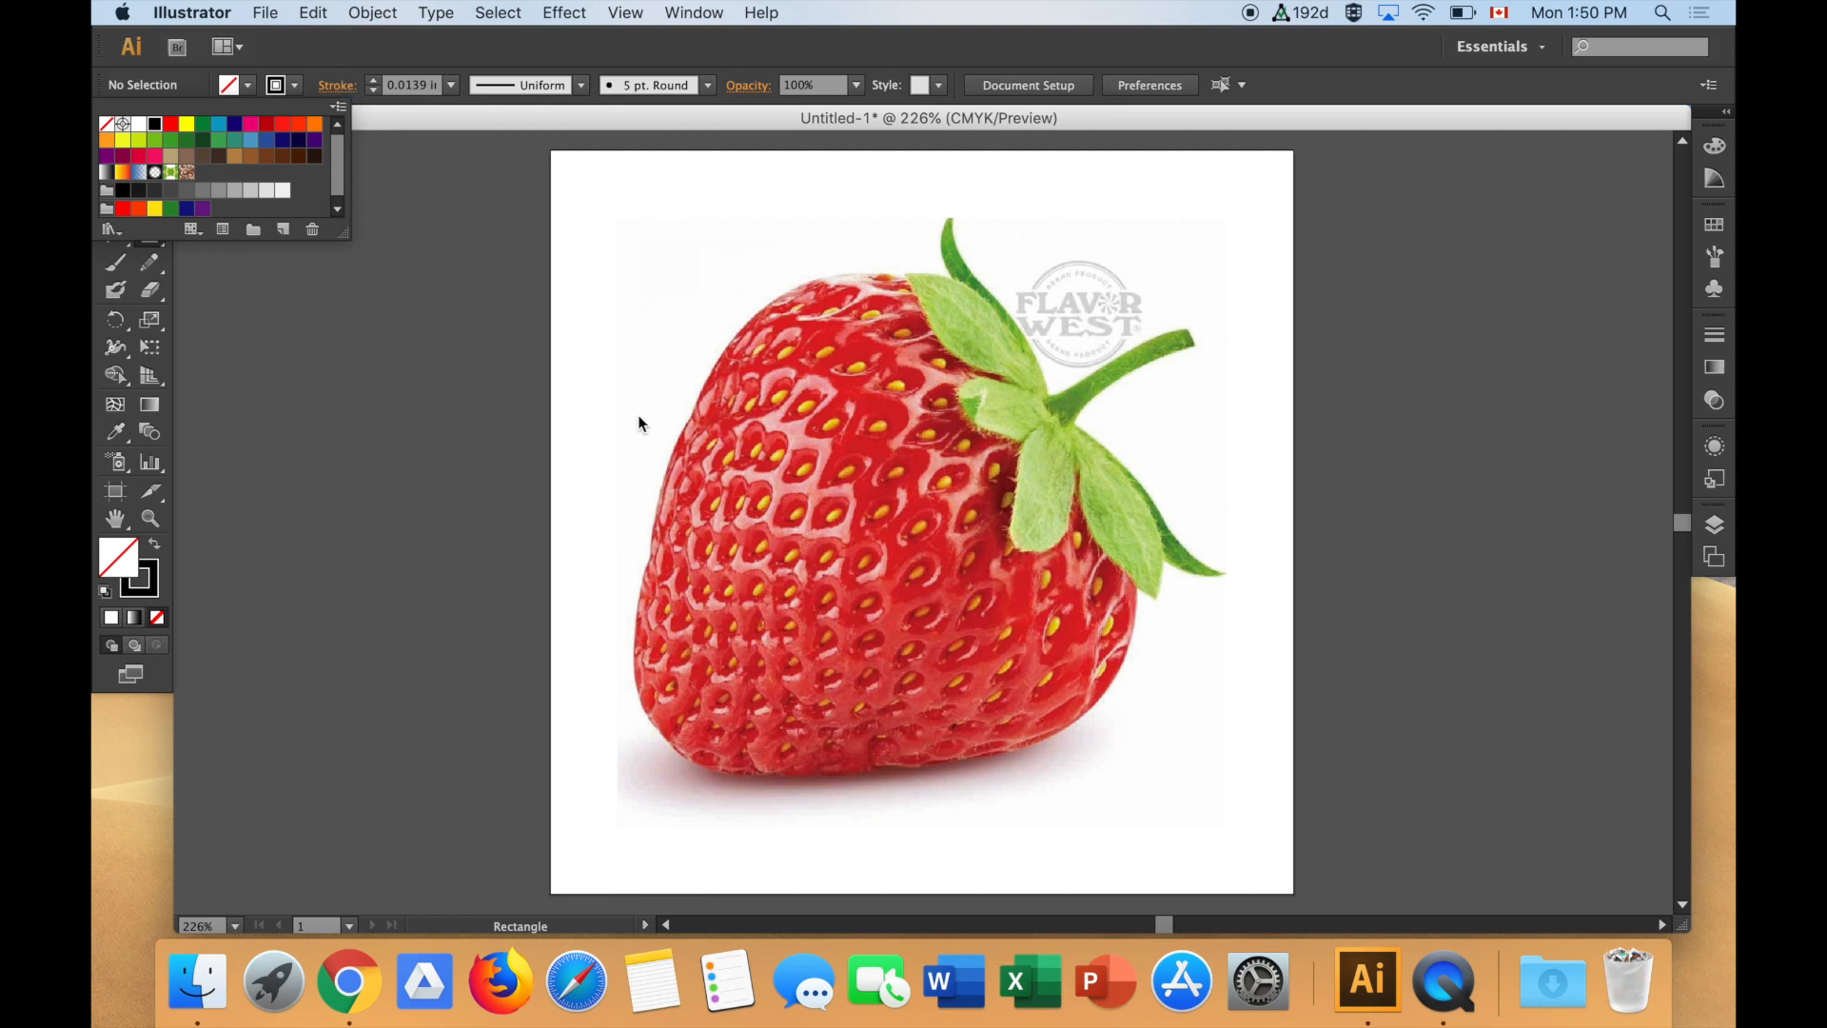
mouse_move(685, 284)
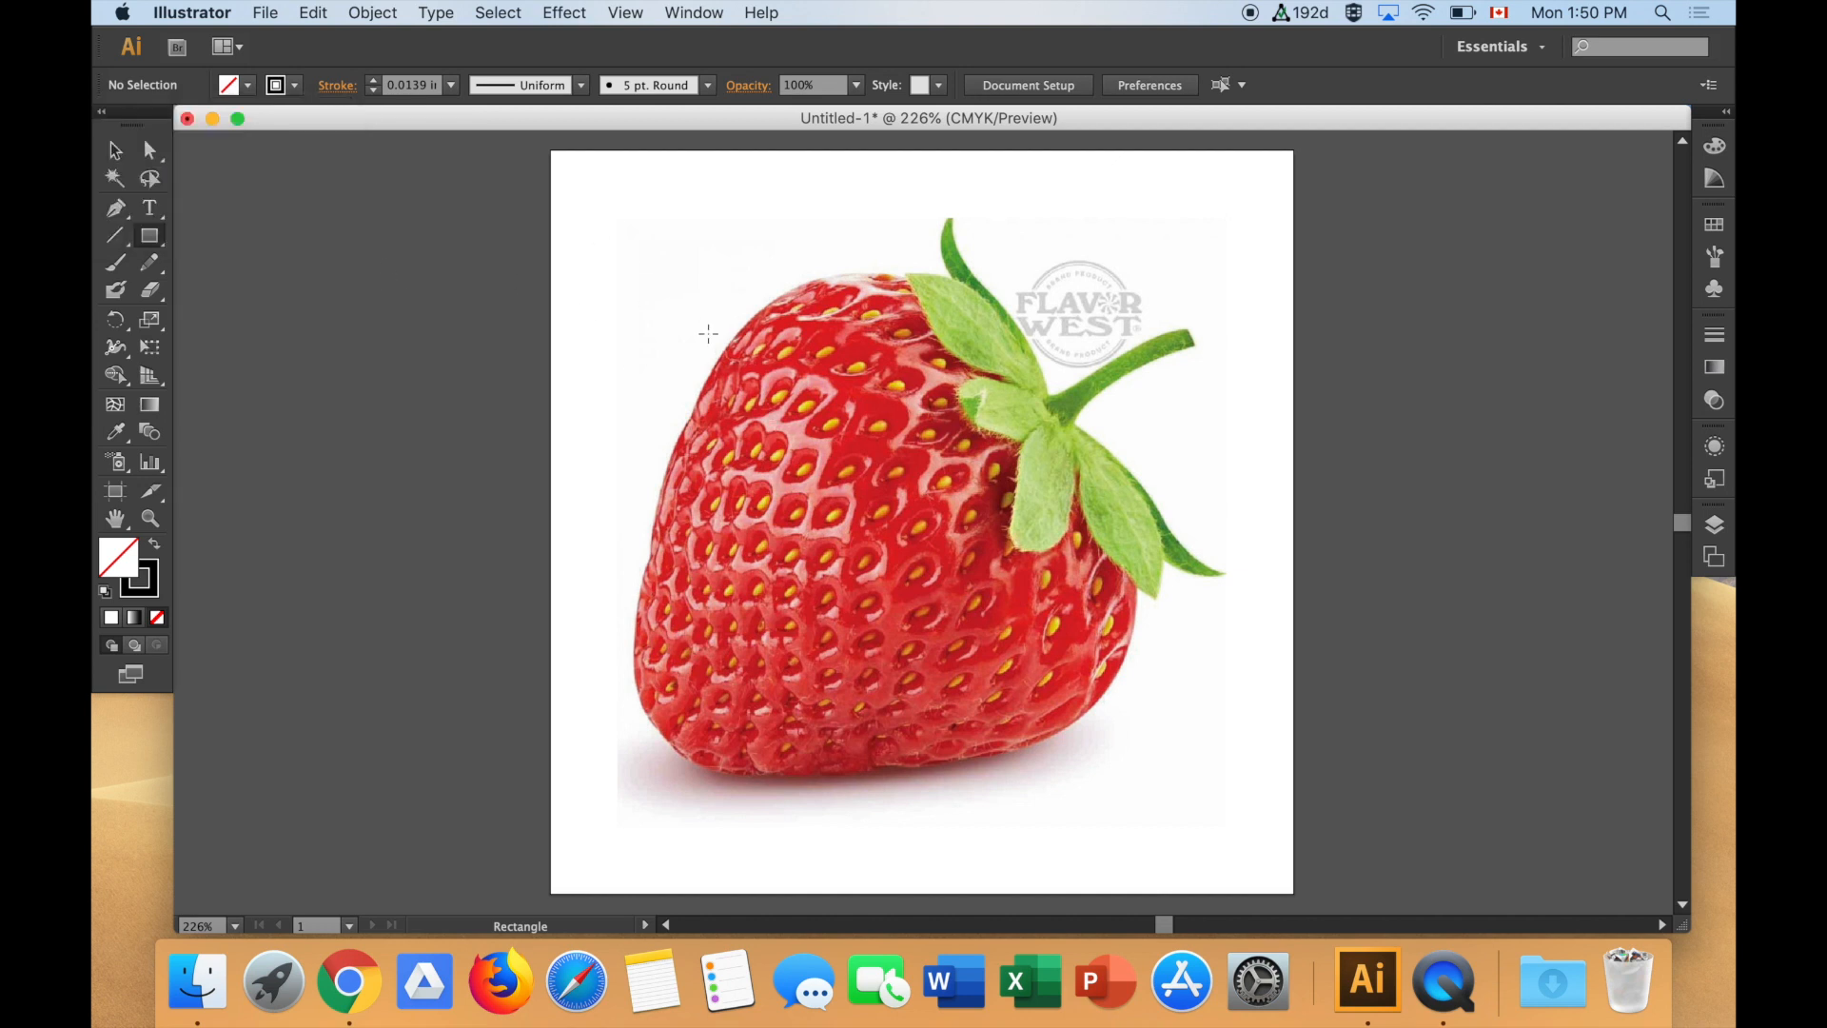
drag(707, 336, 1047, 734)
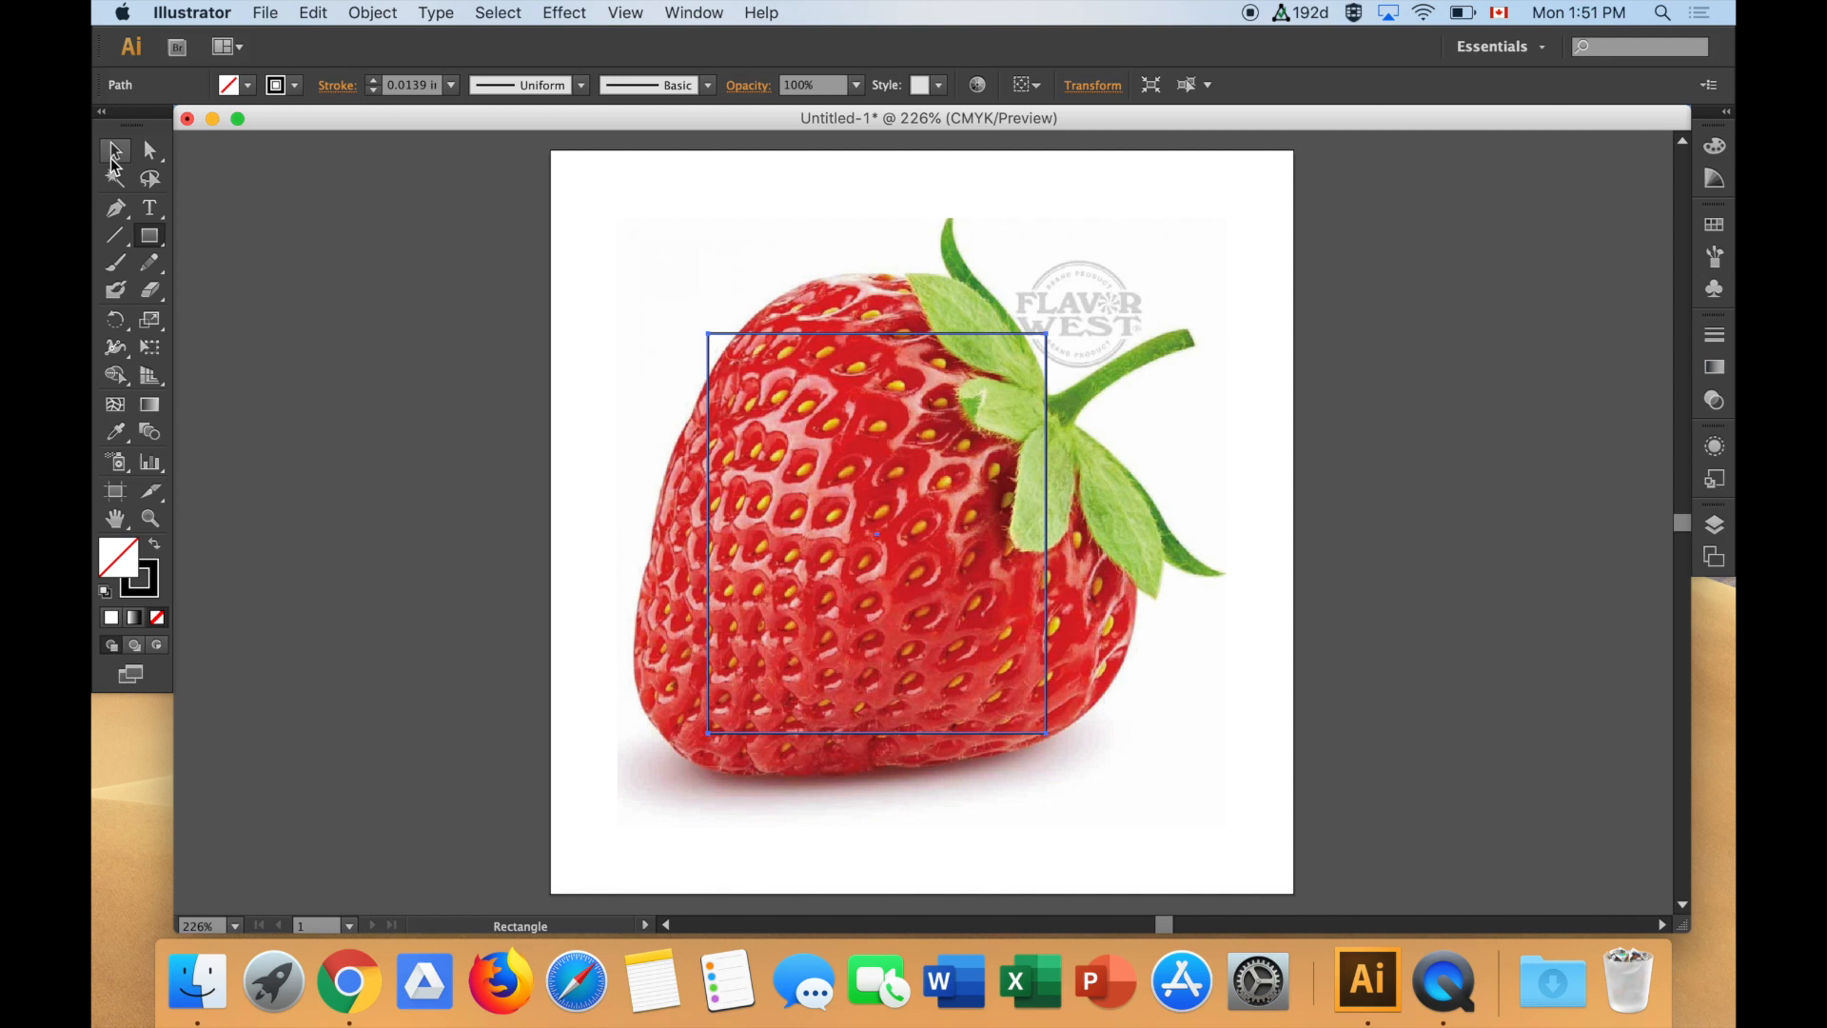
click(115, 149)
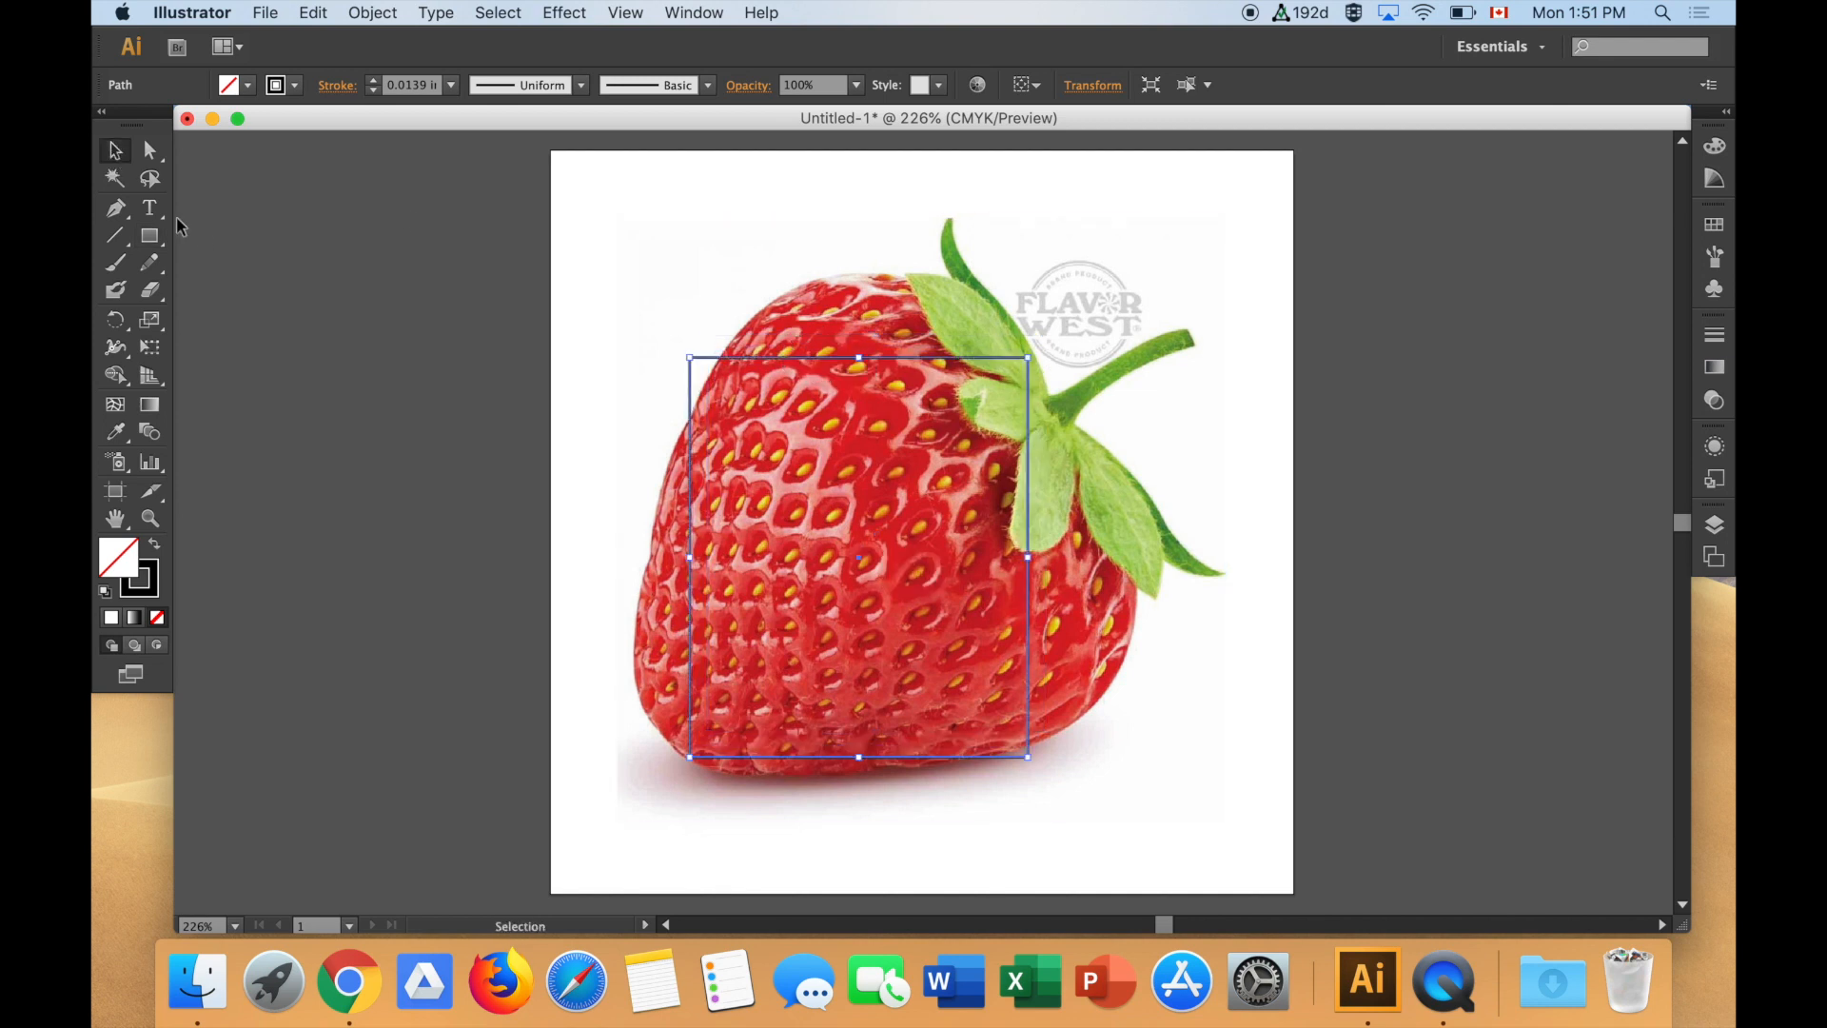
mouse_move(114, 150)
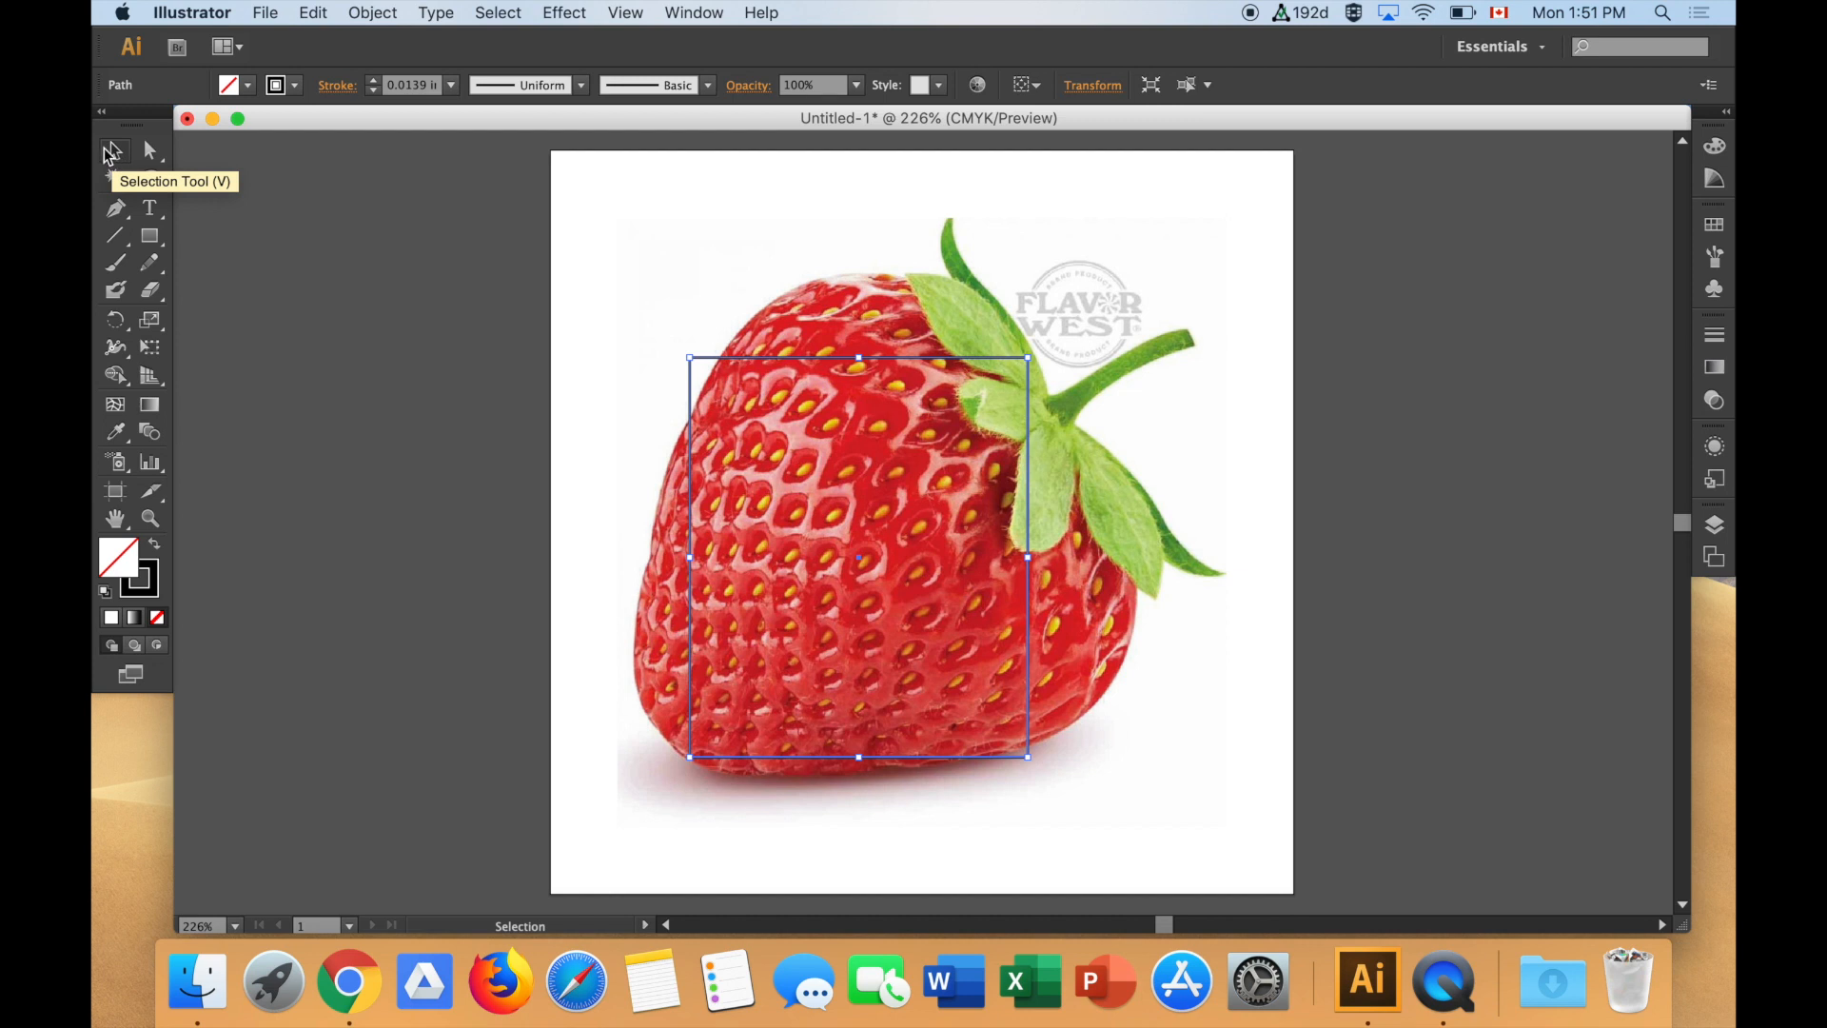
mouse_move(151, 152)
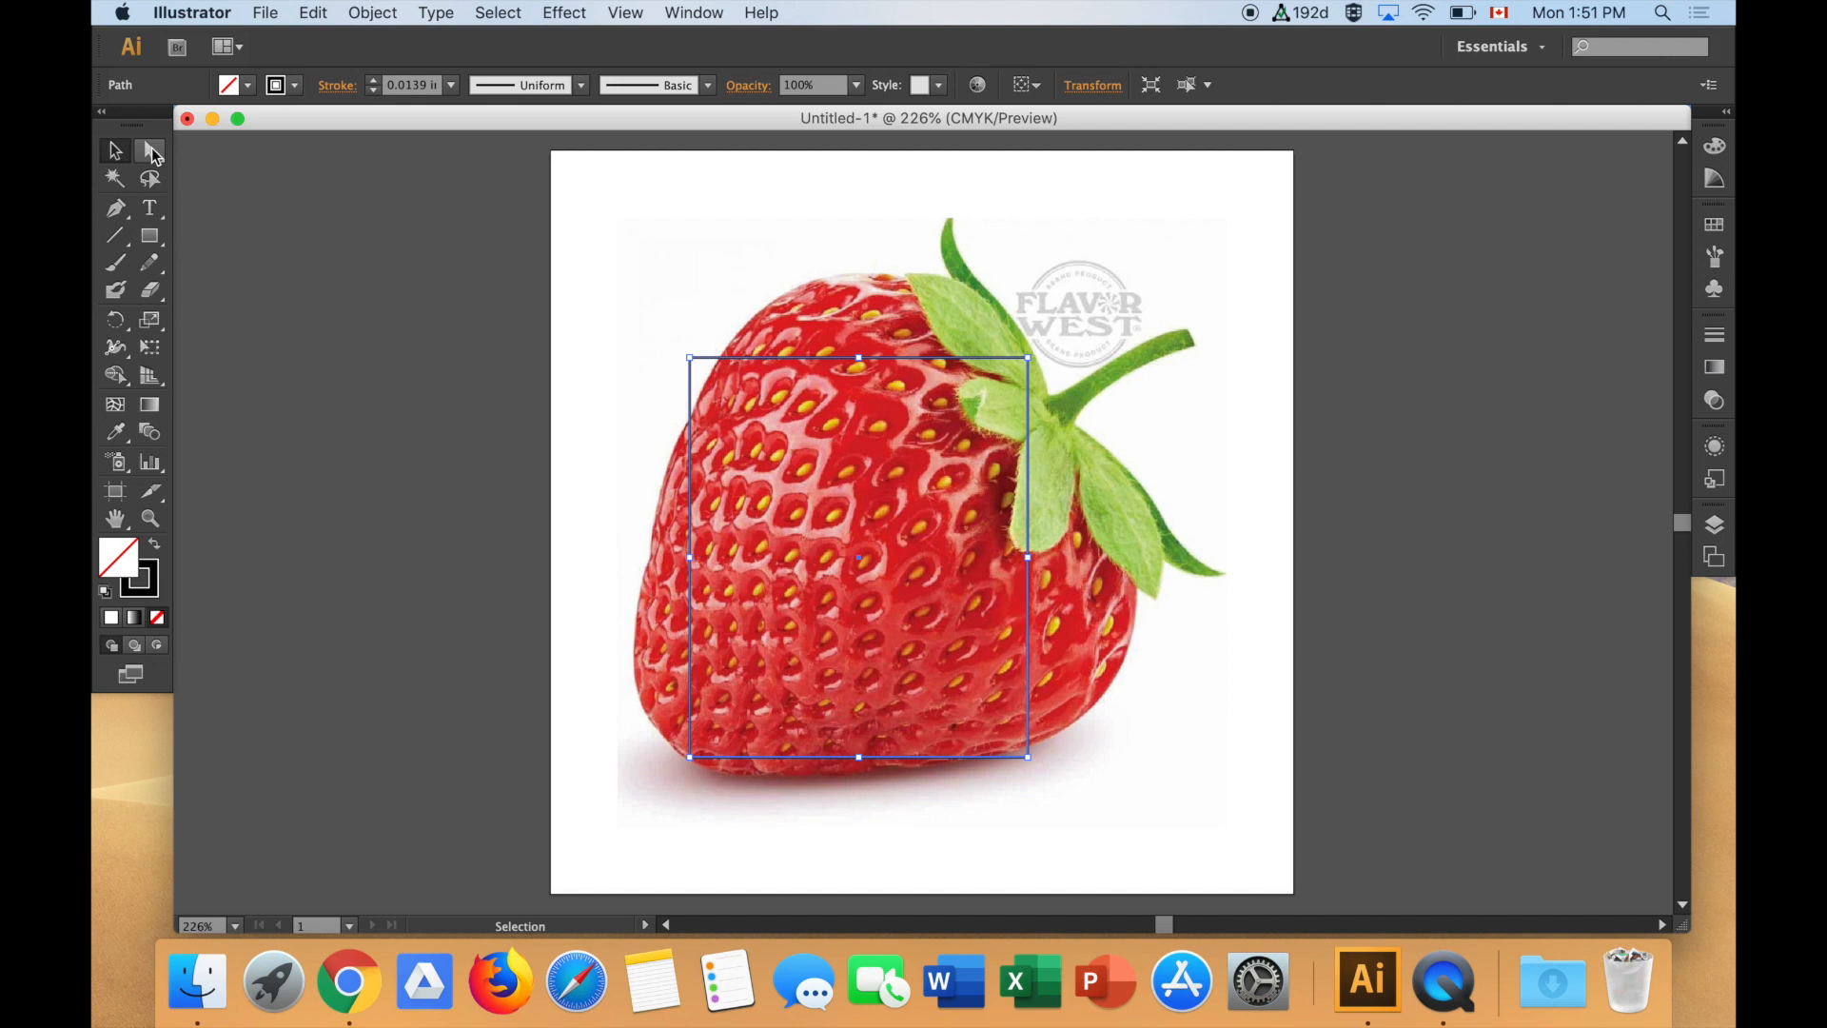
- Drag the rectangle's four corner anchors onto the berry's edges with Direct Selection
click(151, 150)
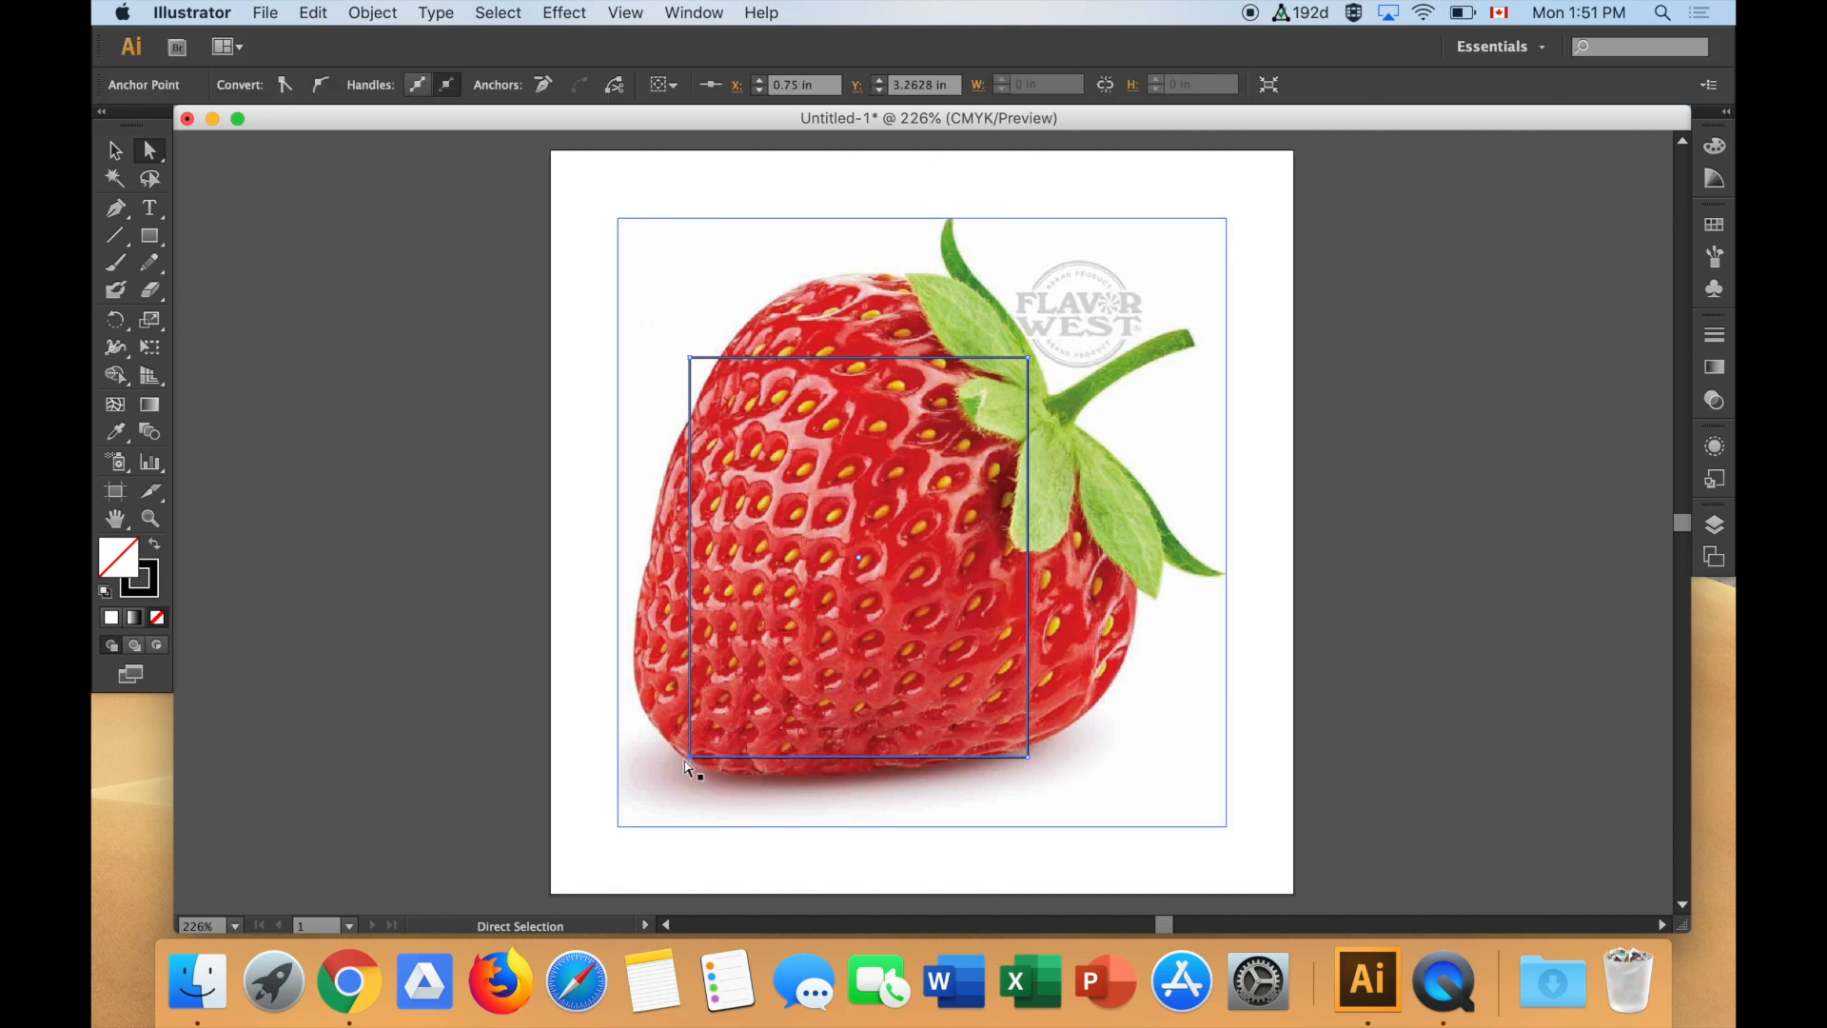
drag(691, 767, 674, 755)
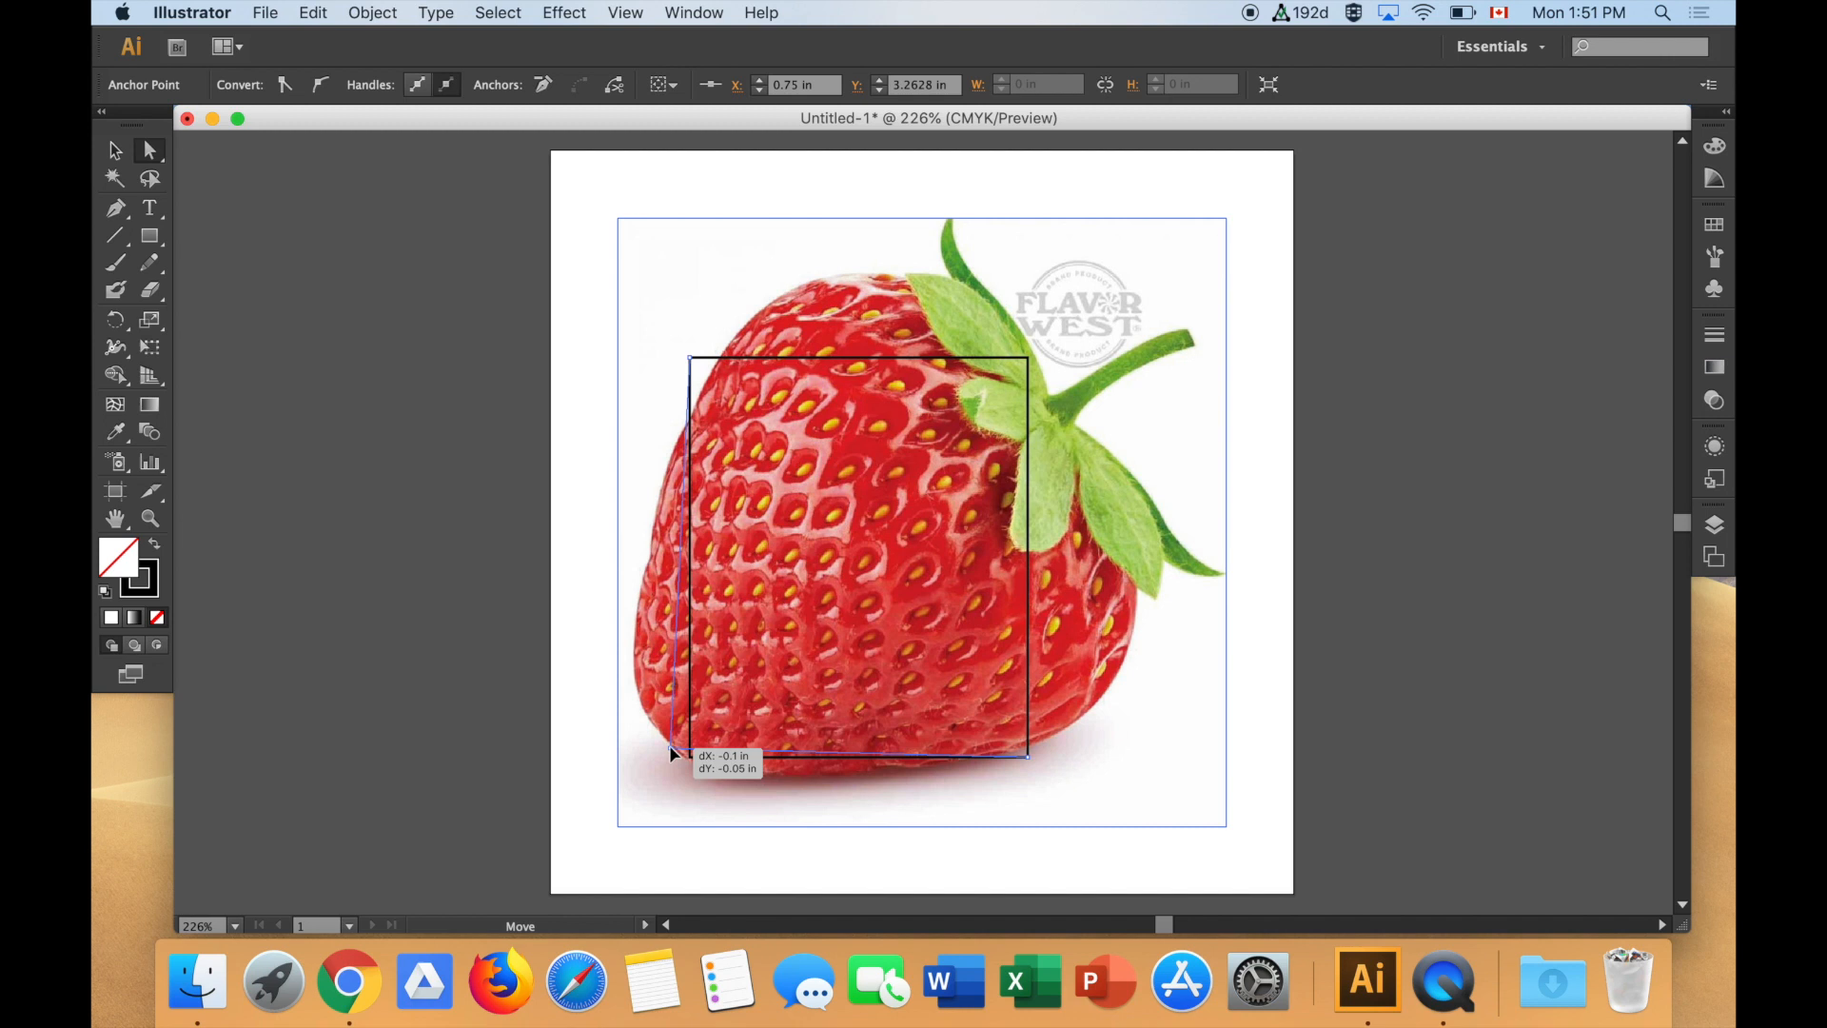
drag(670, 754, 694, 367)
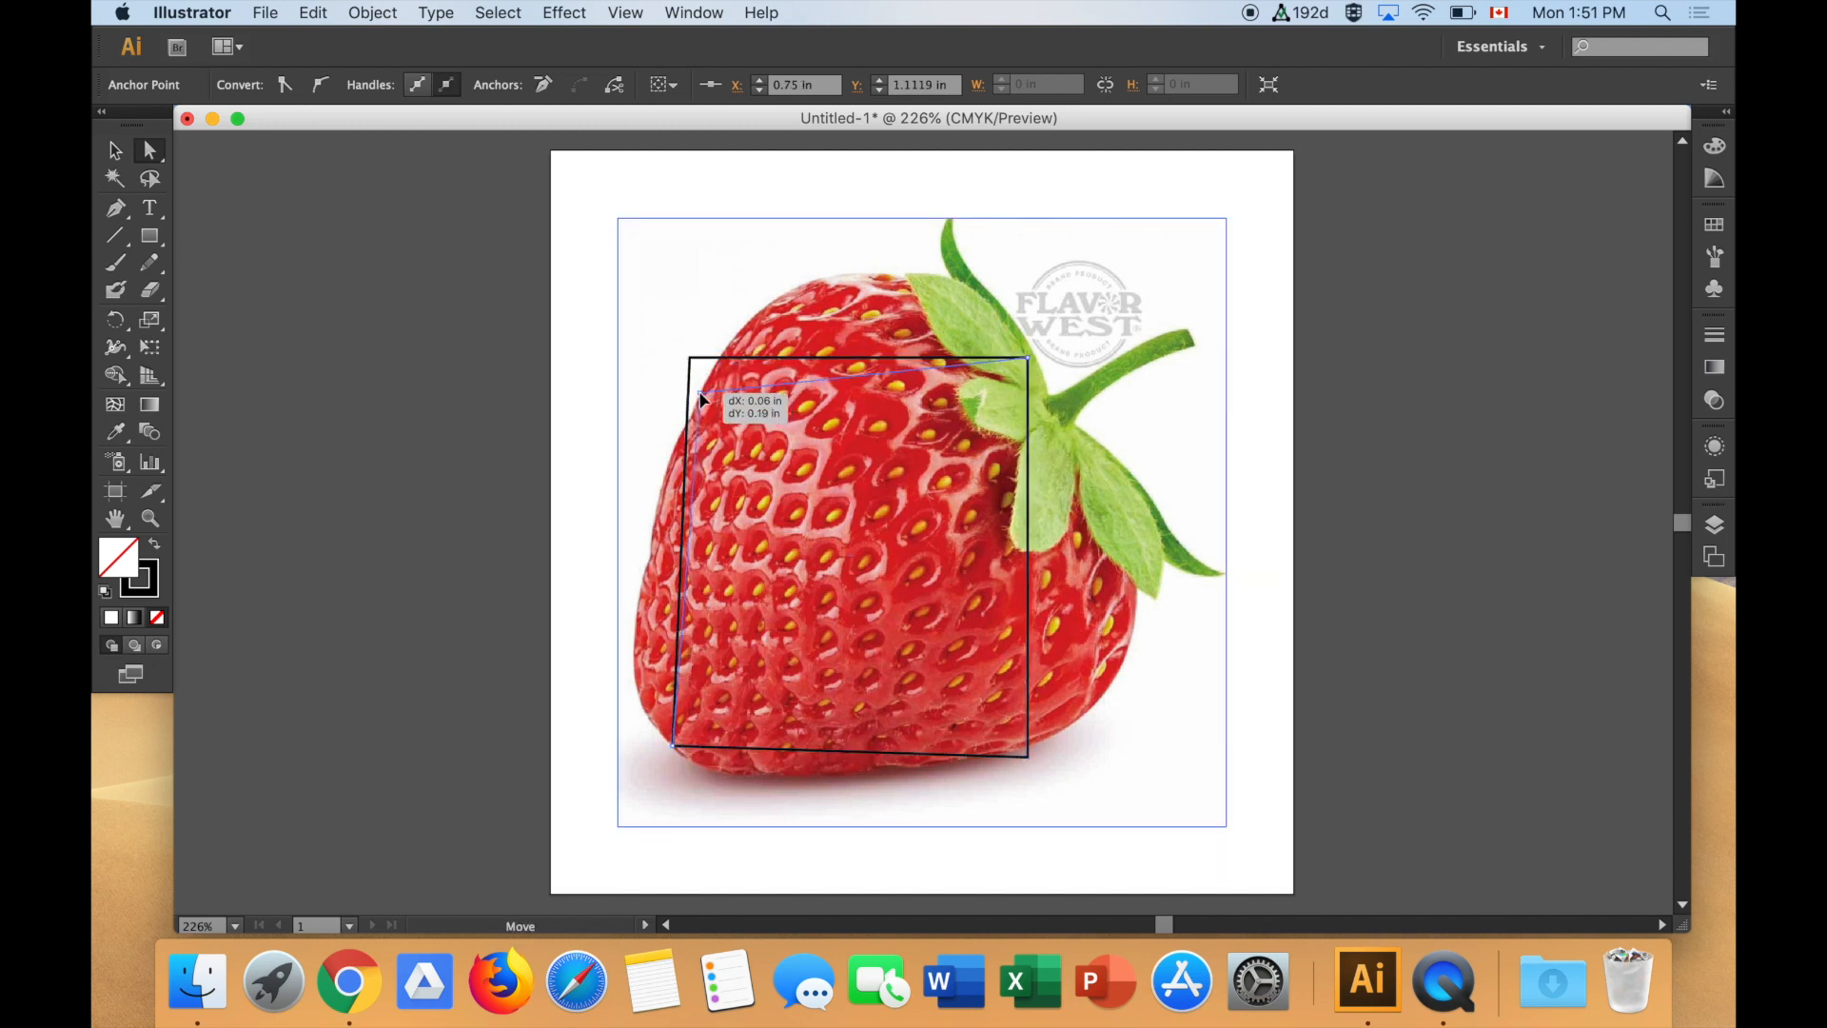
drag(699, 399, 1023, 363)
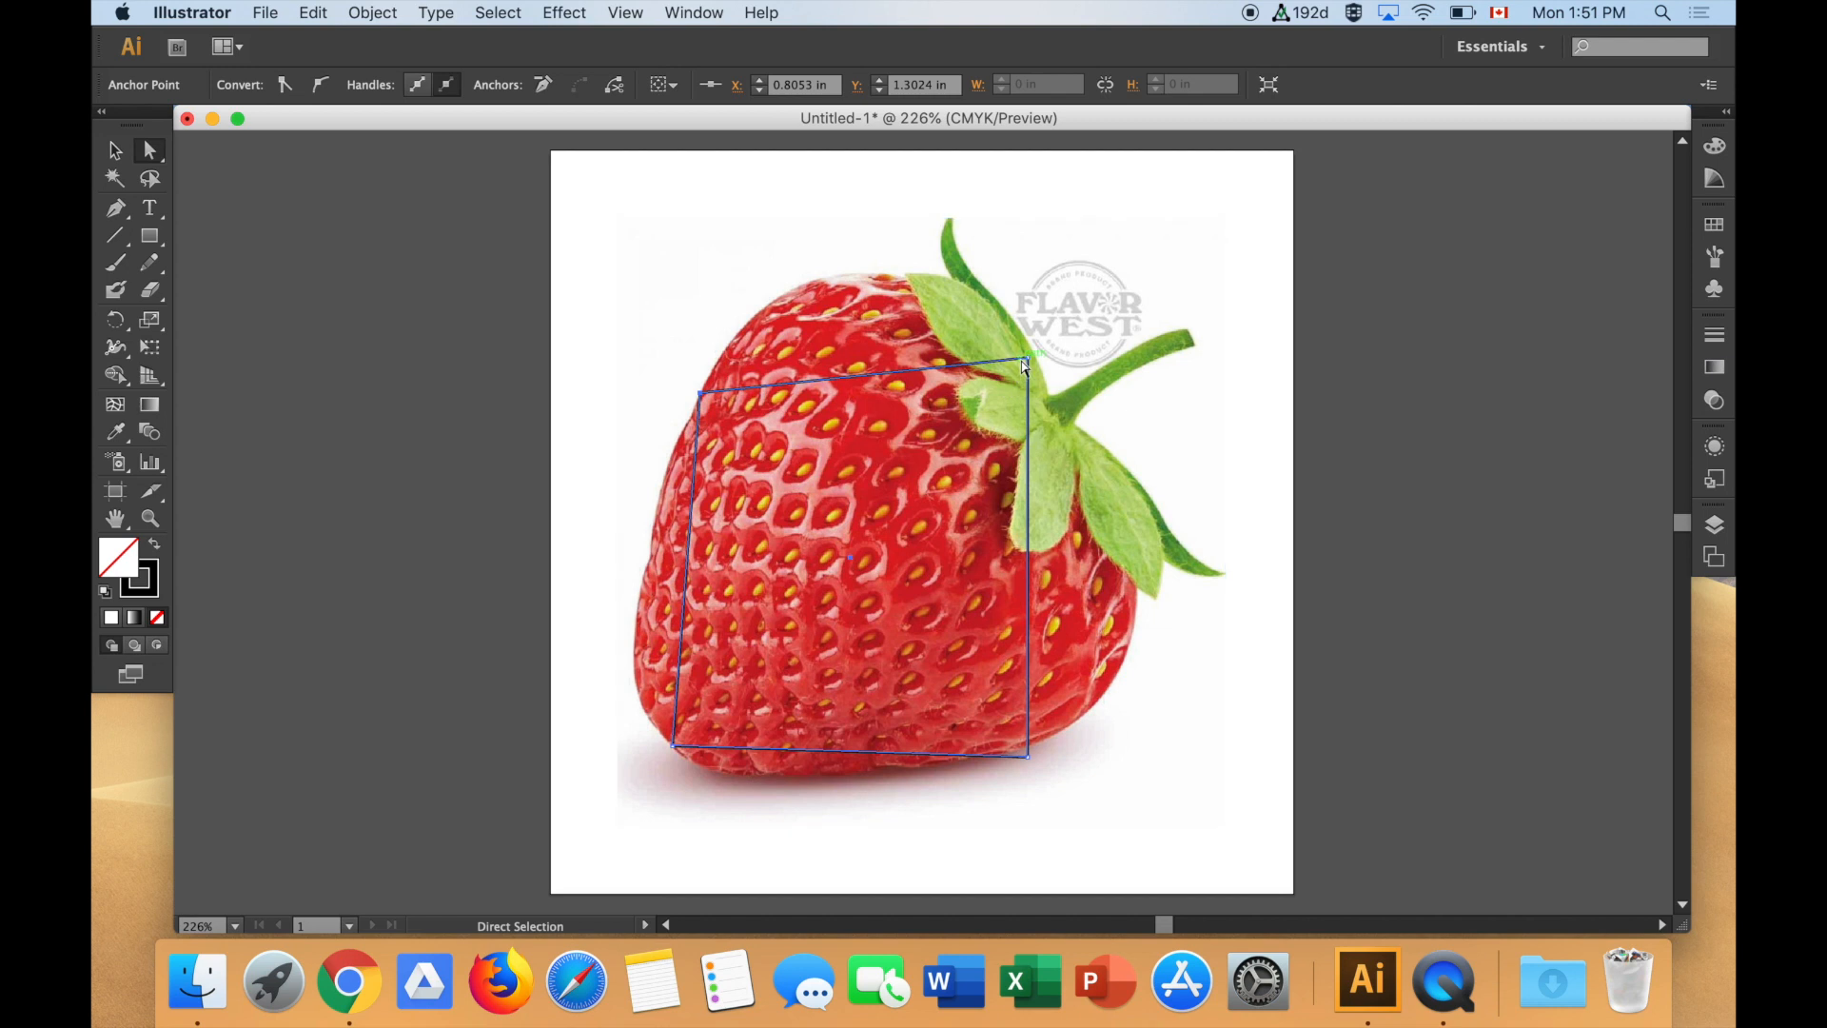
drag(1023, 364, 1066, 417)
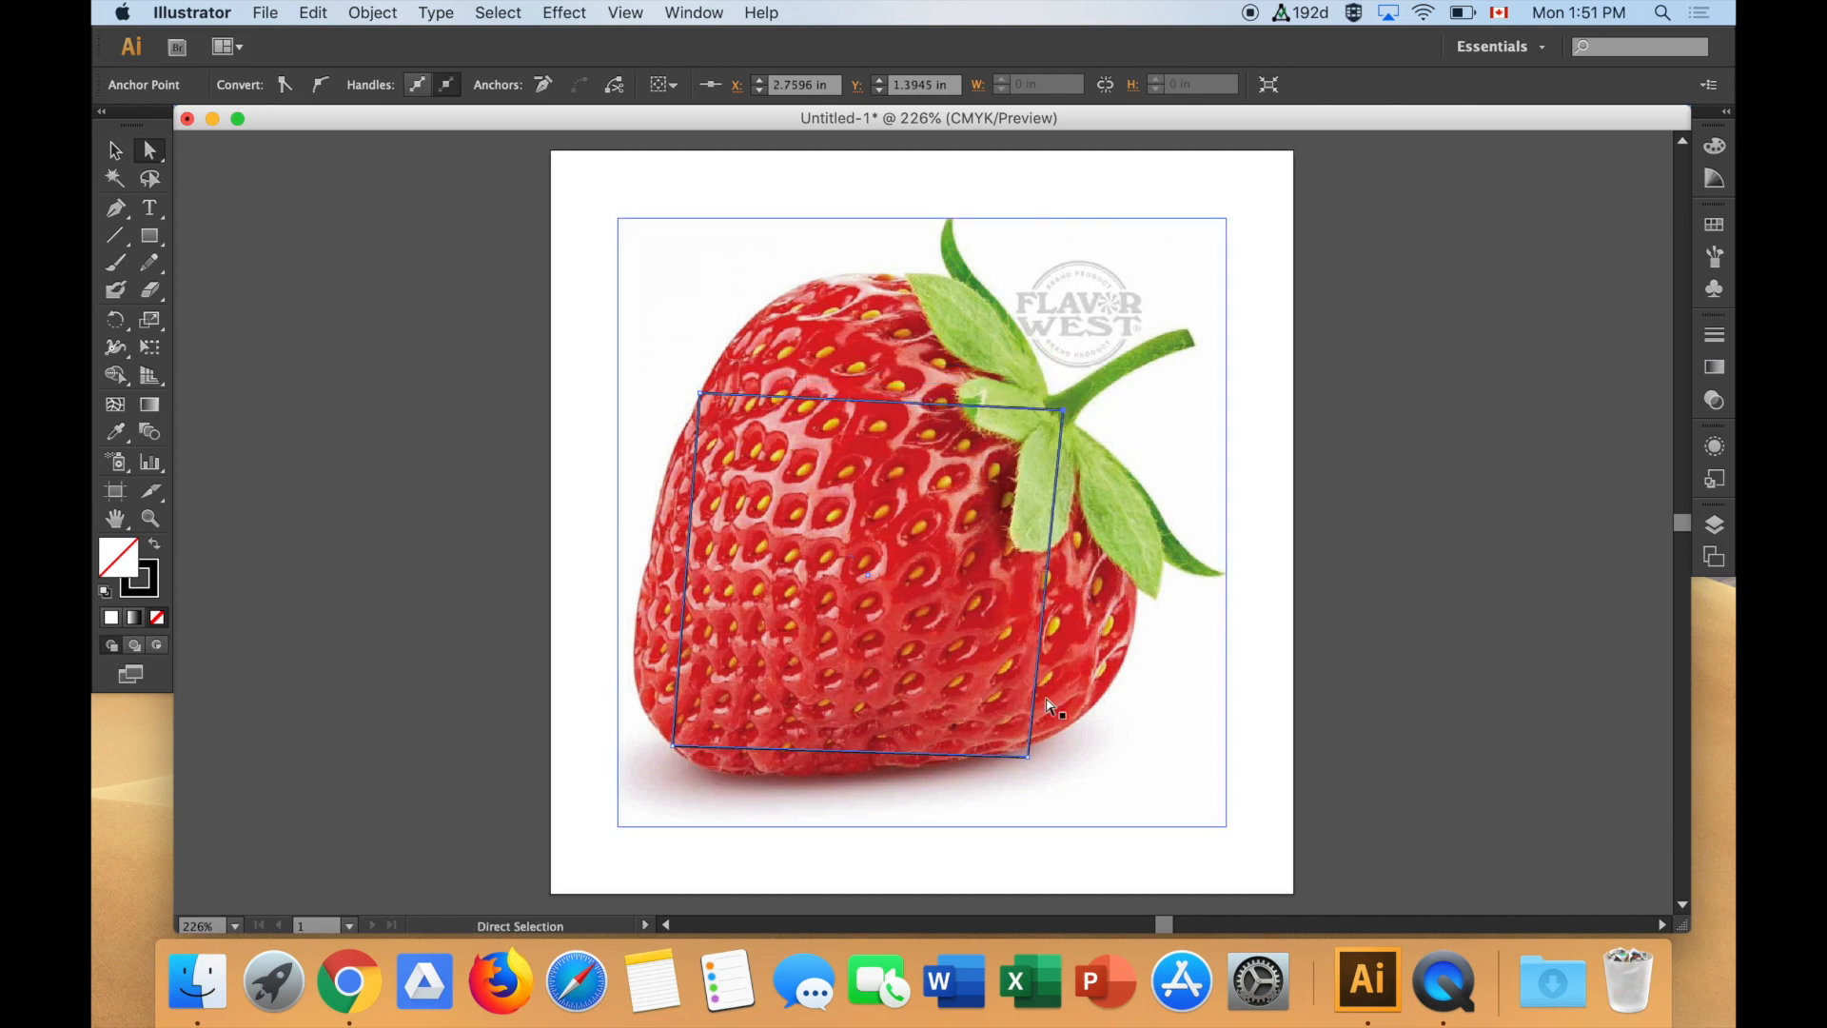
drag(1037, 699, 1043, 757)
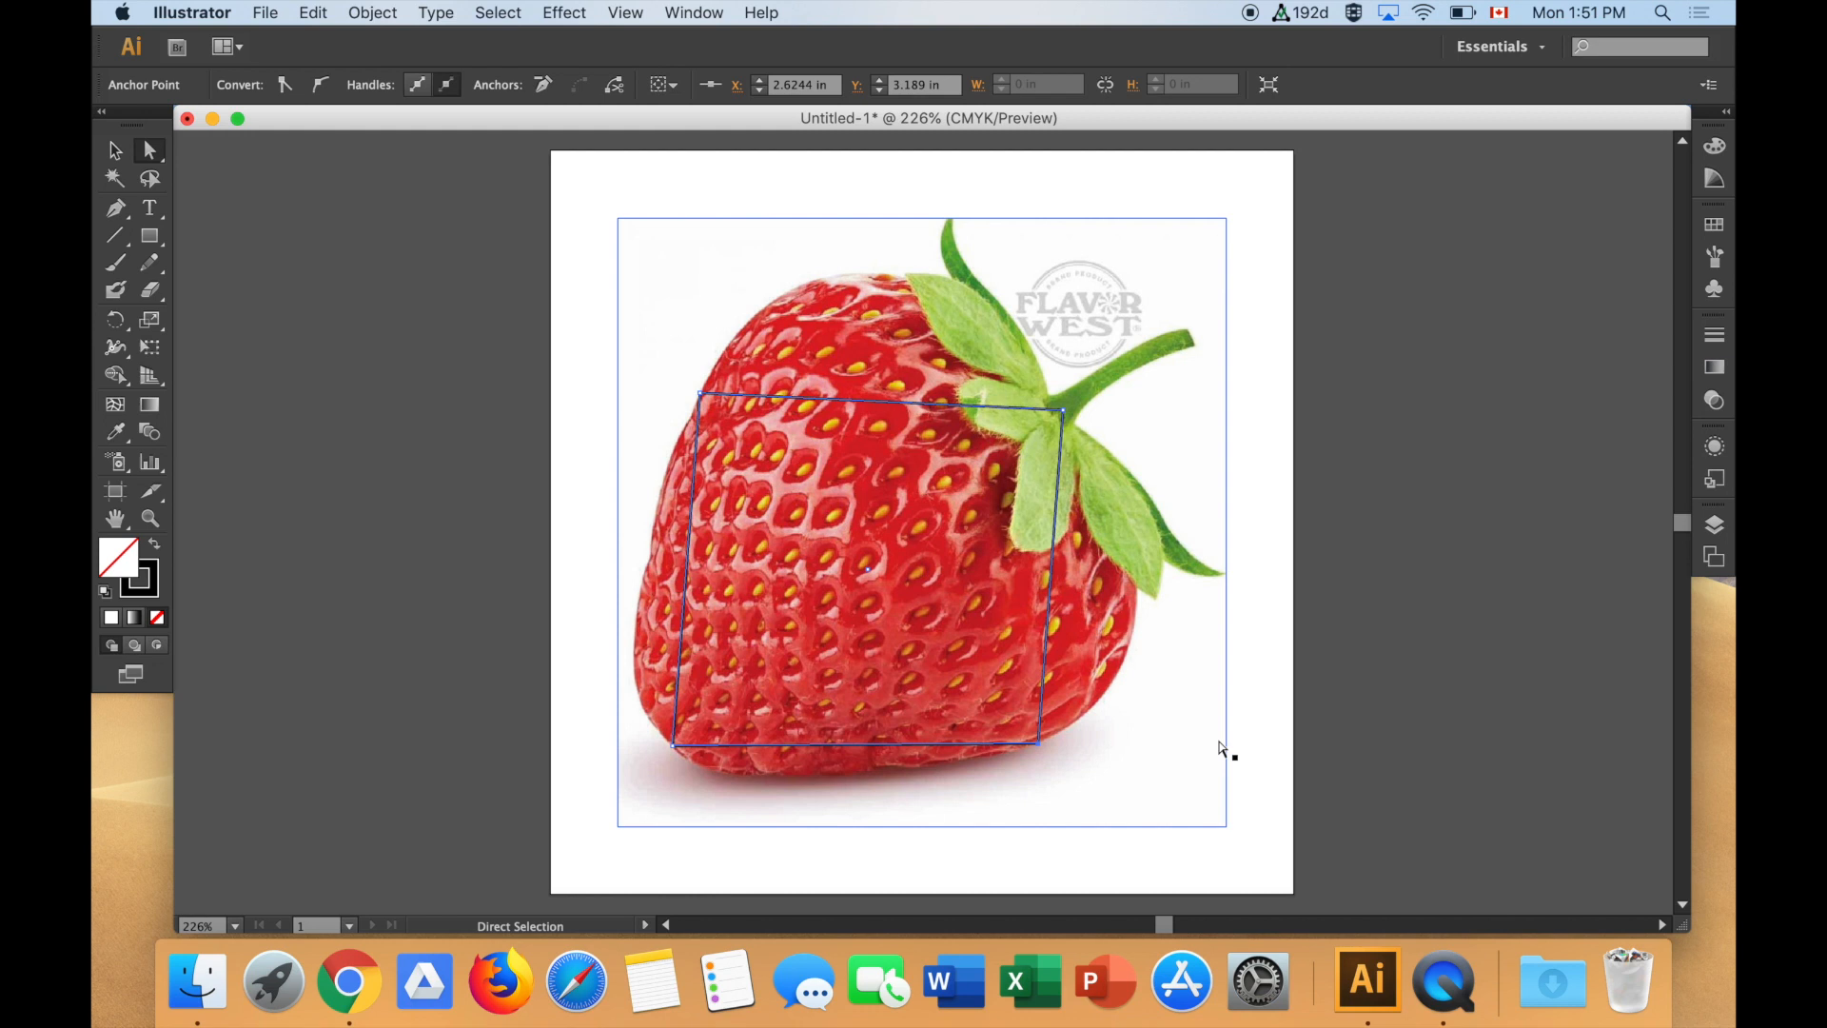
mouse_move(1169, 736)
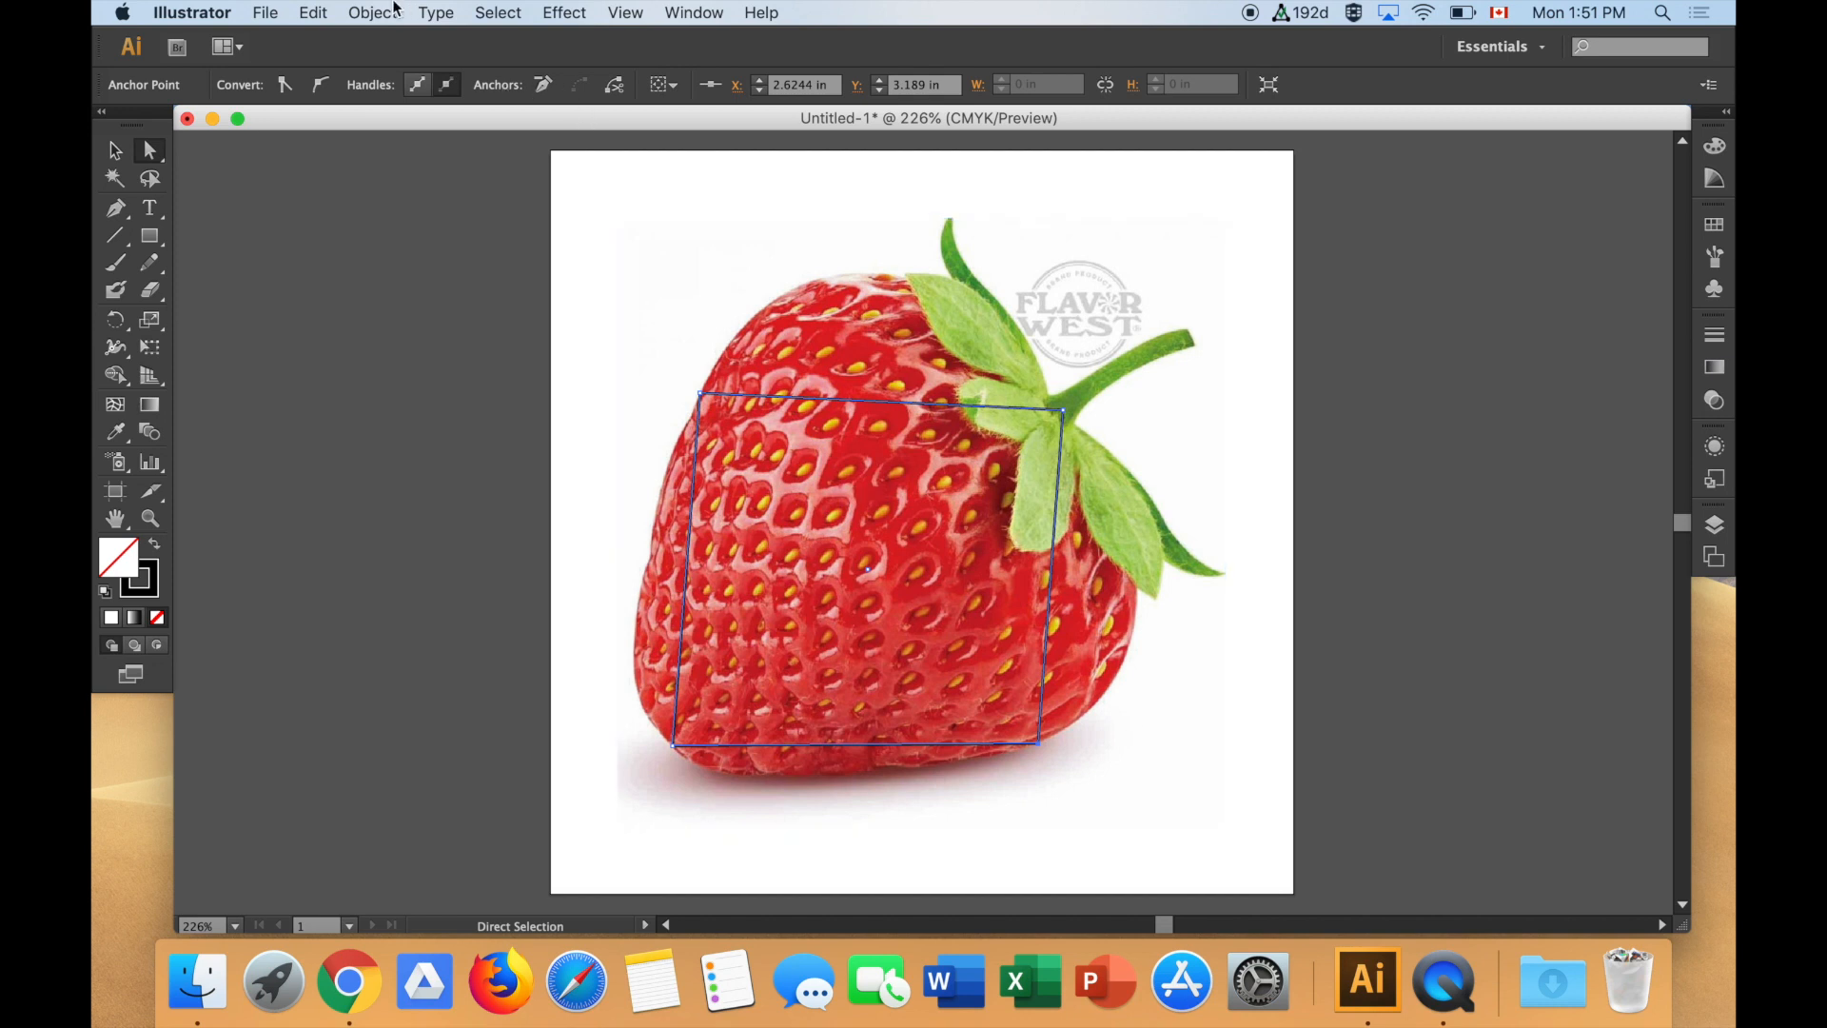
- Insert midpoint anchors on every side with Object > Path > Add Anchor Points
click(371, 12)
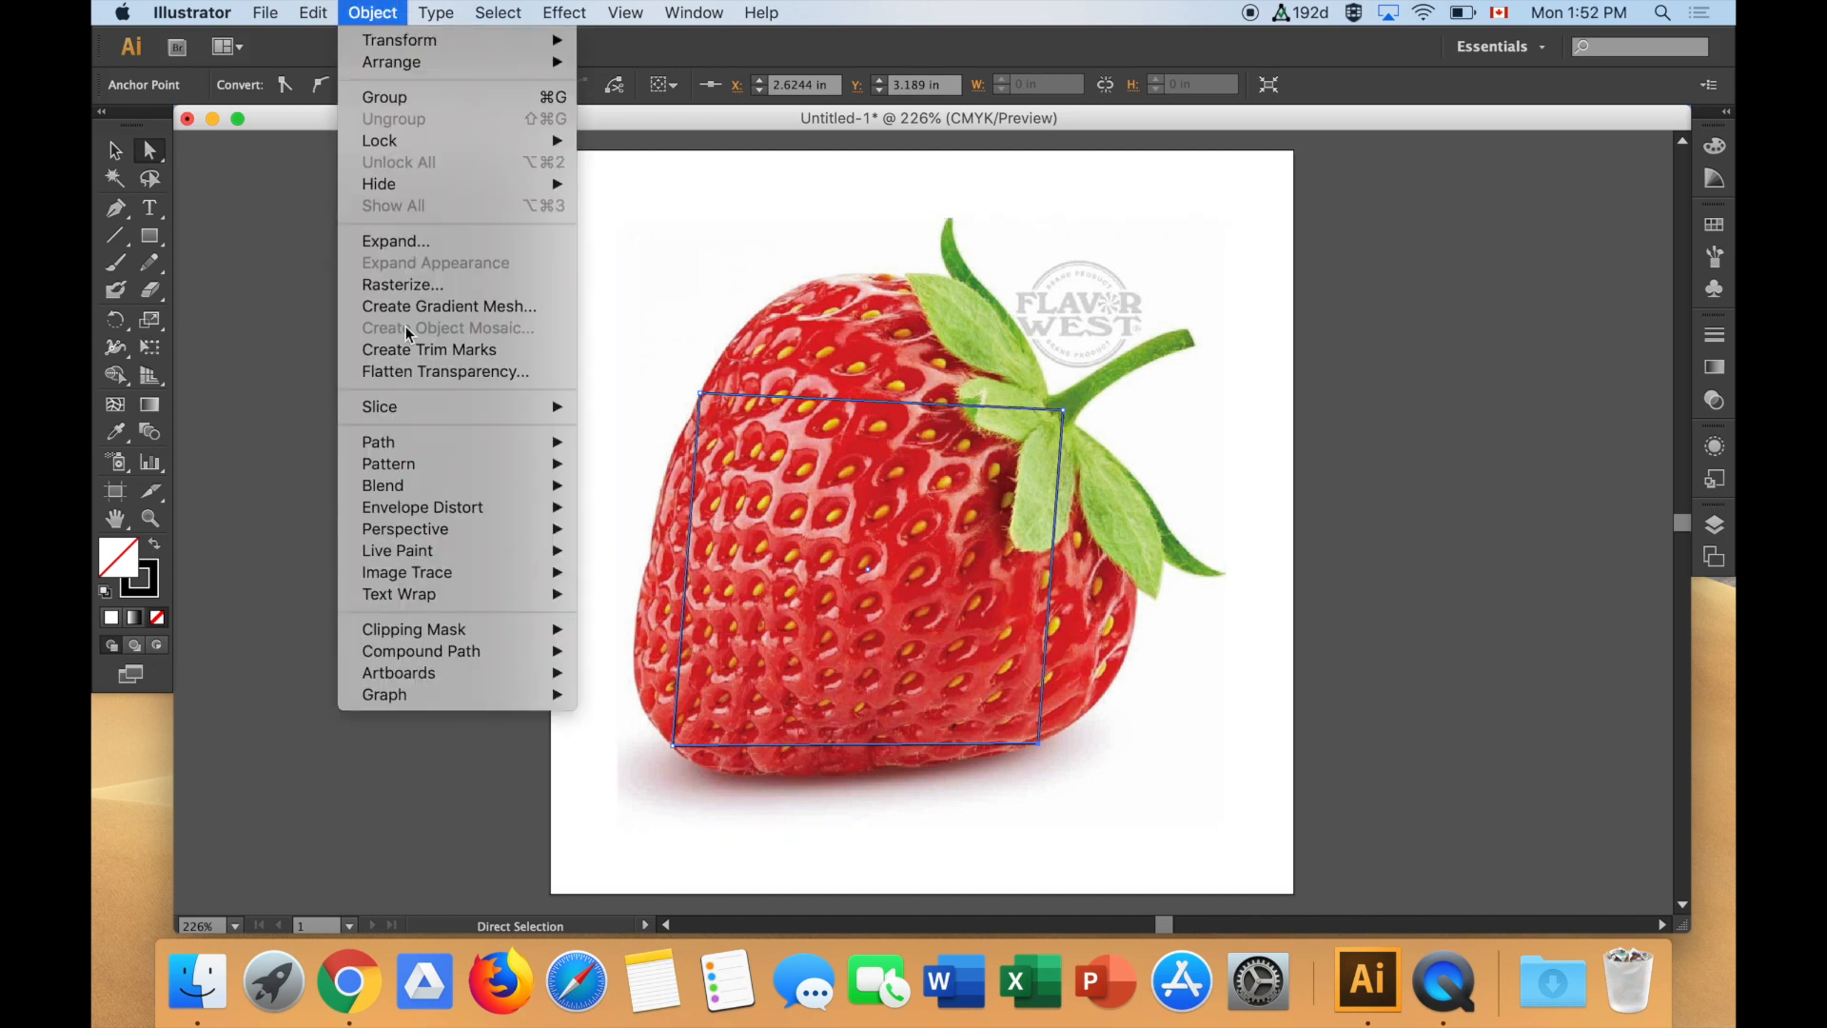
mouse_move(379, 442)
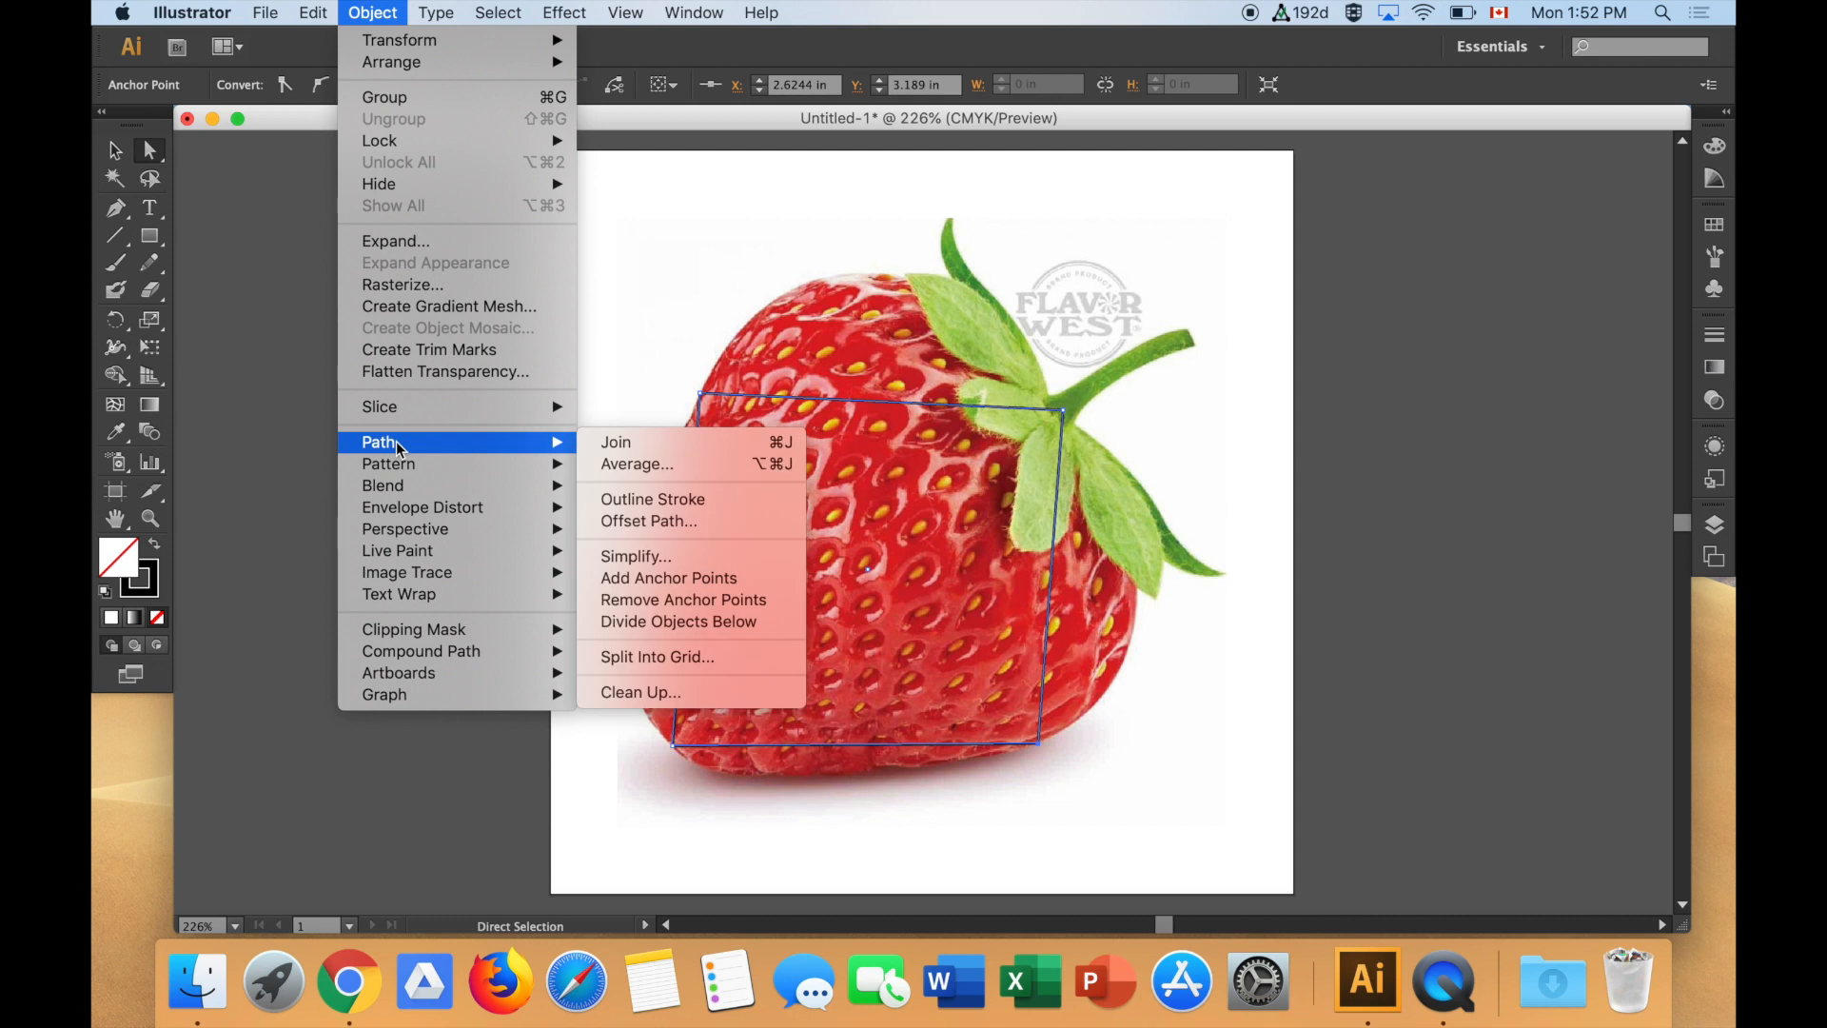
mouse_move(634, 556)
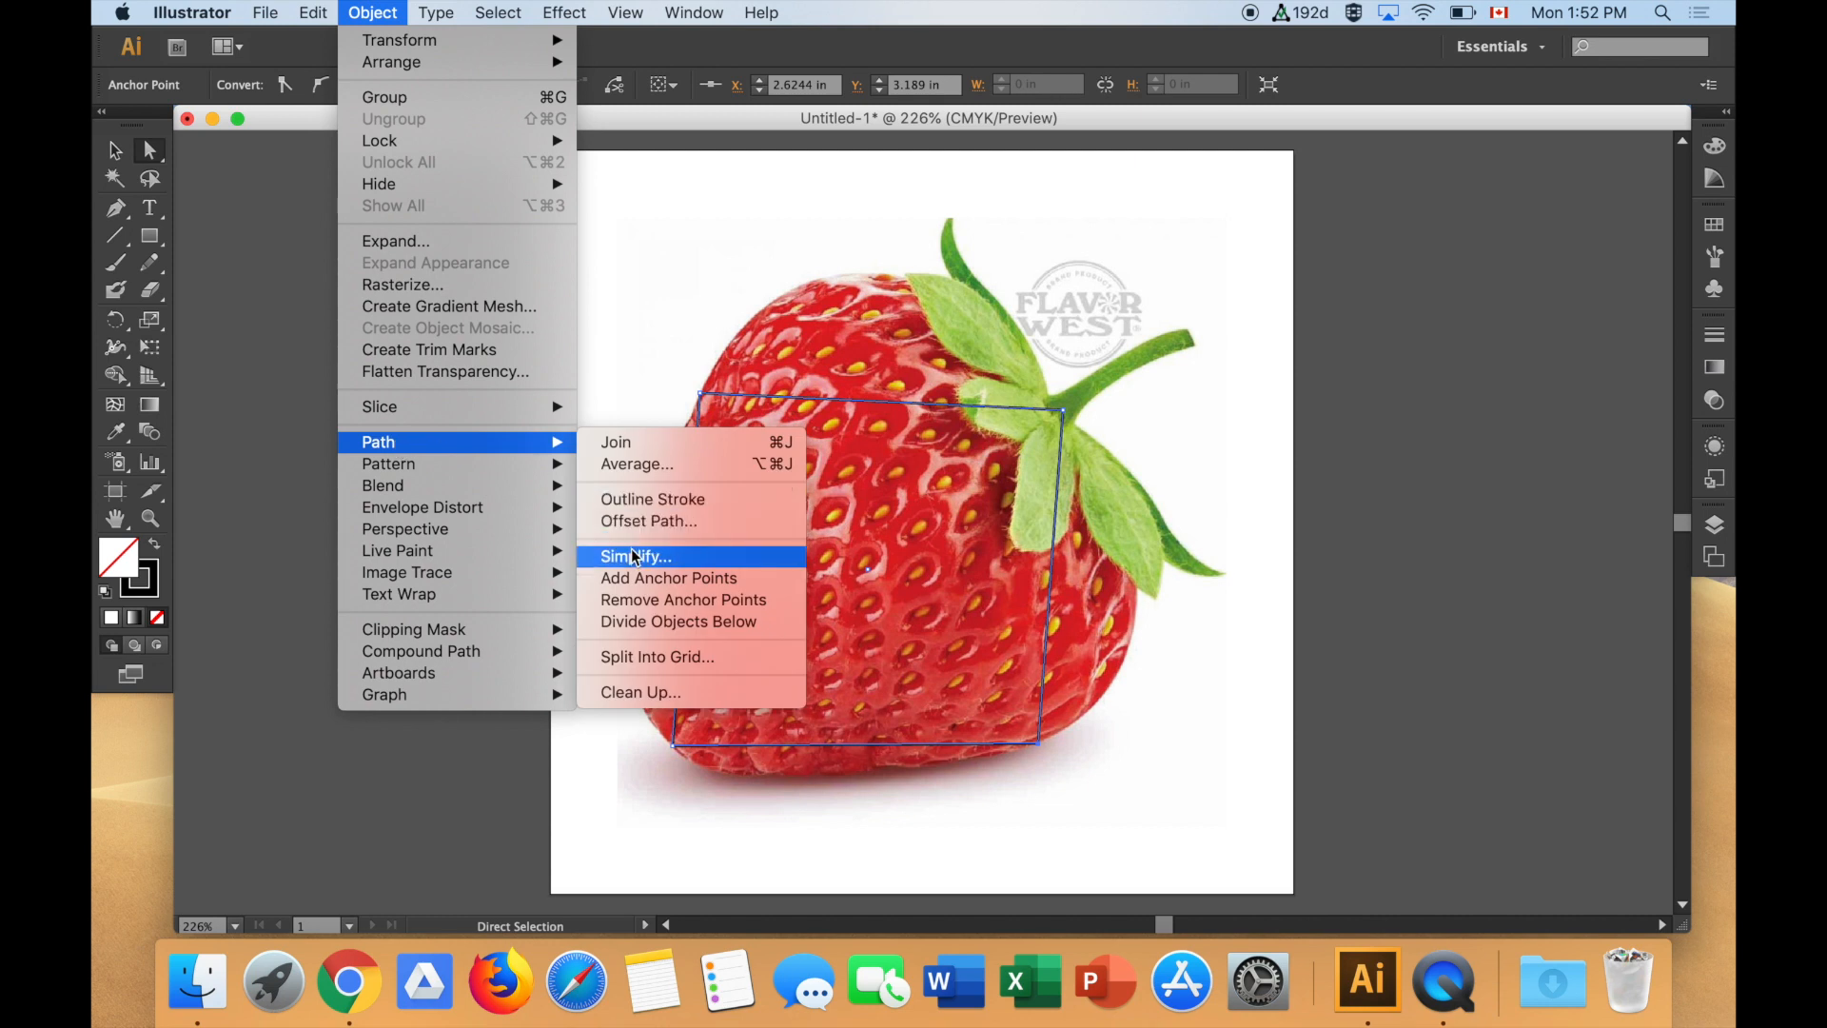
mouse_move(668, 578)
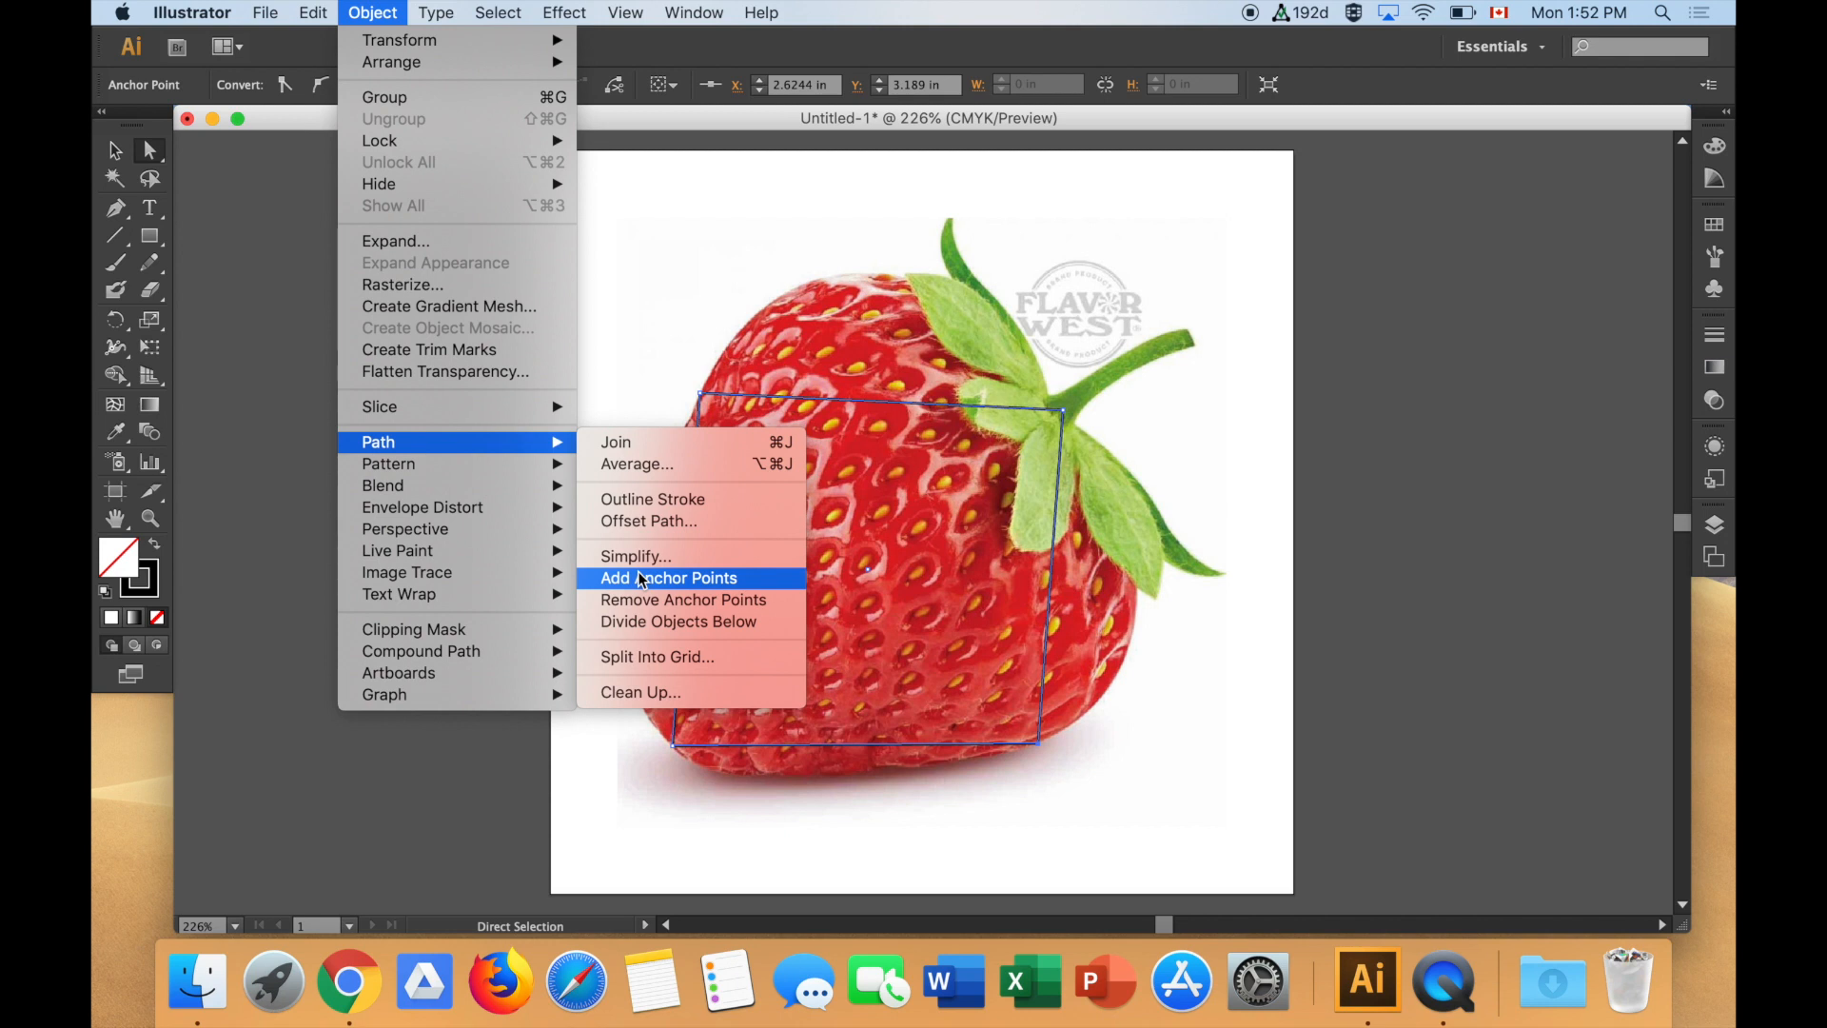
click(668, 577)
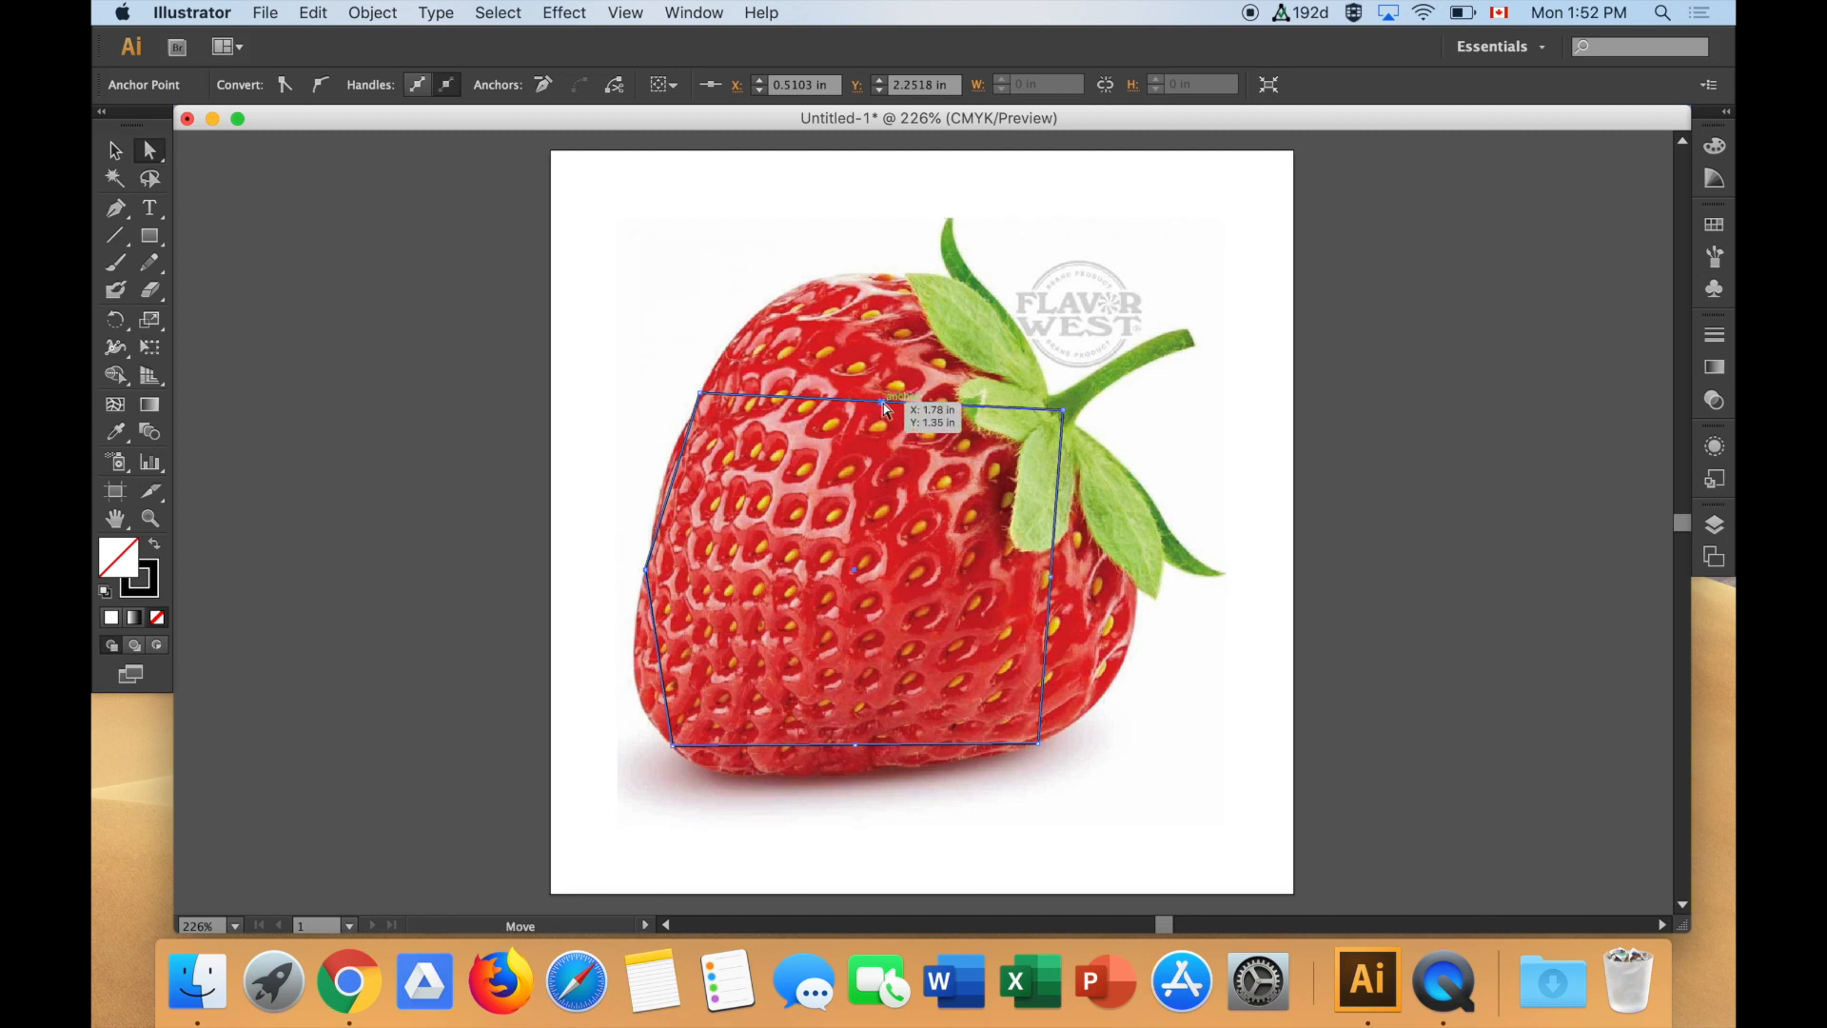
- Pull the top midpoint up and the bottom point down onto the berry's edges
drag(857, 404, 857, 279)
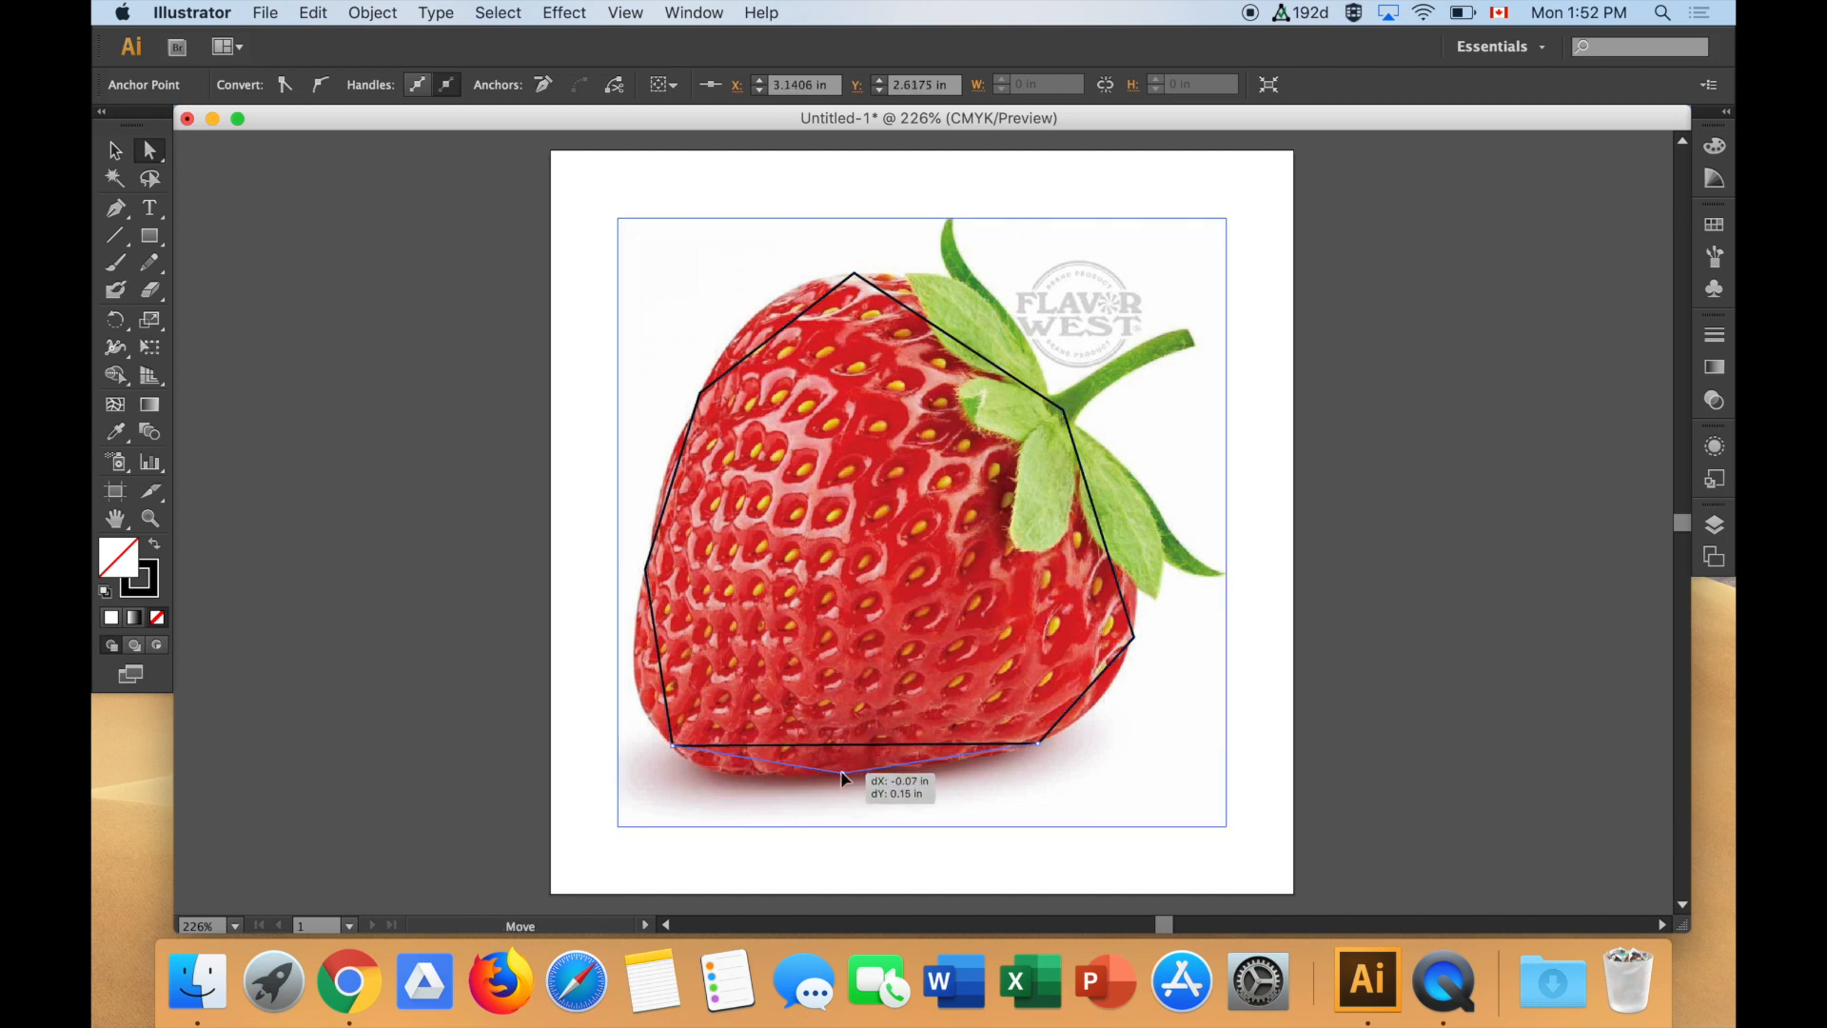
drag(845, 781, 845, 757)
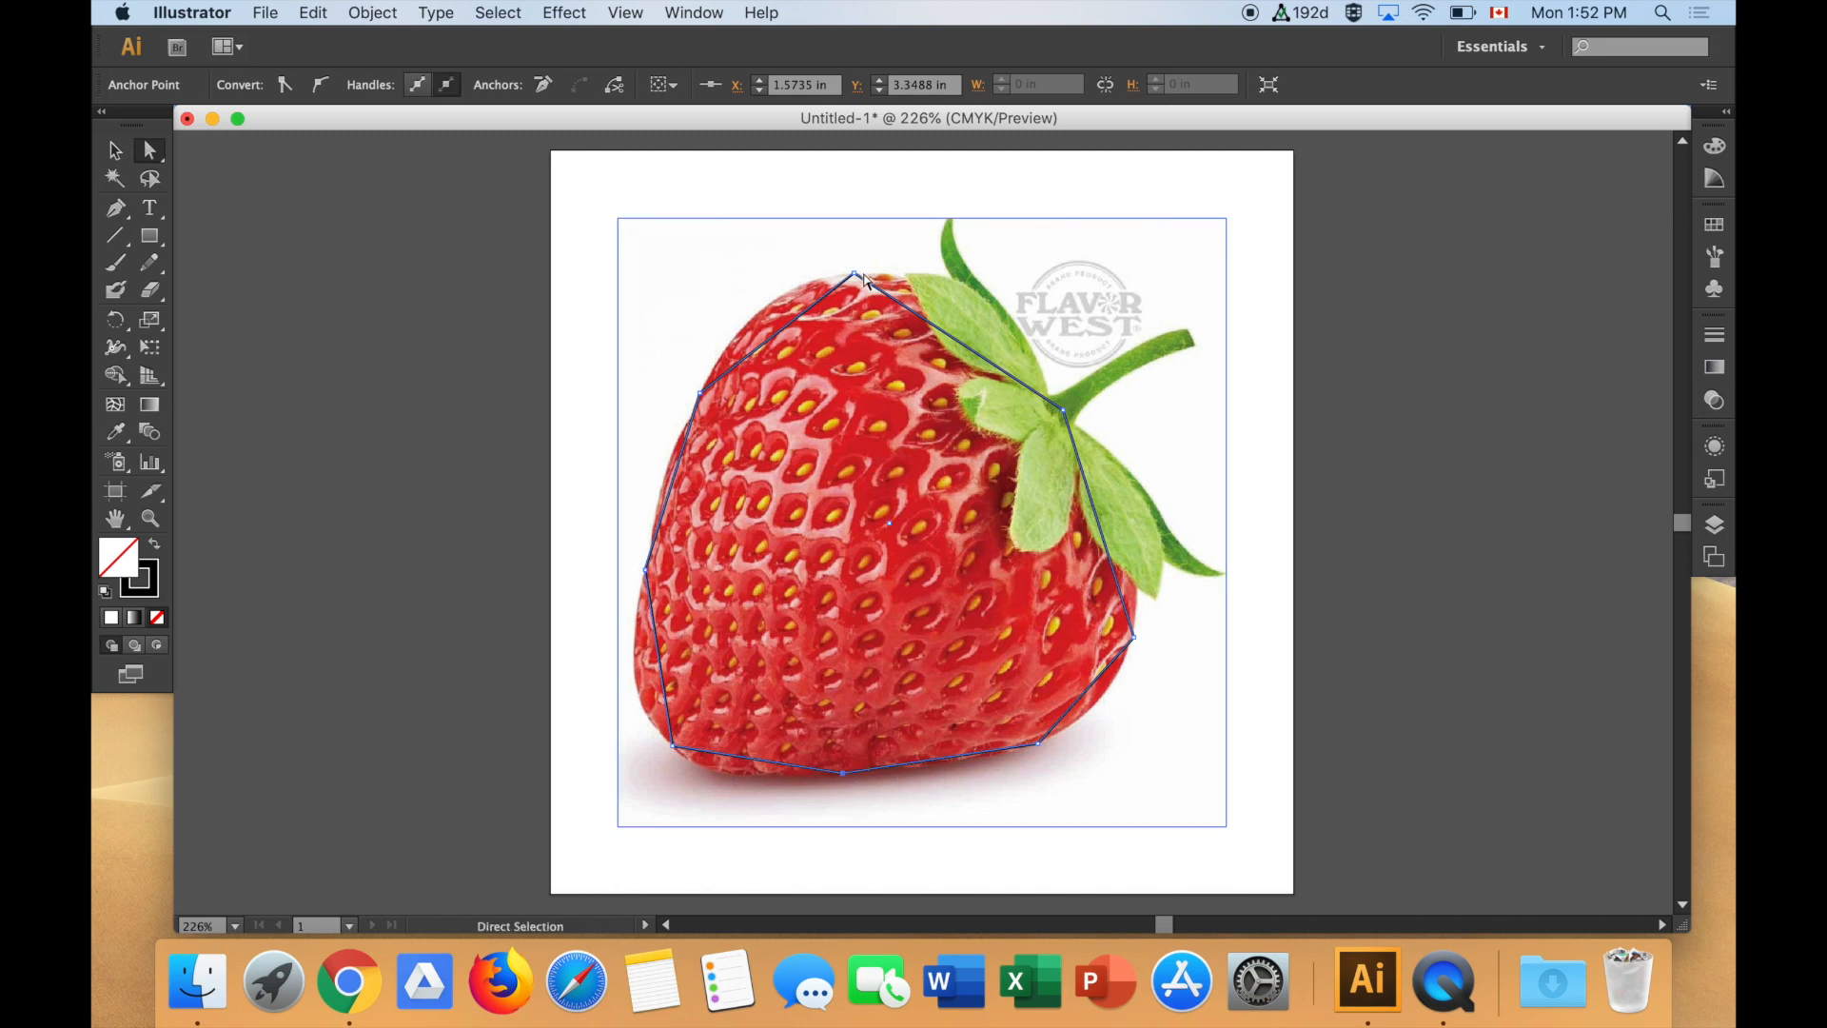
- Convert the anchors to smooth and bend curves along the berry's top and lower-left edge
drag(857, 280, 853, 276)
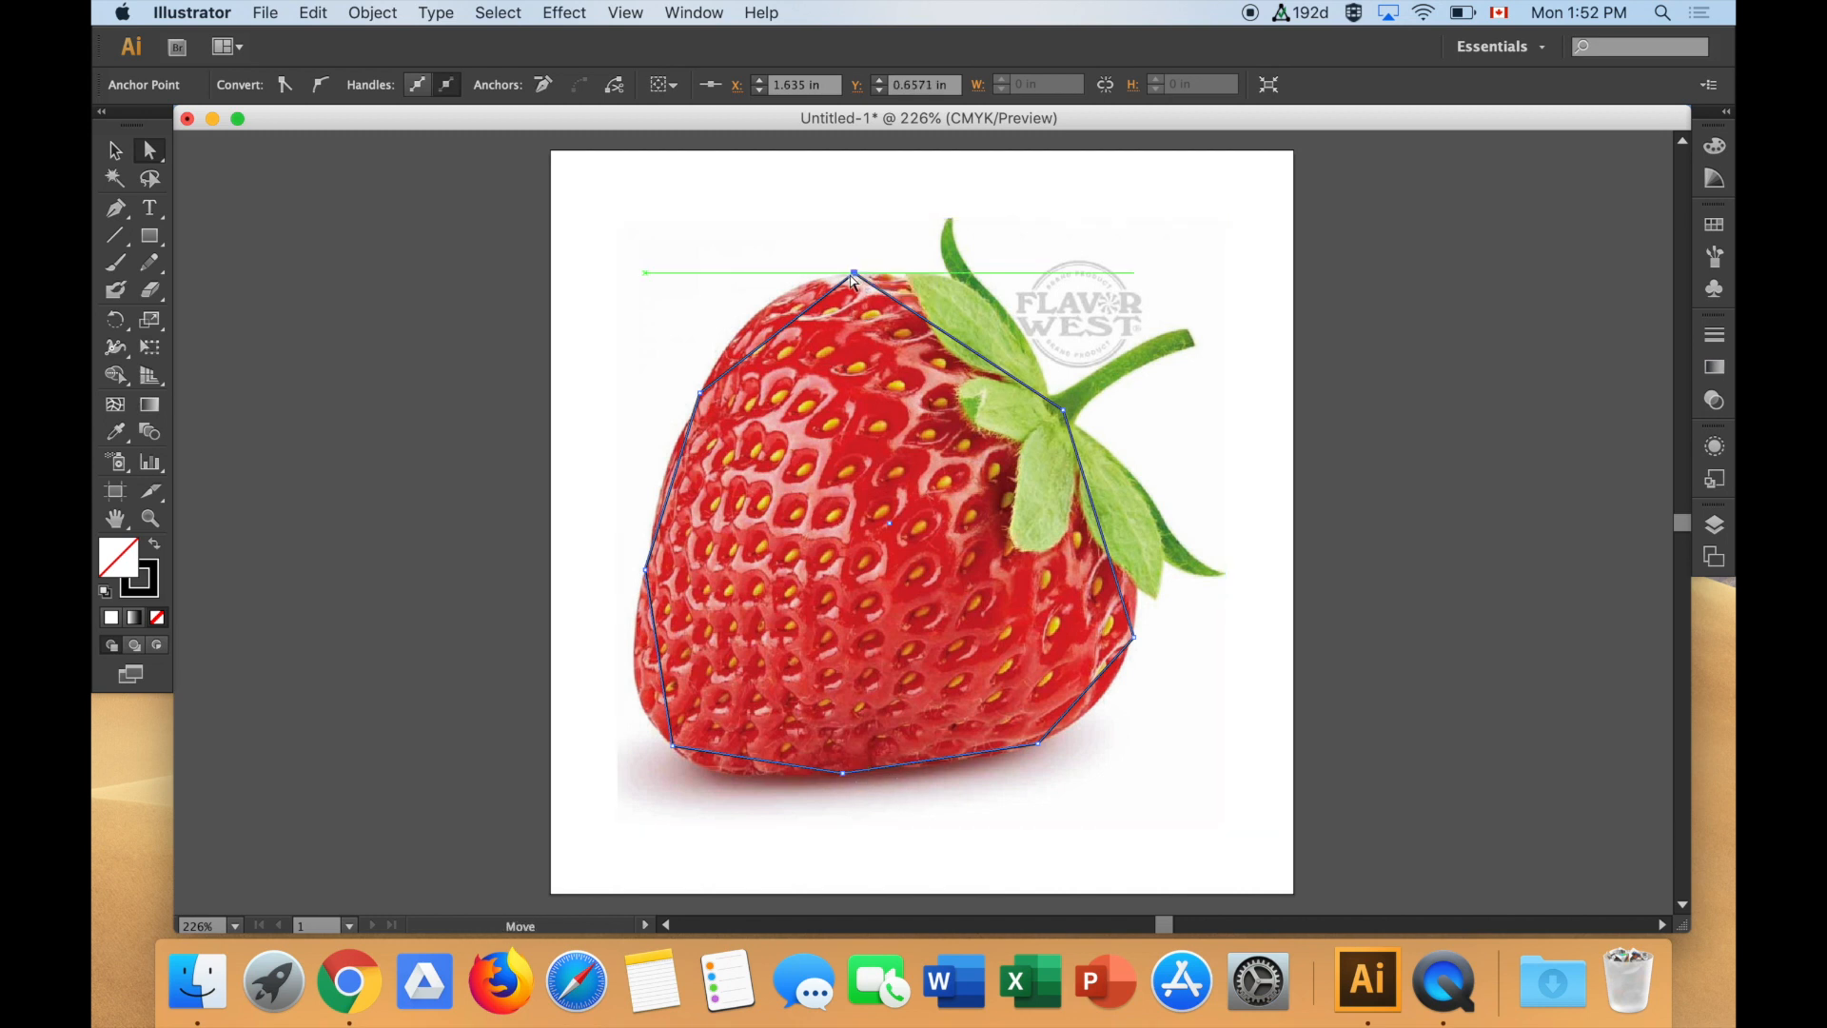
mouse_move(321, 84)
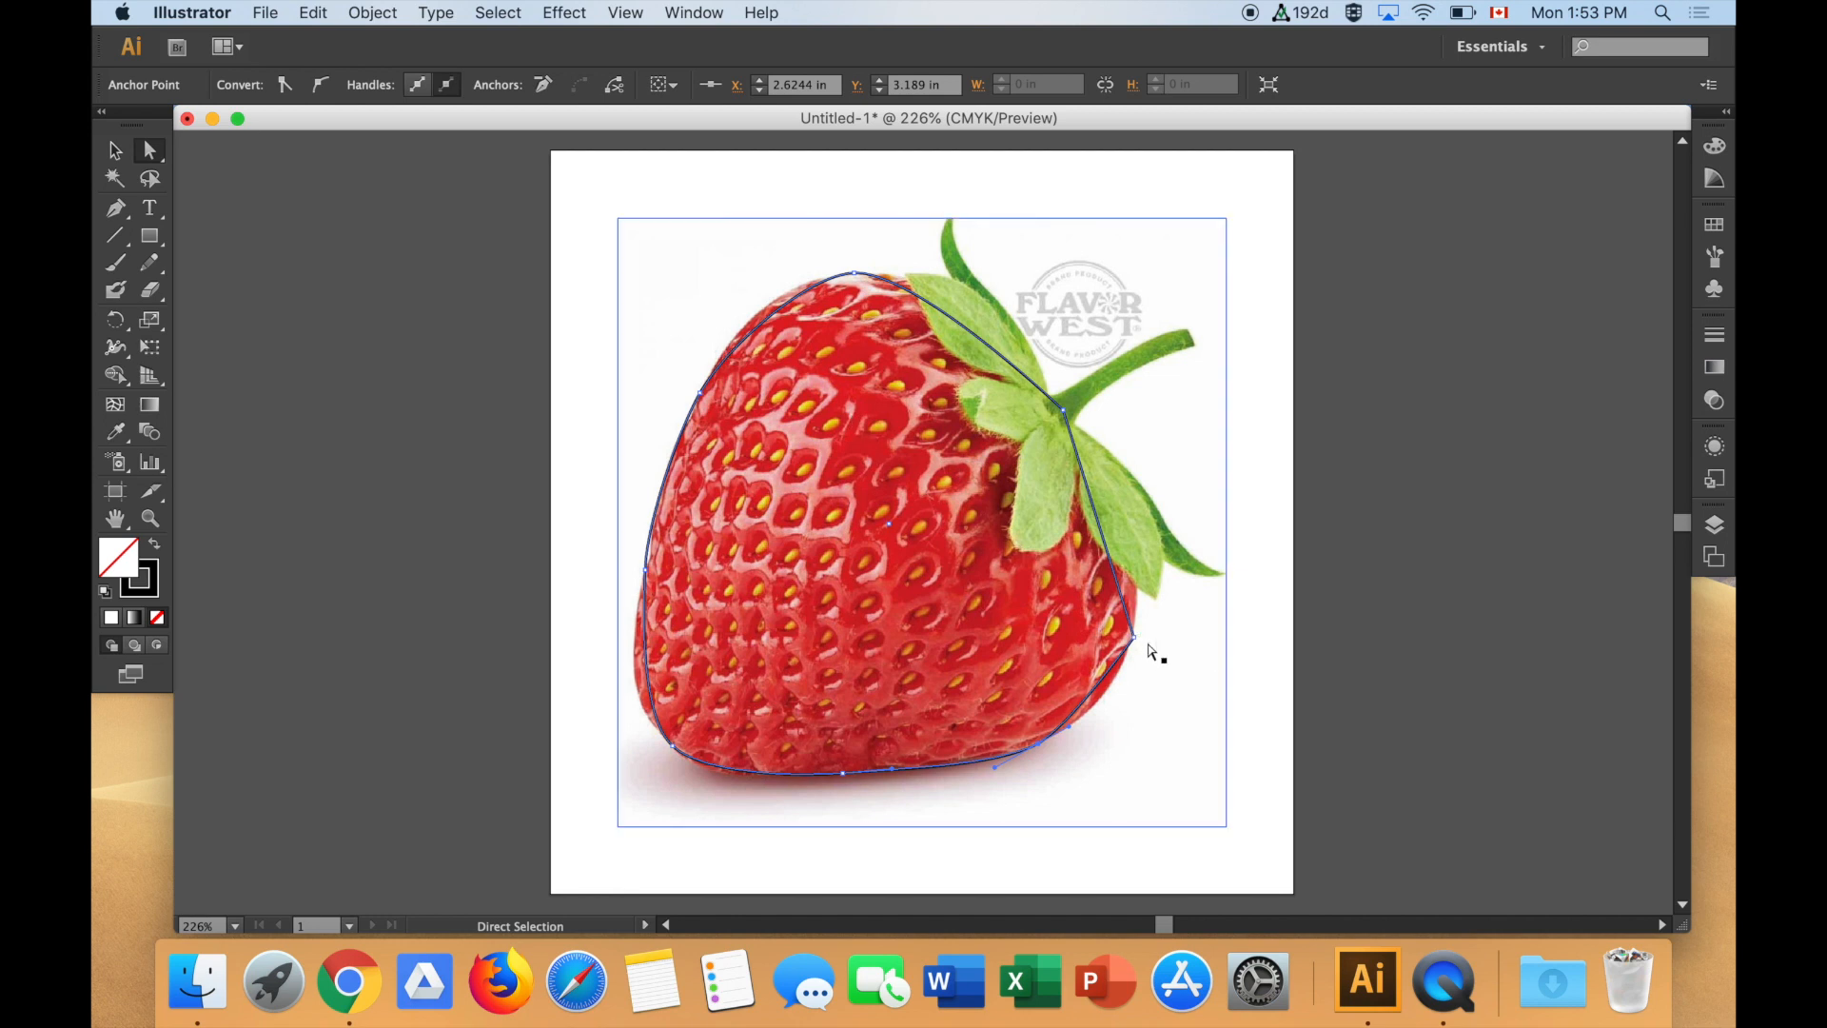
click(320, 83)
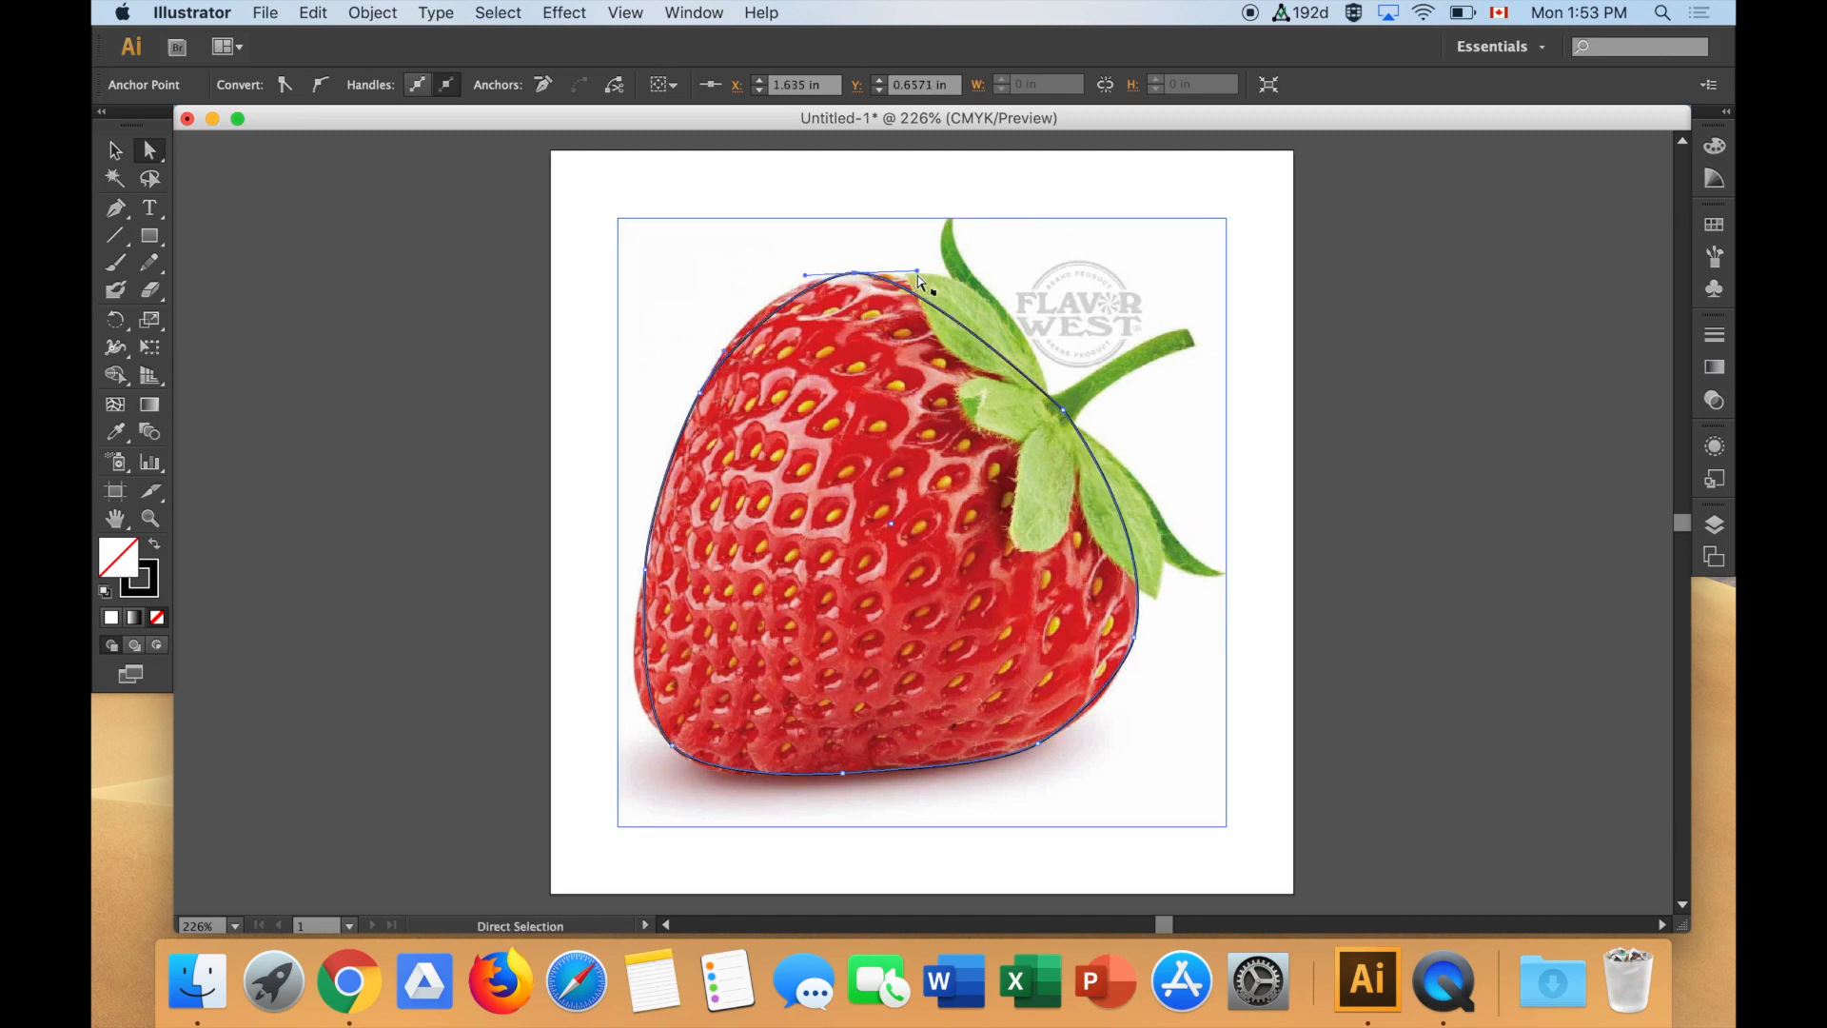
drag(921, 280, 966, 268)
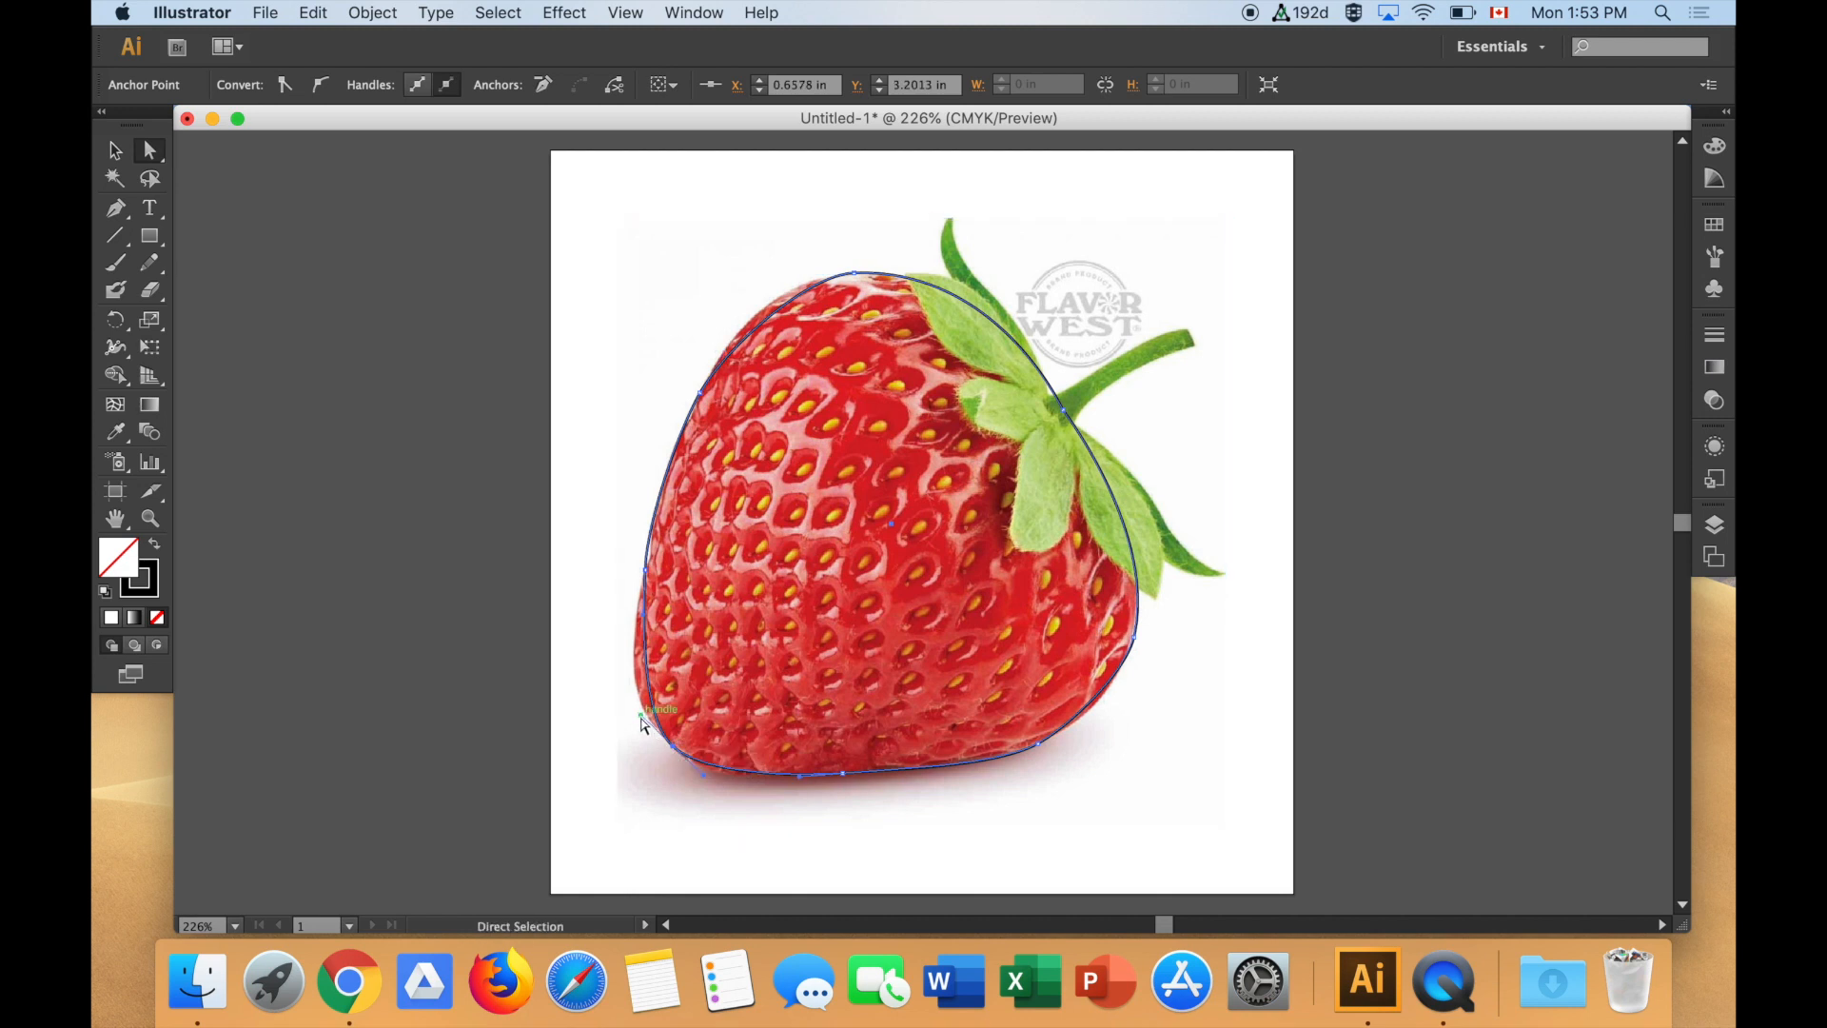
drag(658, 710, 603, 681)
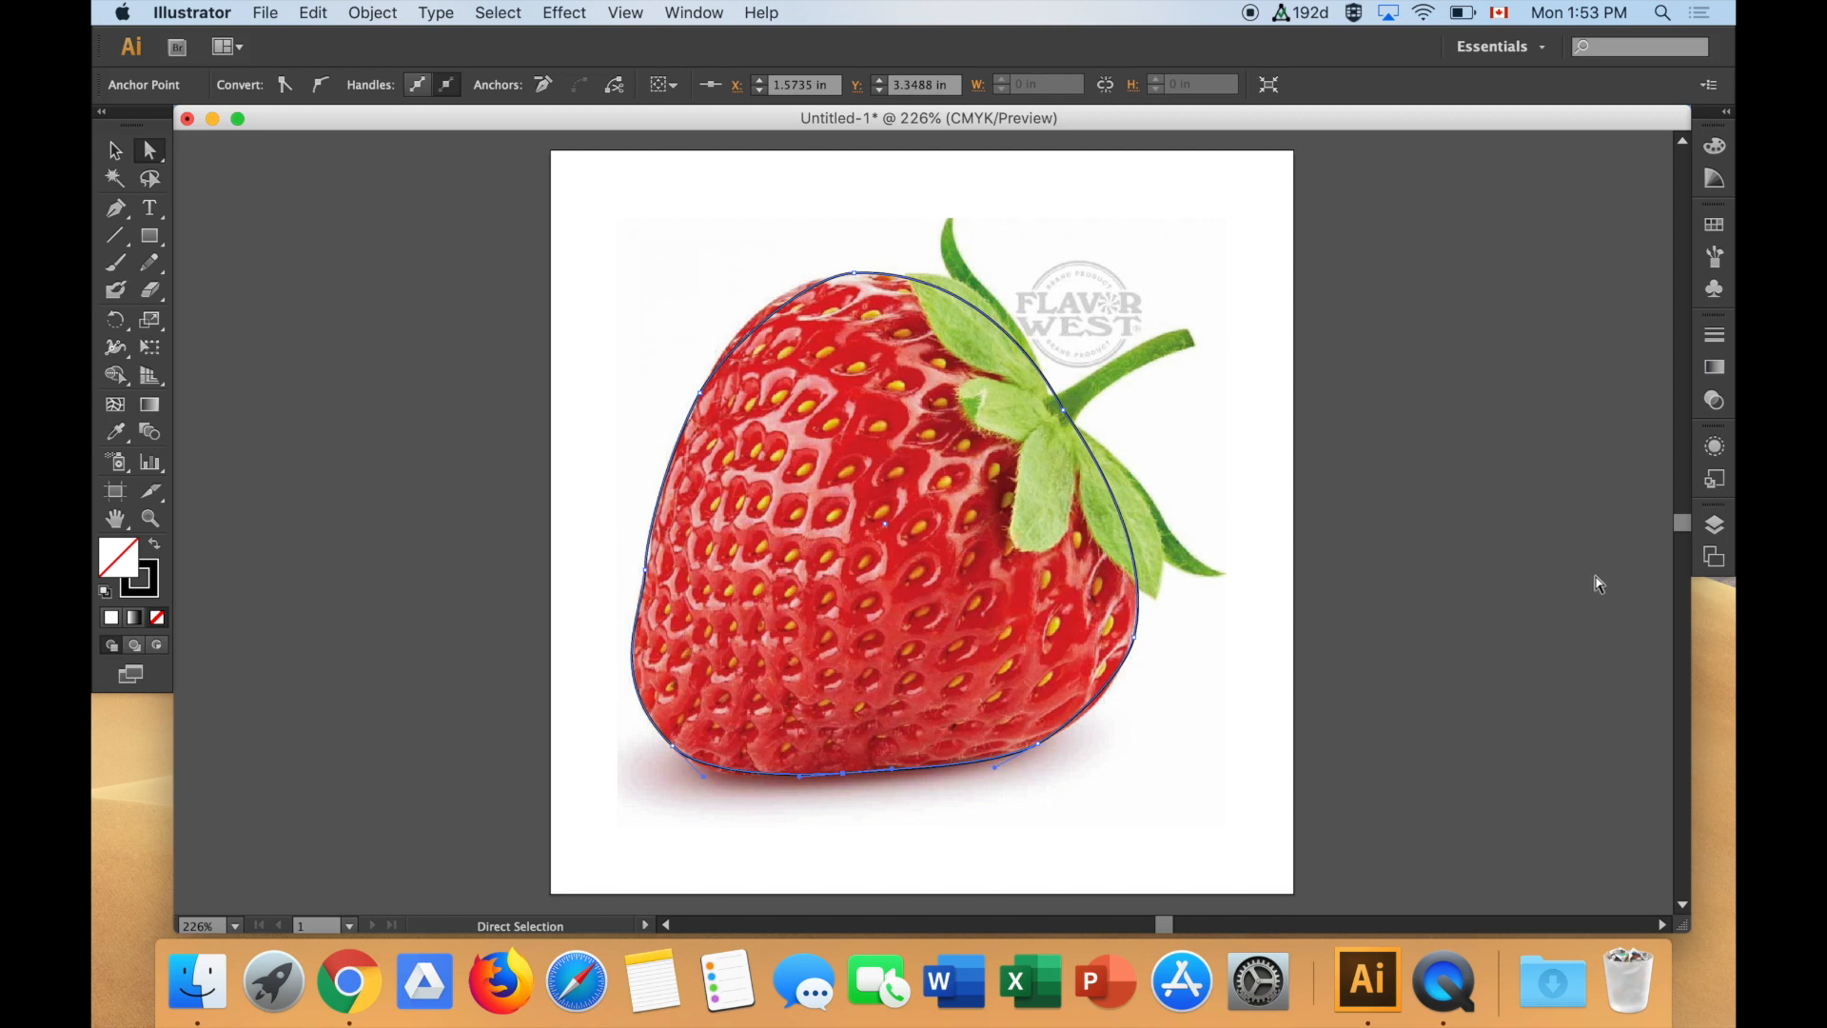
mouse_move(1714, 526)
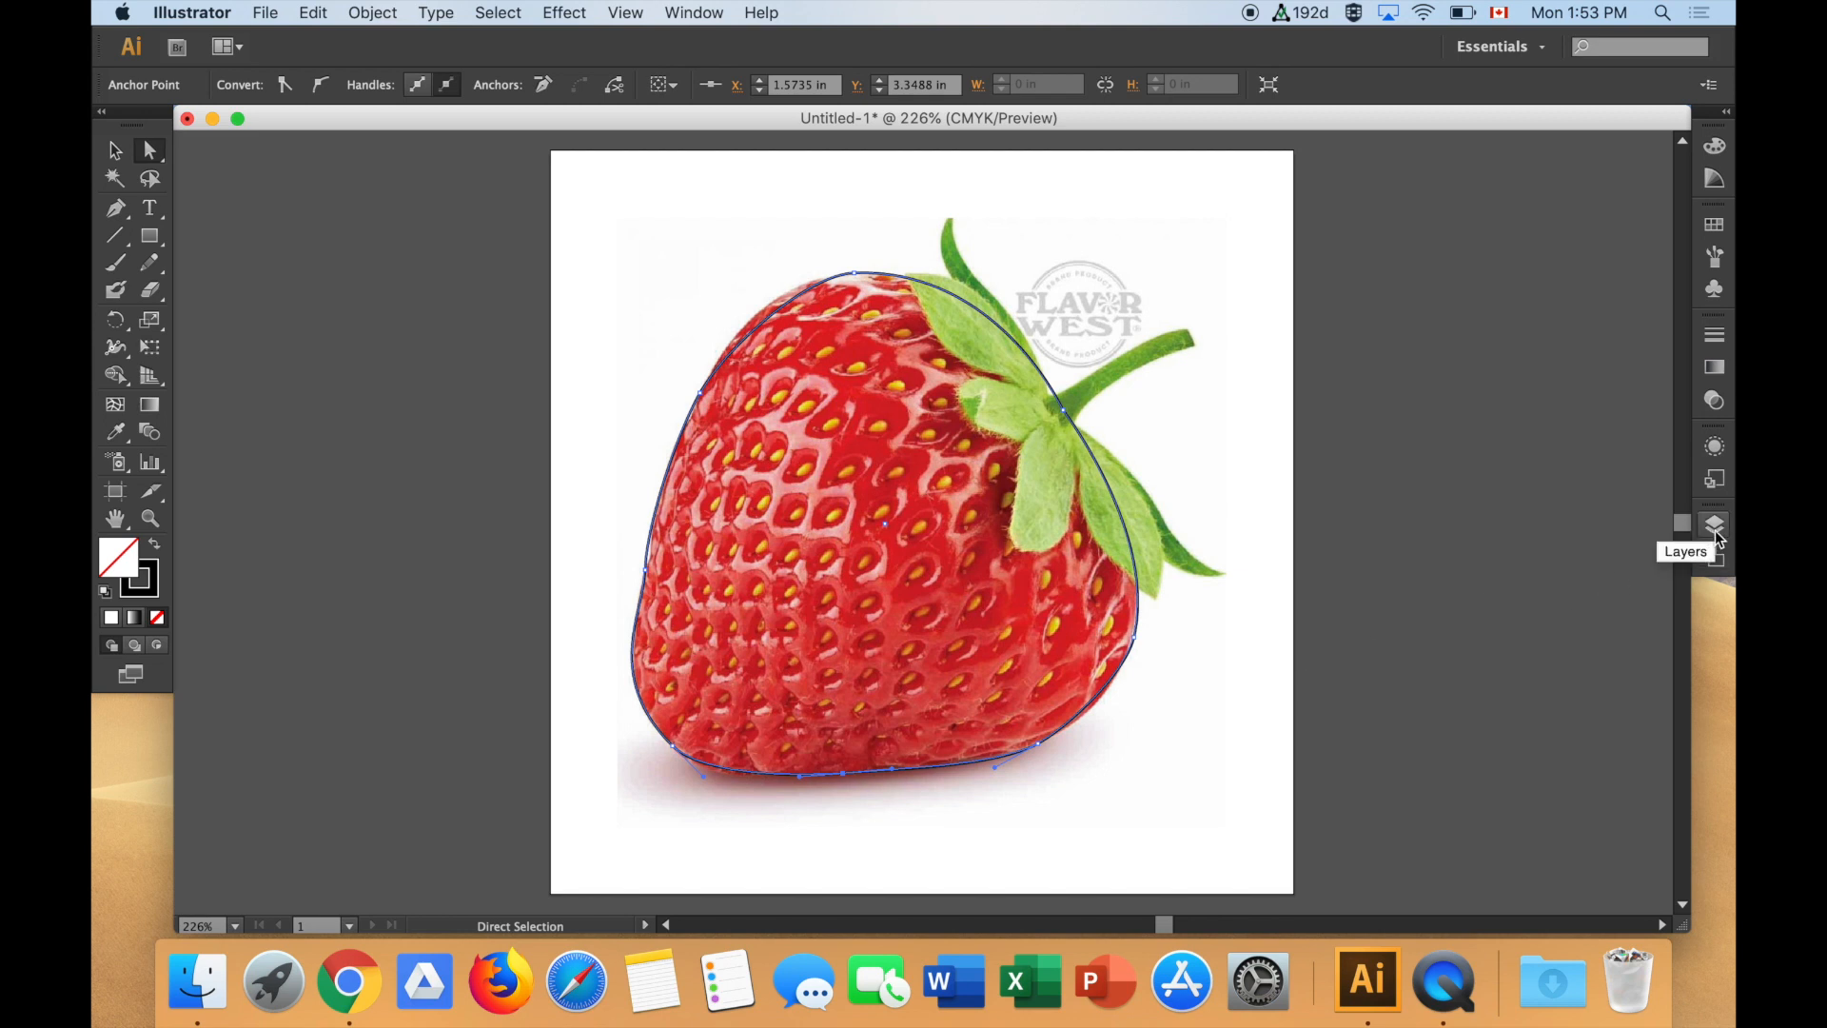
- With the strawberry photo hidden via Layer 1's layer list, reshape the outline's left curve, then show the photo again
click(1713, 526)
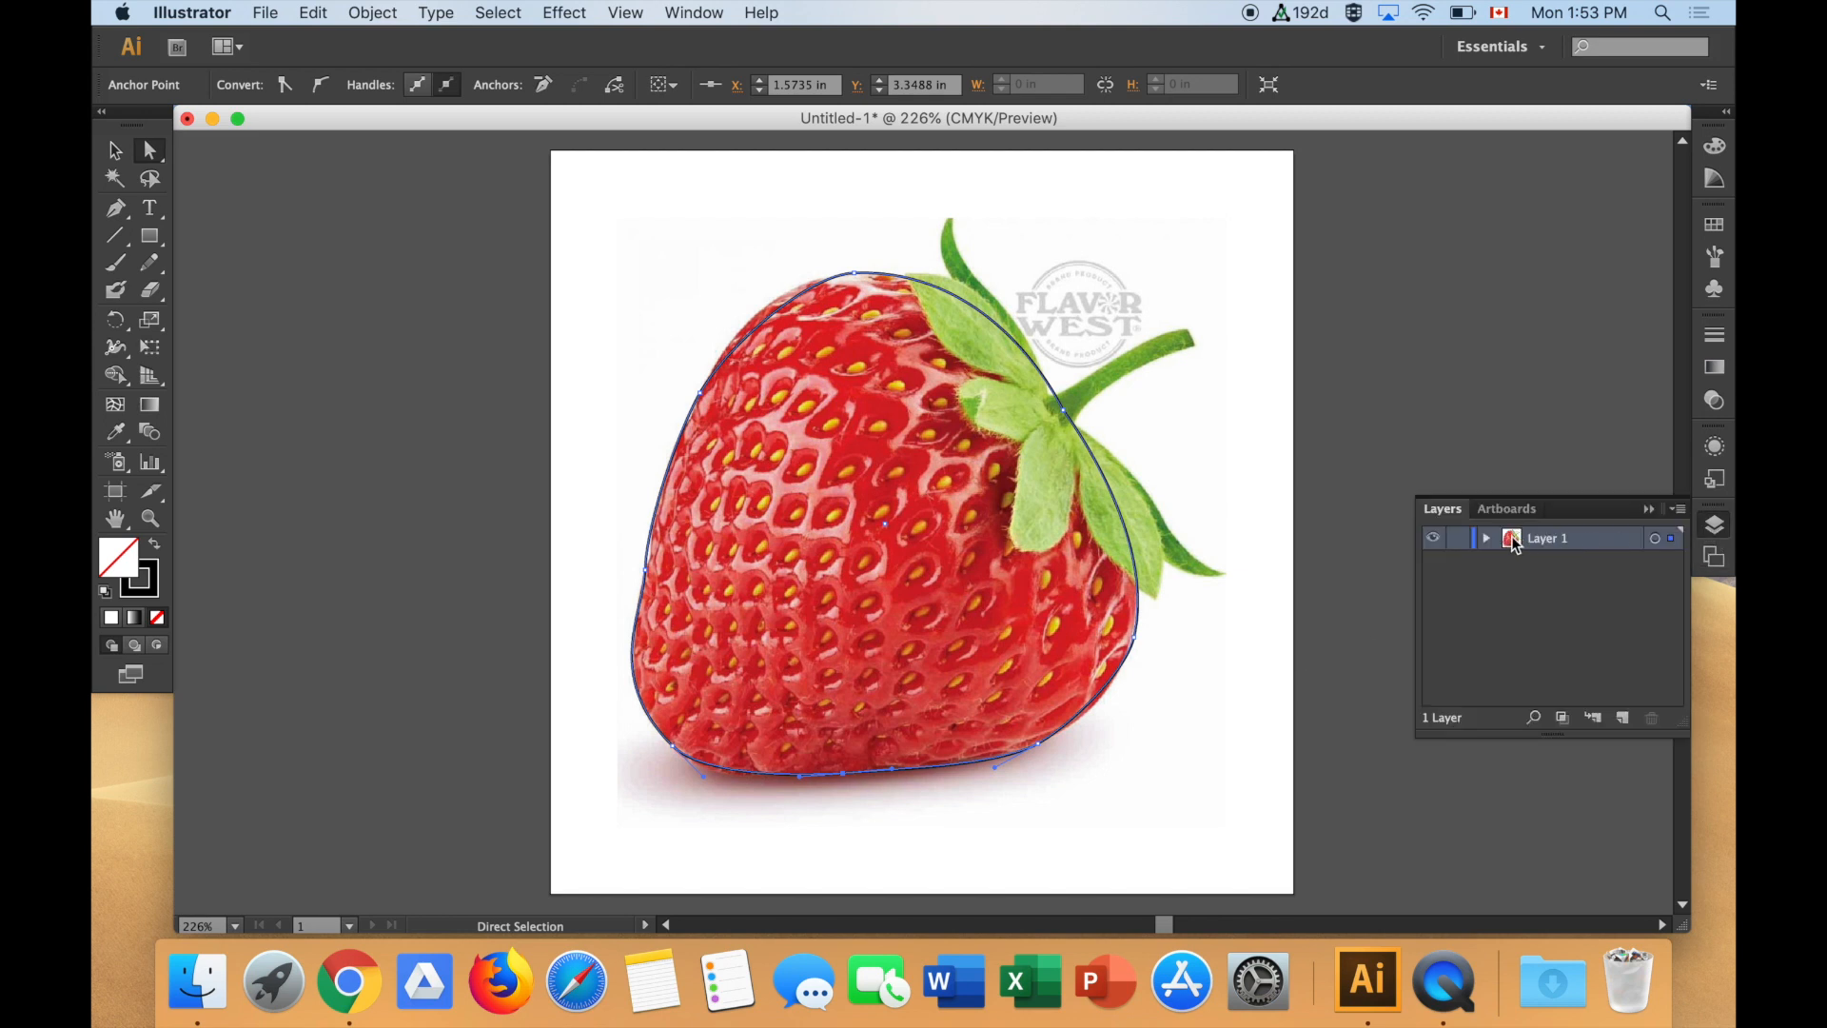
click(1485, 537)
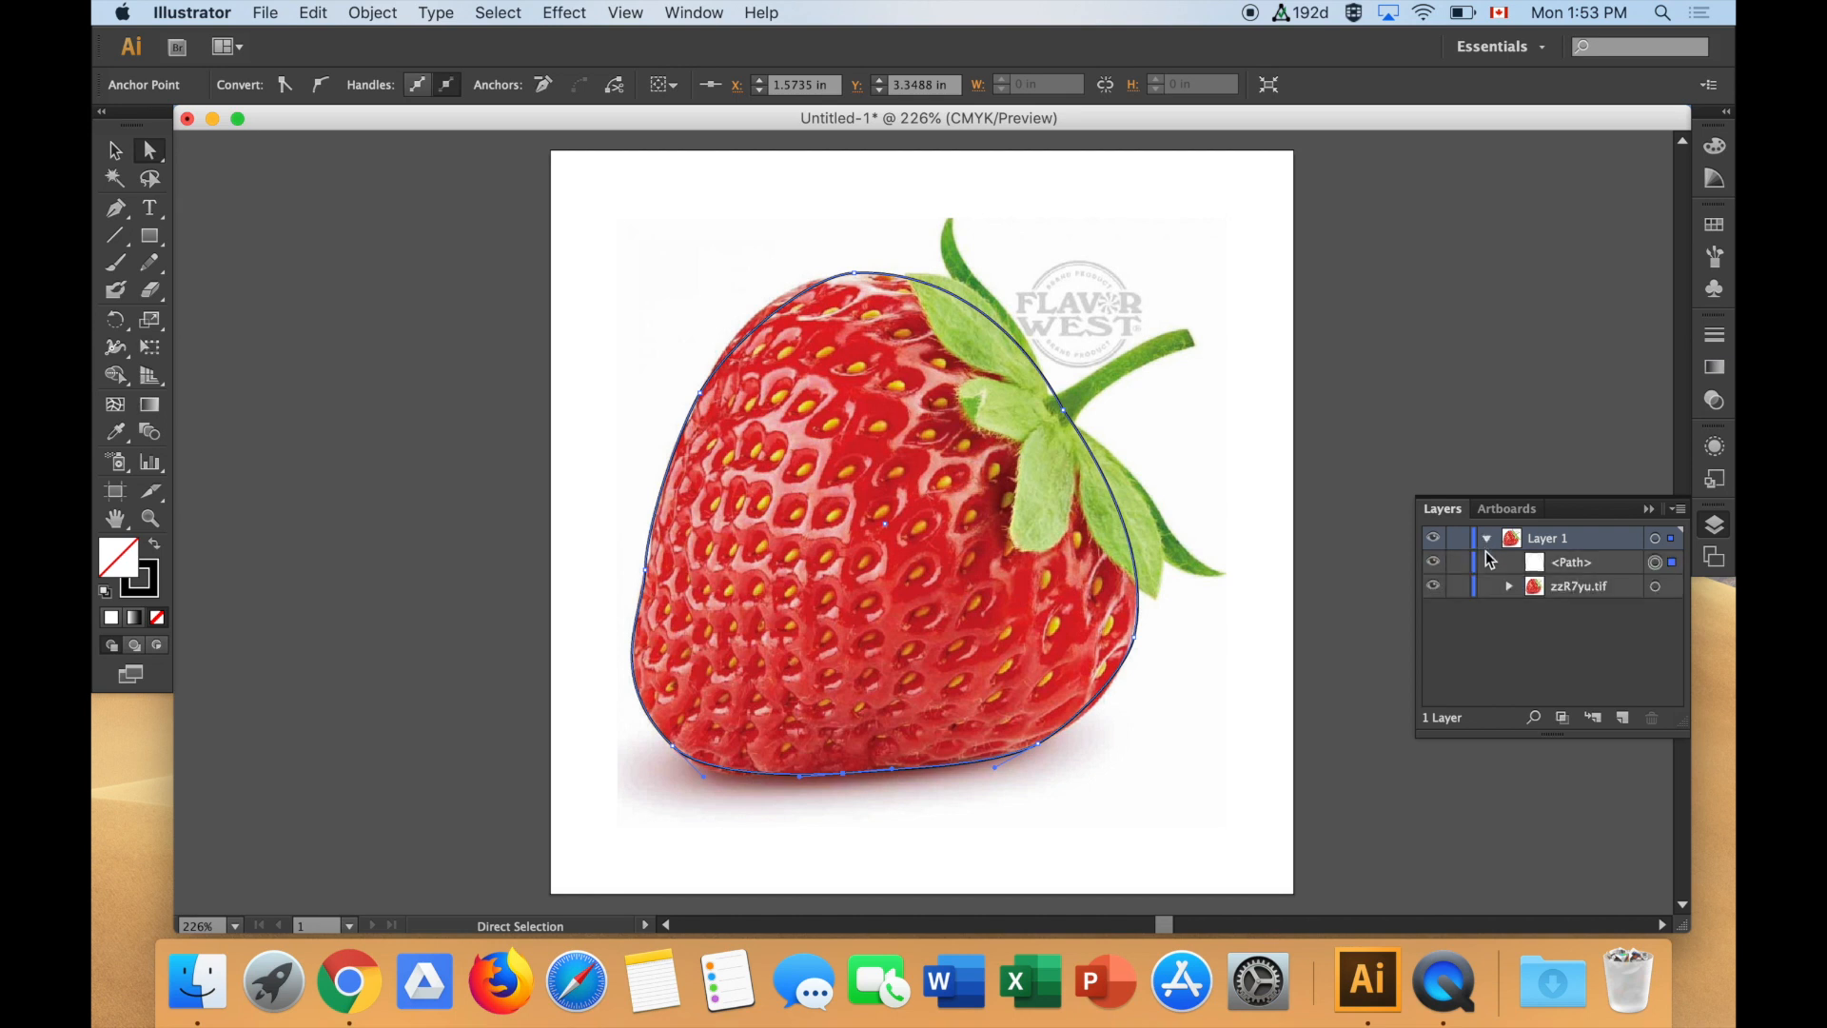
click(1433, 585)
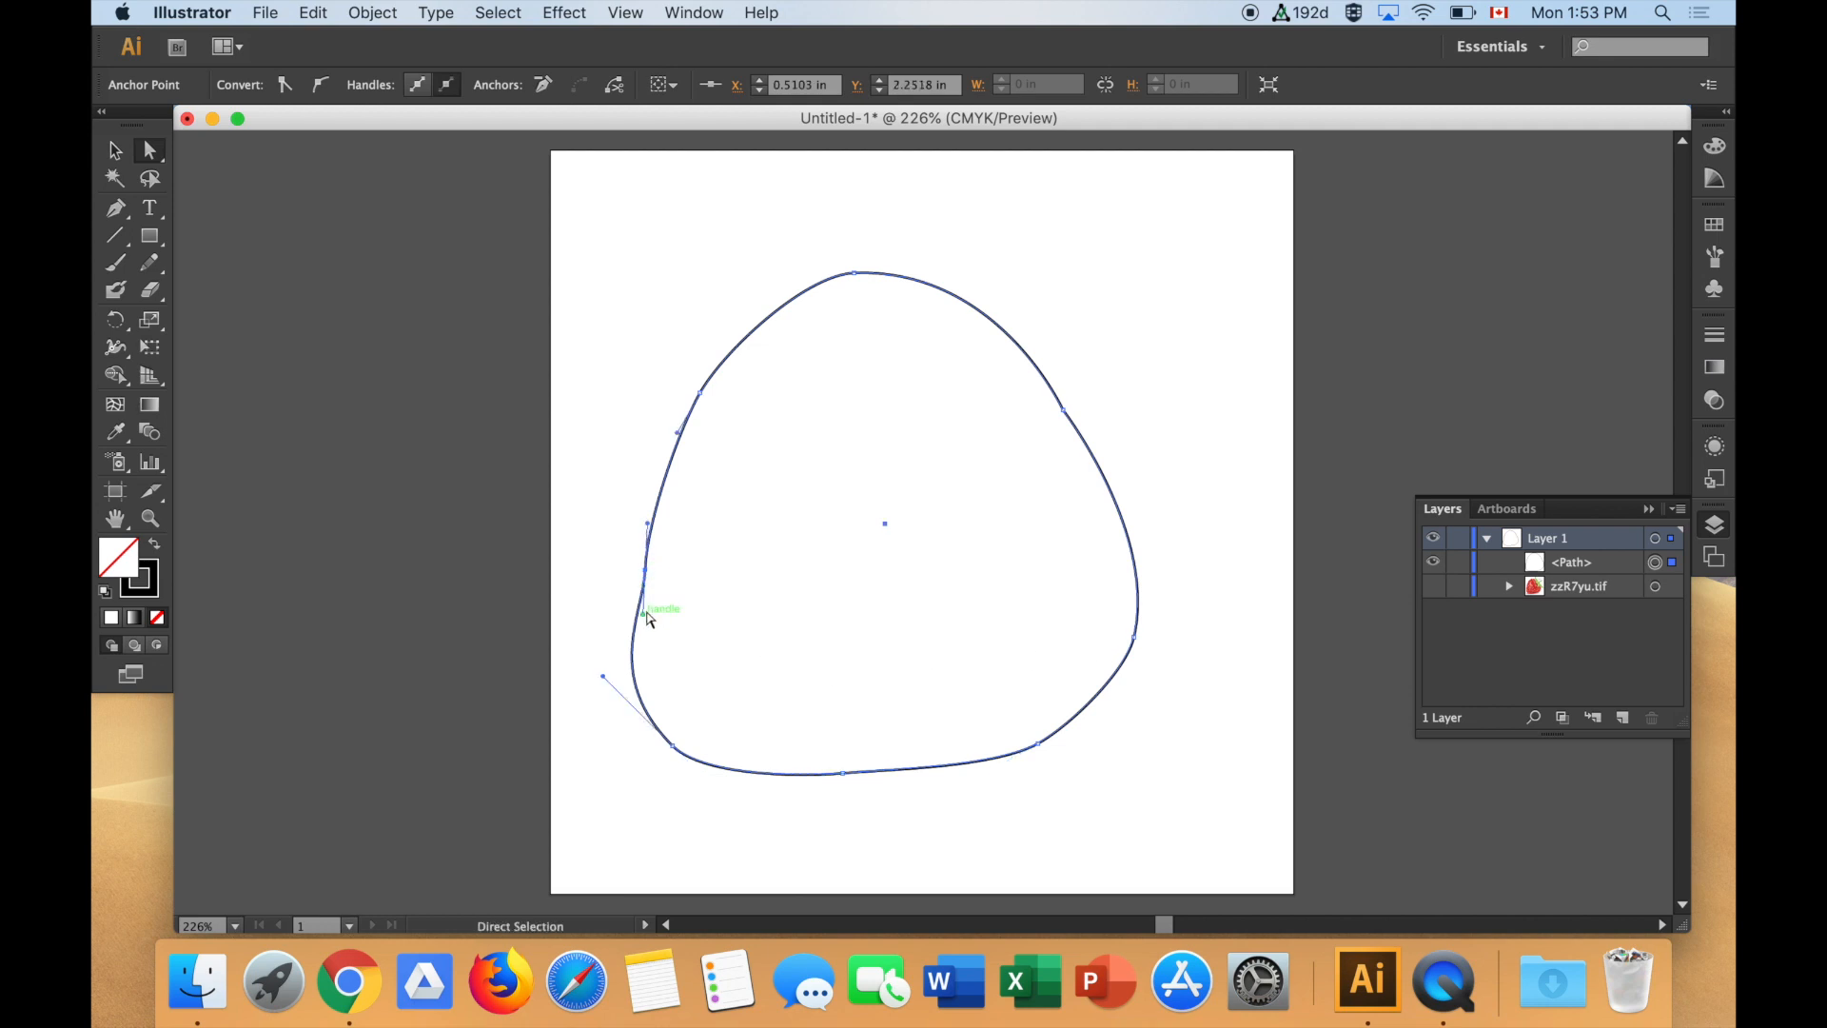
drag(648, 617, 632, 633)
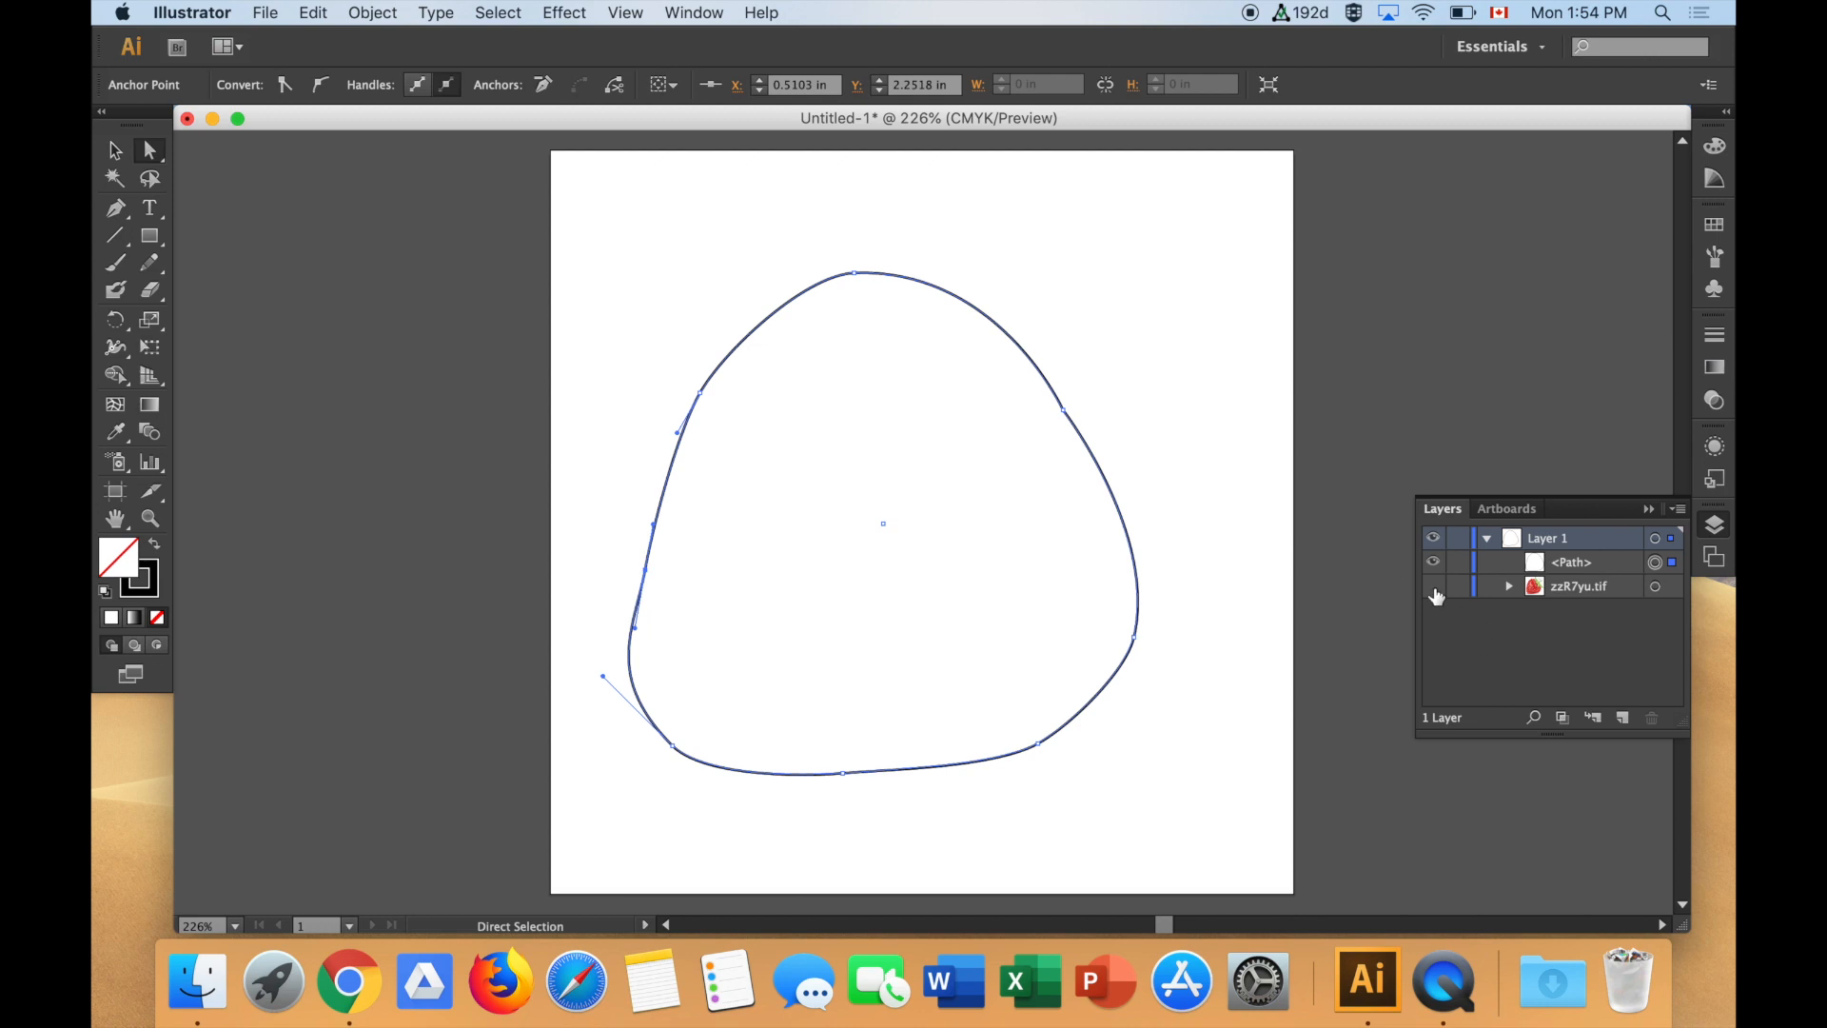
click(1432, 586)
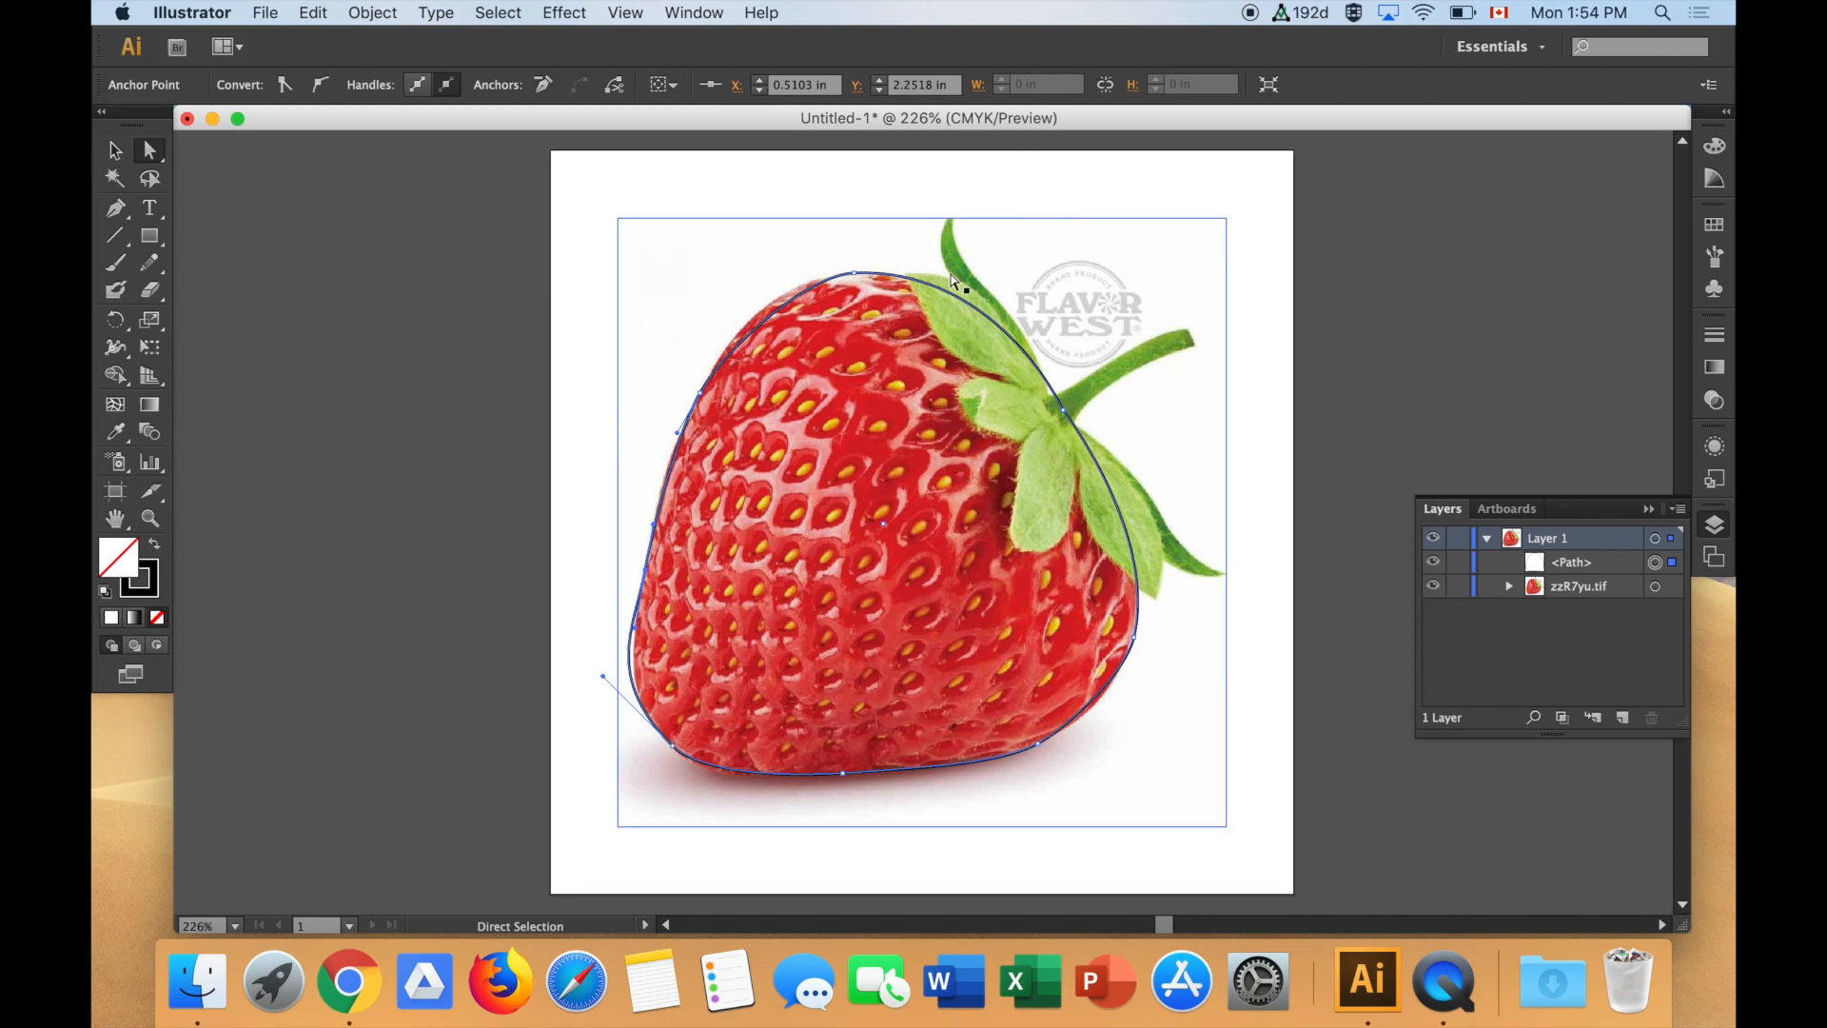
mouse_move(964, 539)
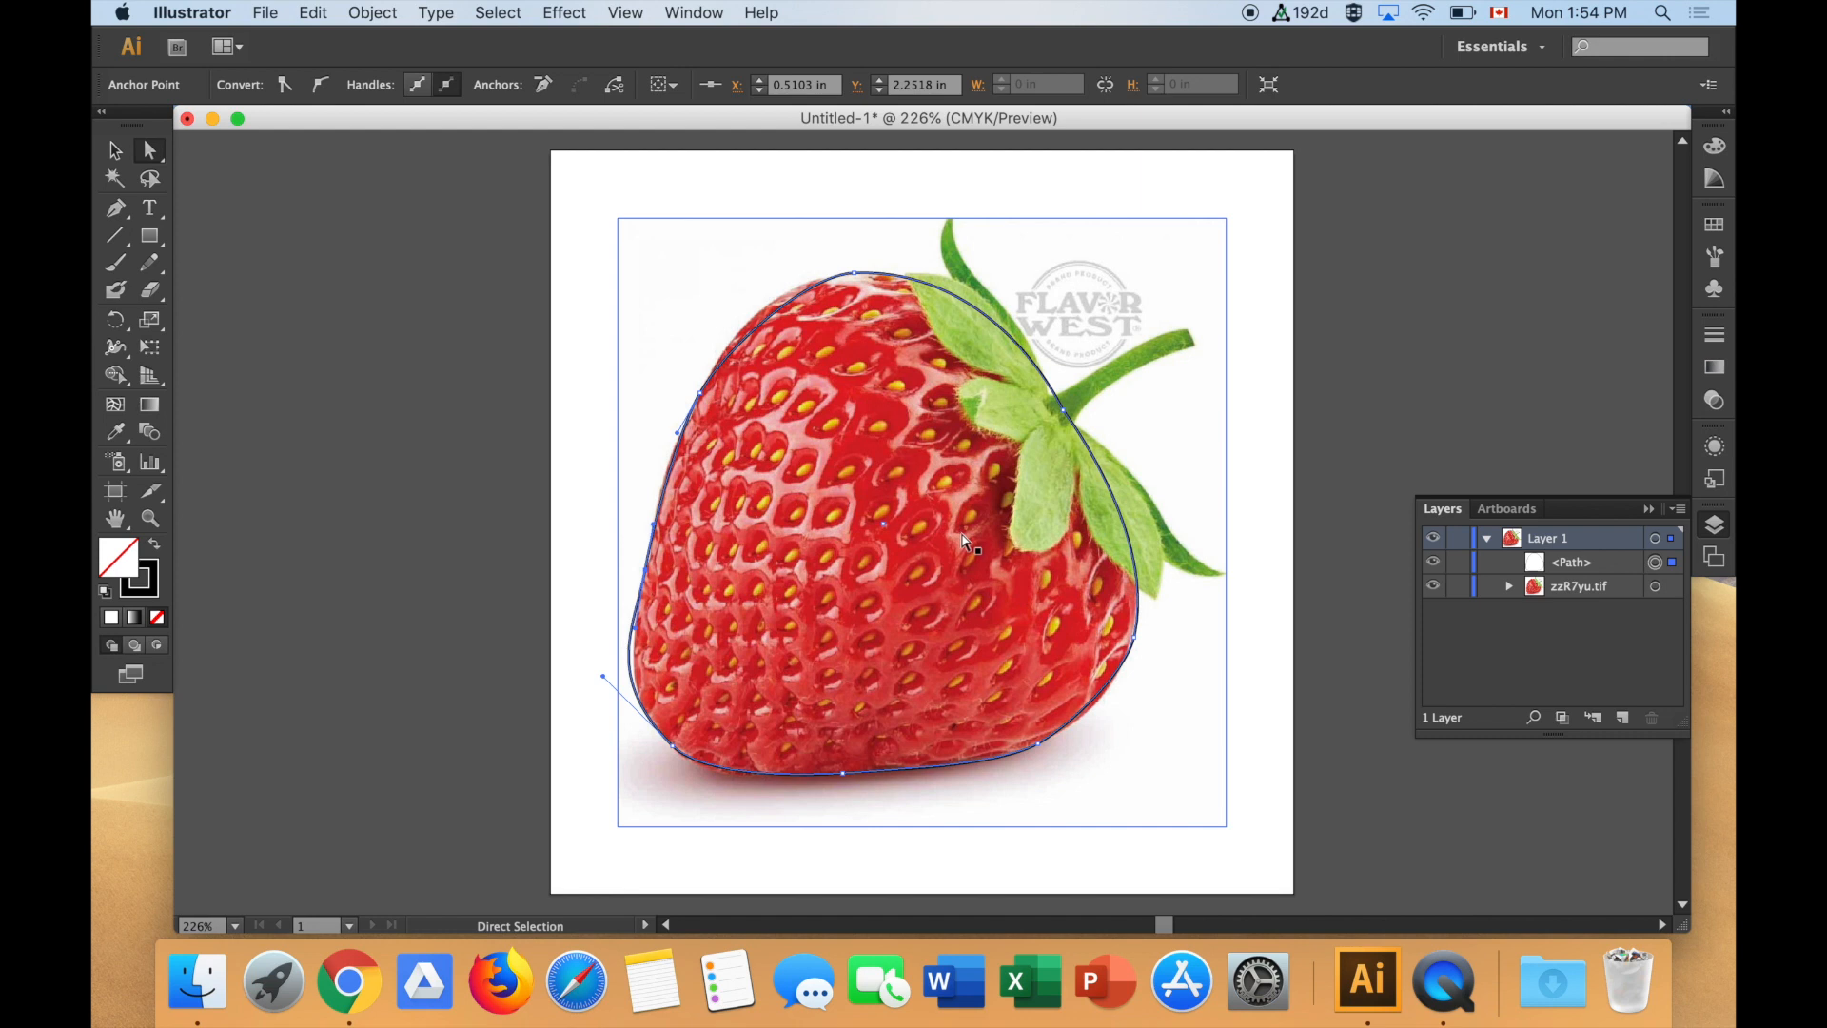
mouse_move(1200, 313)
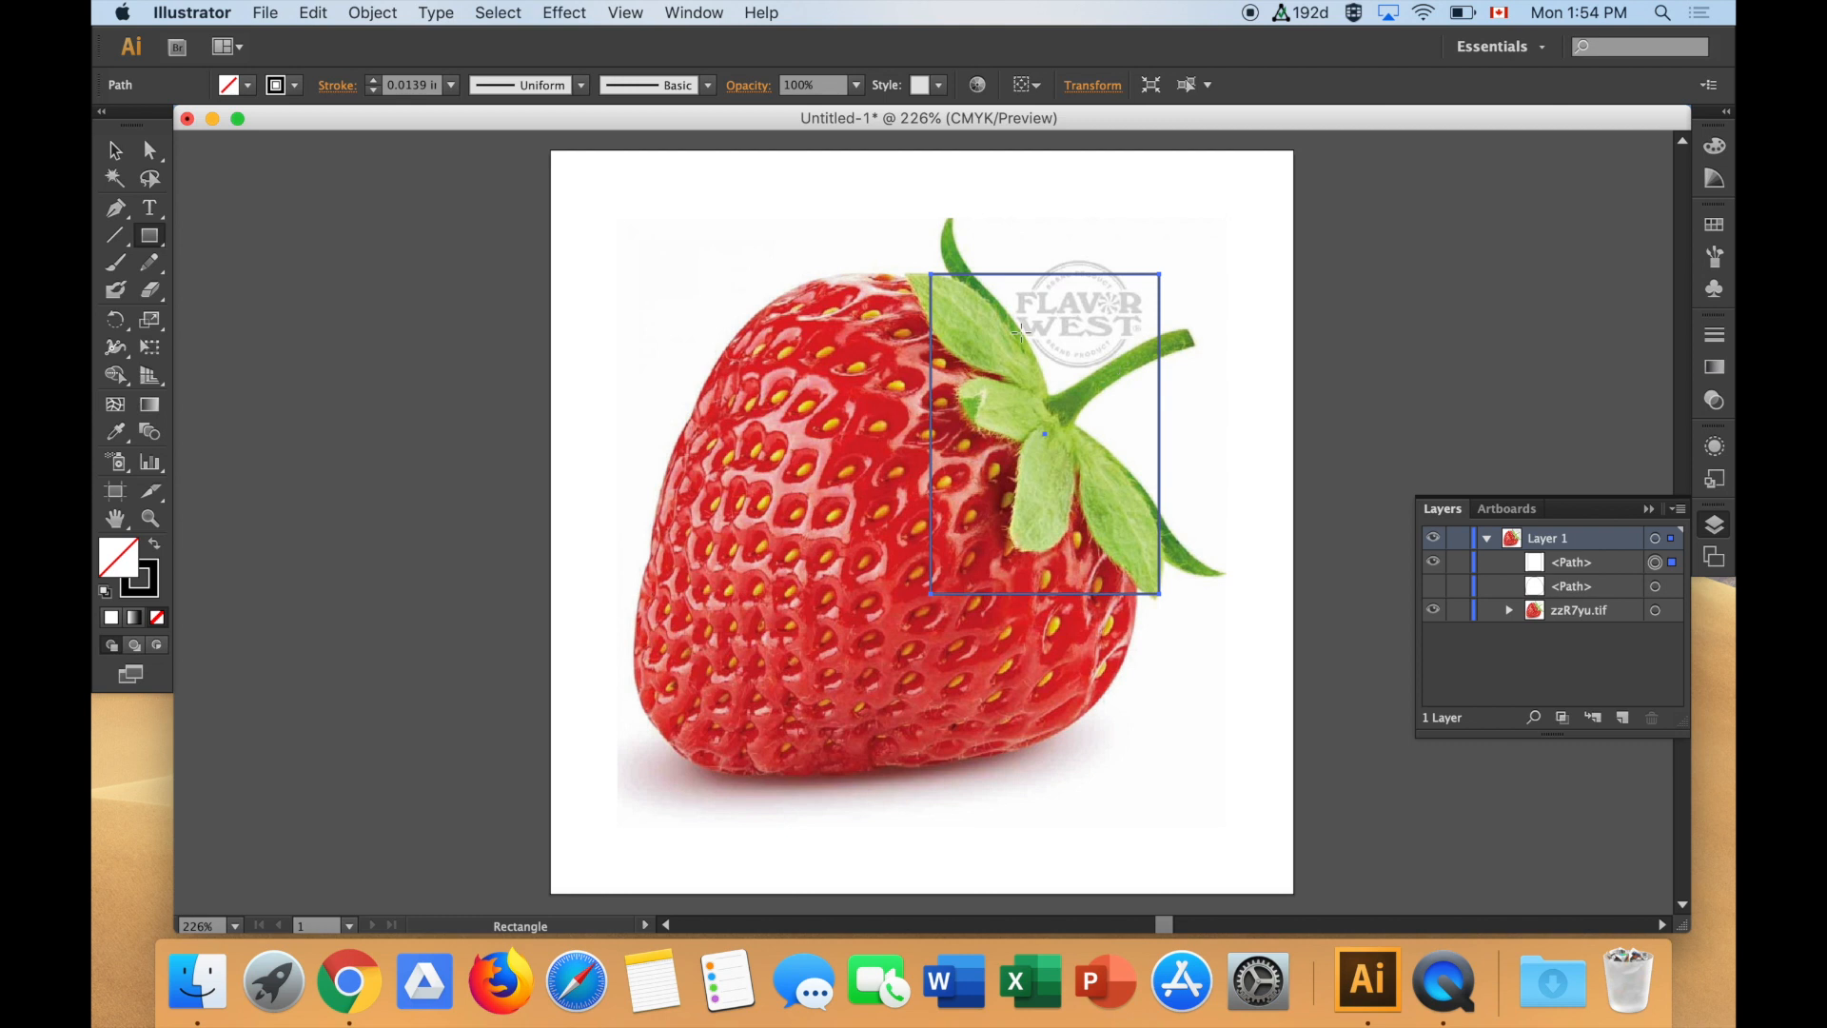
mouse_move(985, 358)
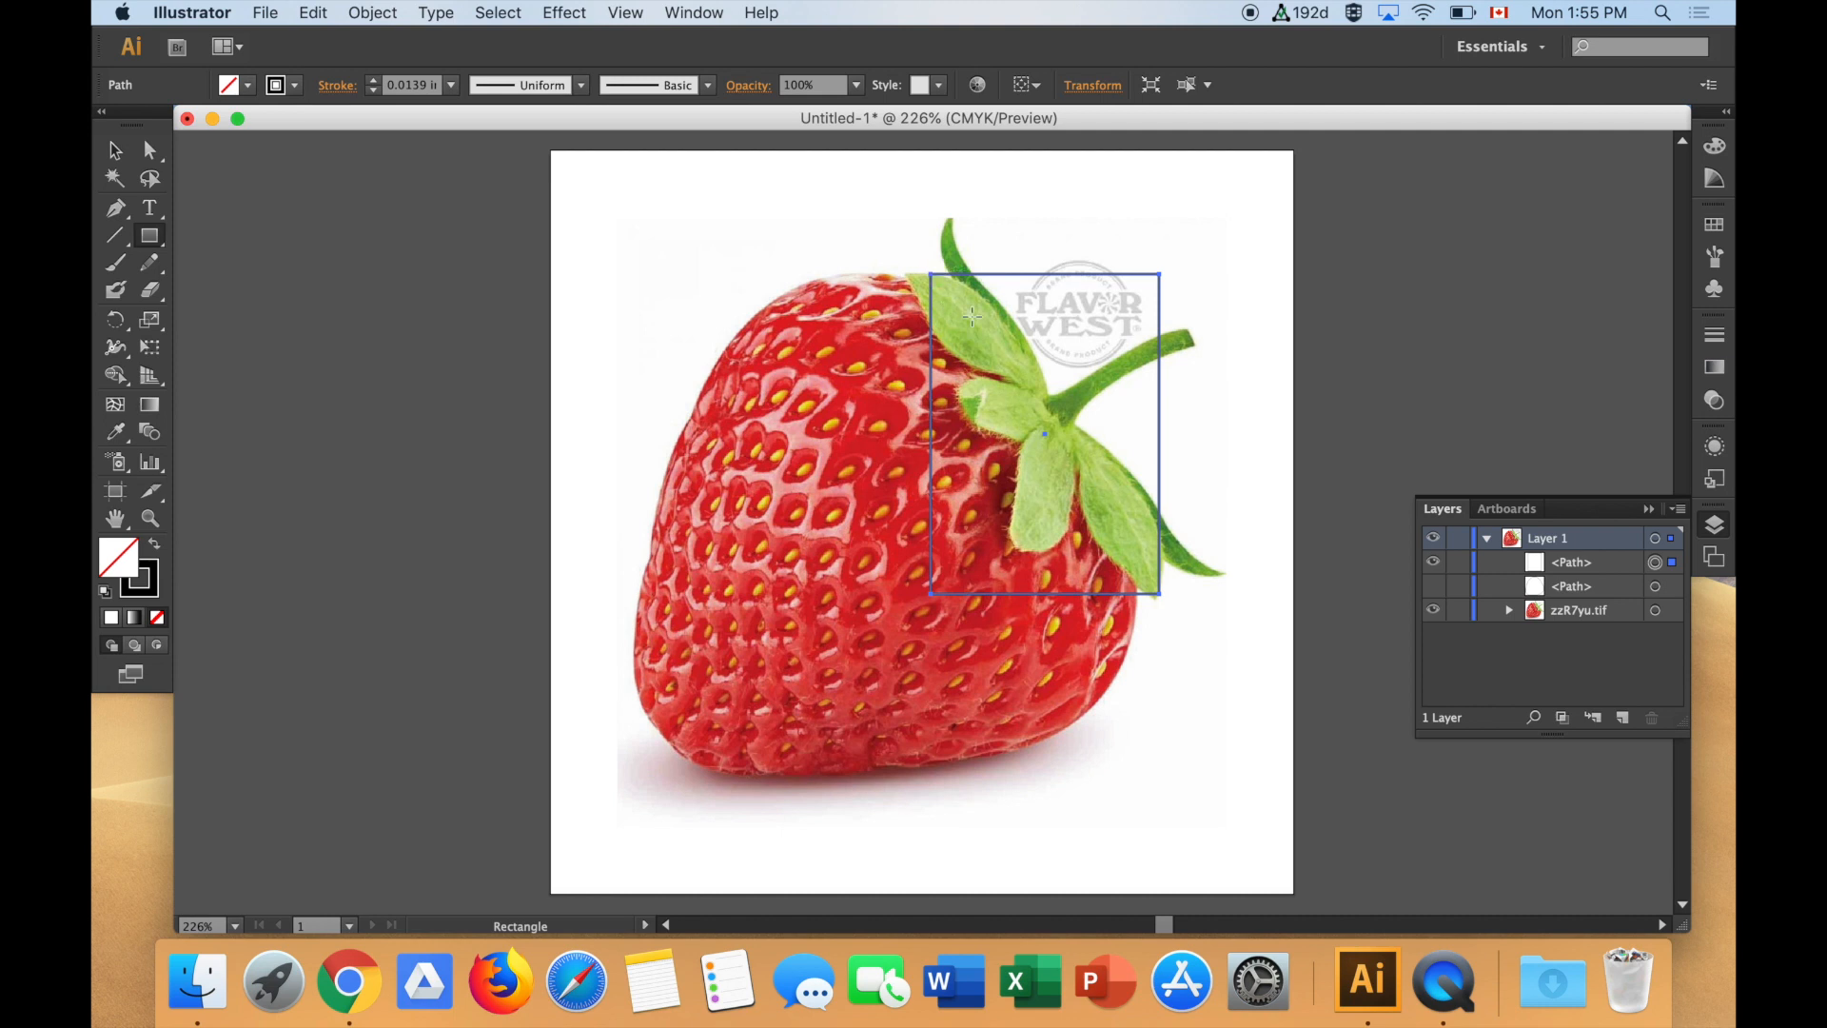
mouse_move(1037, 460)
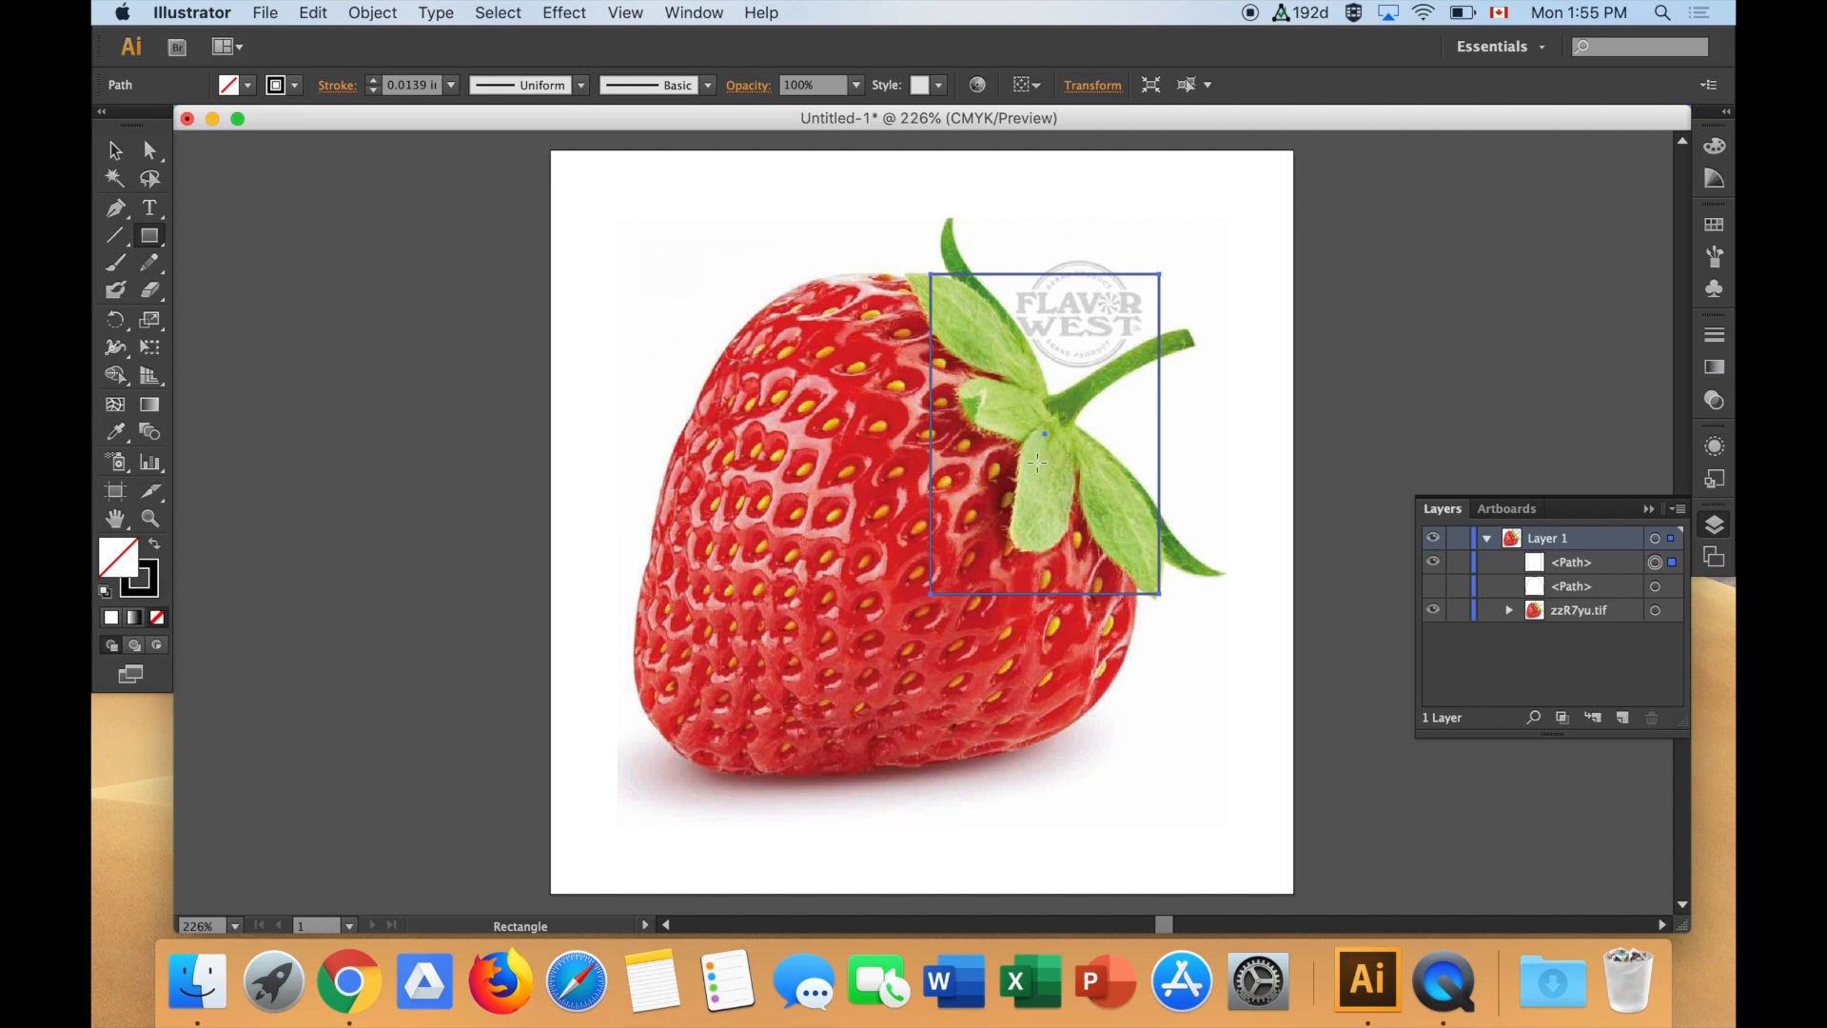